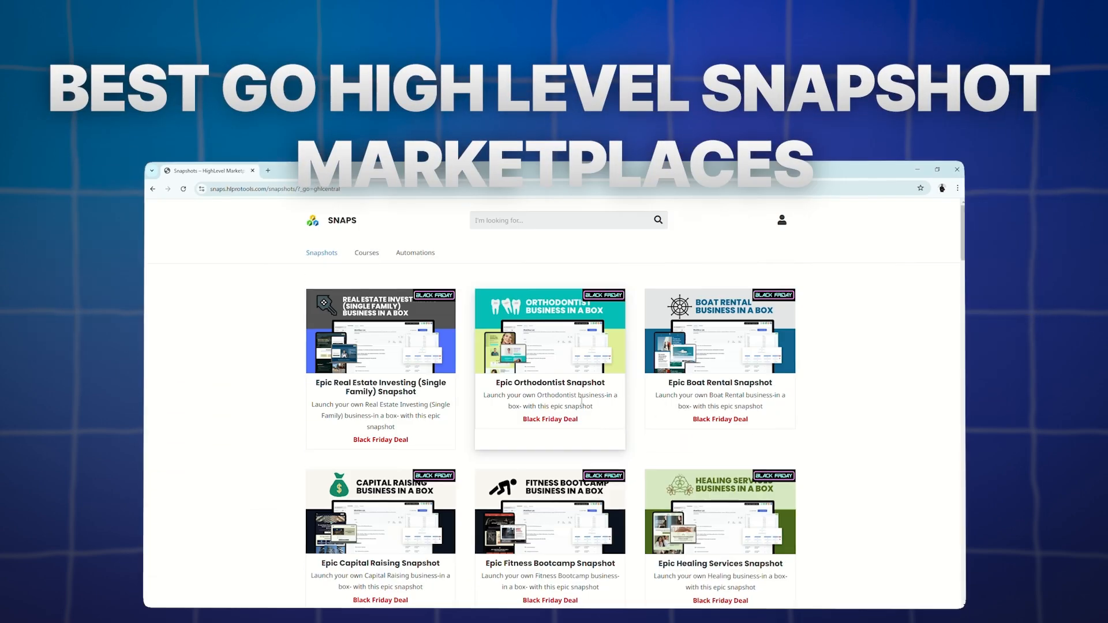
Scroll through the Epic business-in-a-box snapshot listings on the Black Friday deal page
scroll("down", 3)
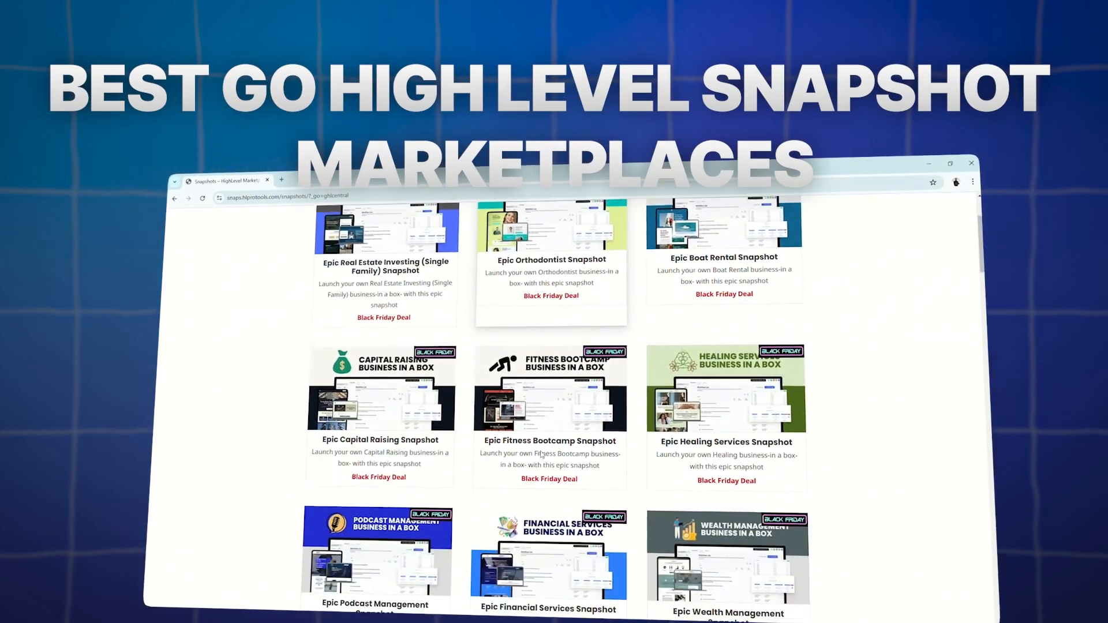
scroll("down", 3)
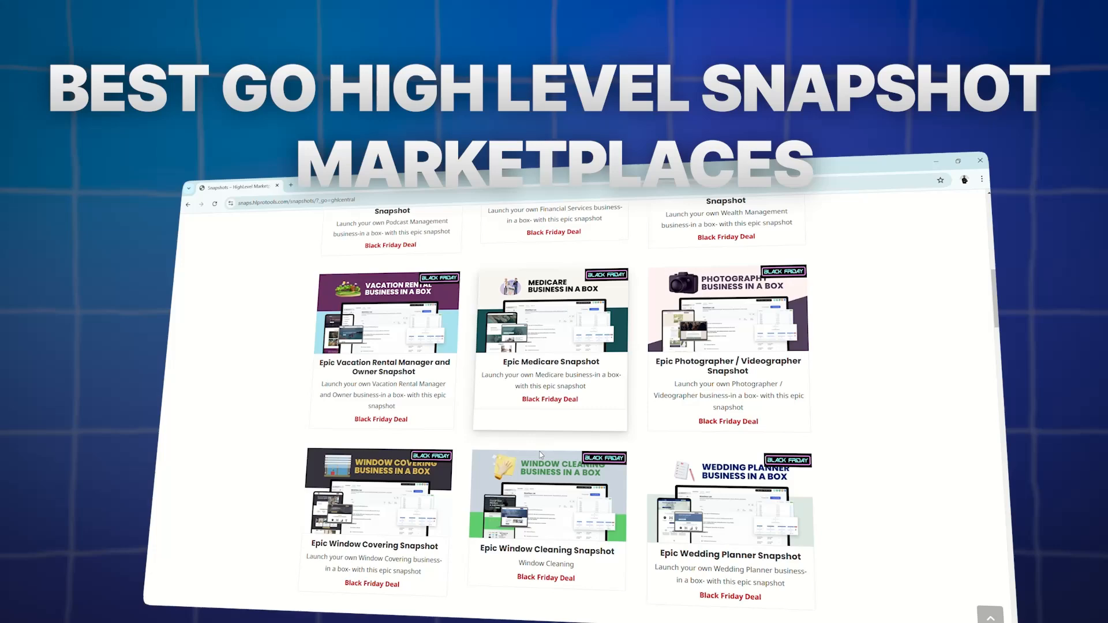
scroll("down", 3)
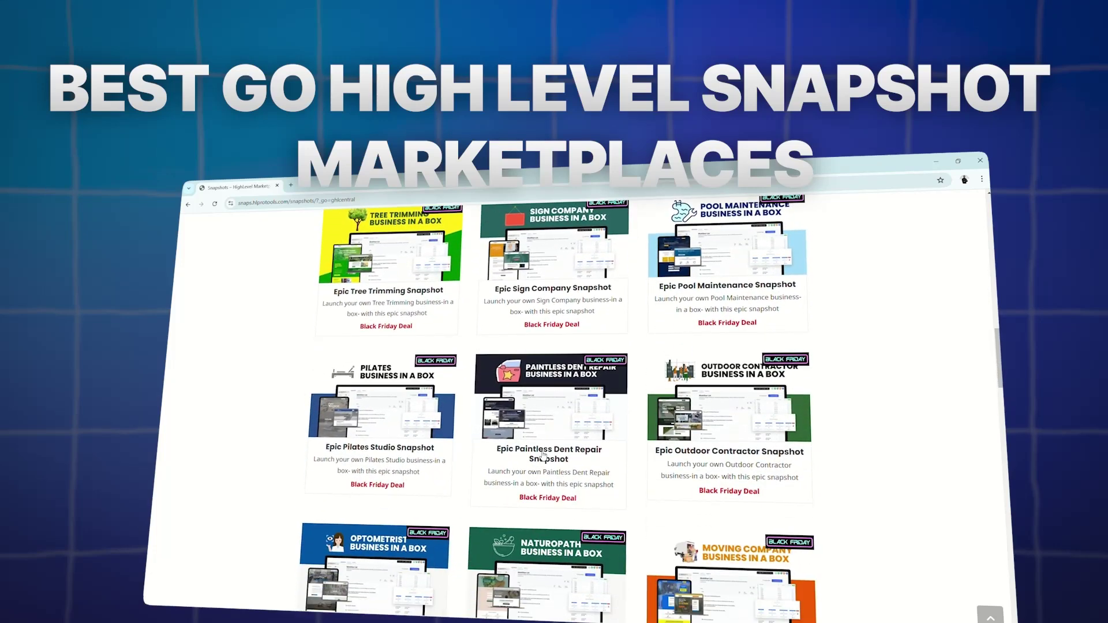
scroll("down", 3)
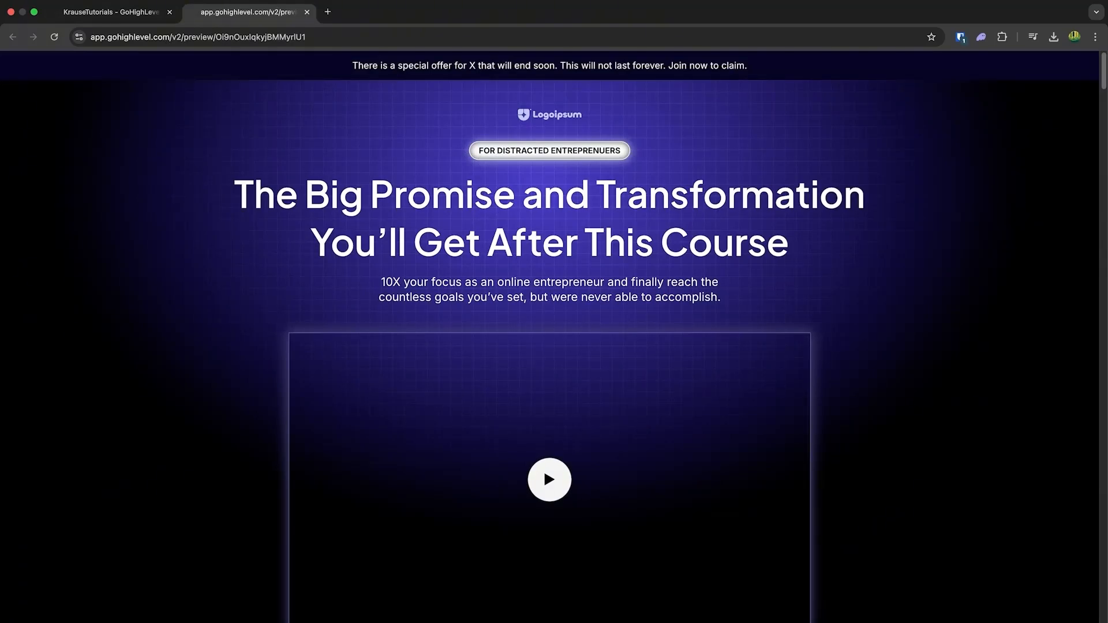
Go to Sub-Accounts from the agency dashboard sidebar to see the two client sub-accounts
left_click(110, 12)
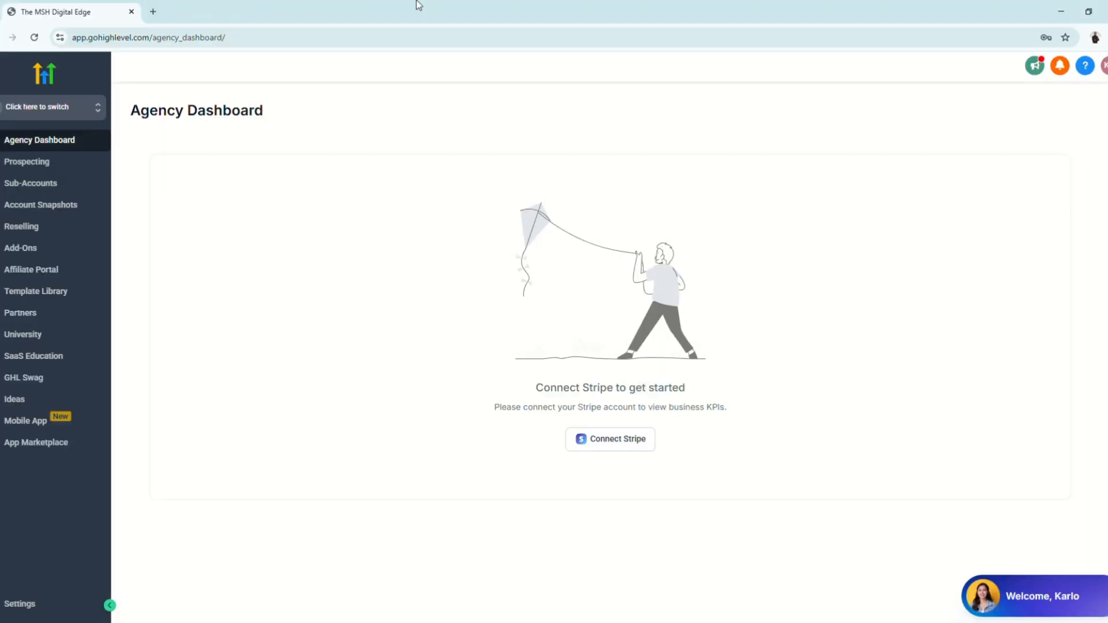
mouse_move(476, 451)
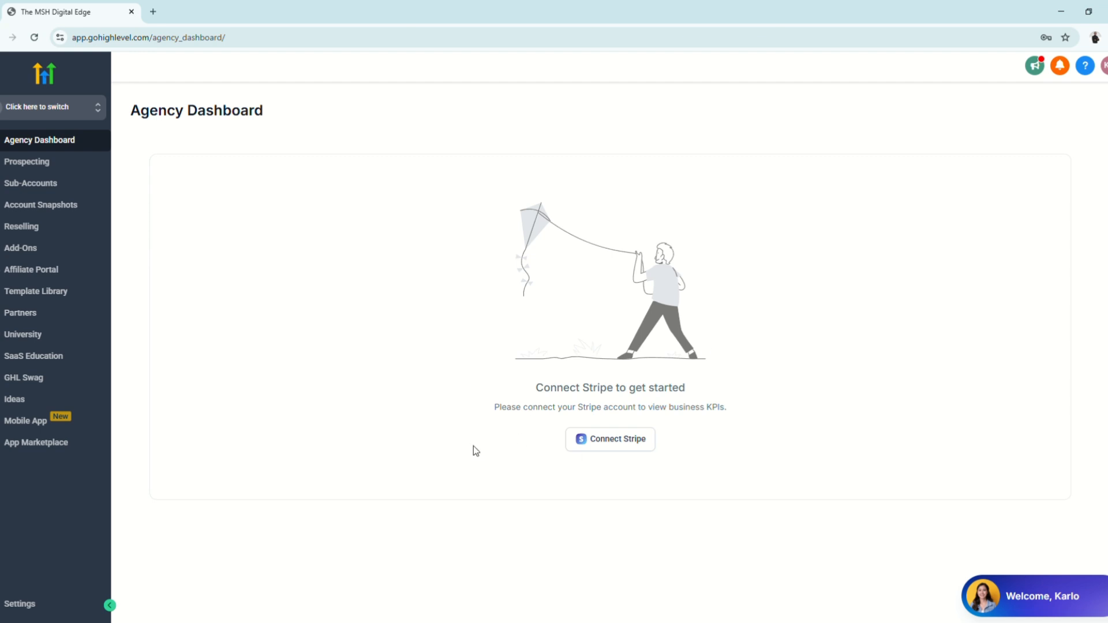
mouse_move(127, 249)
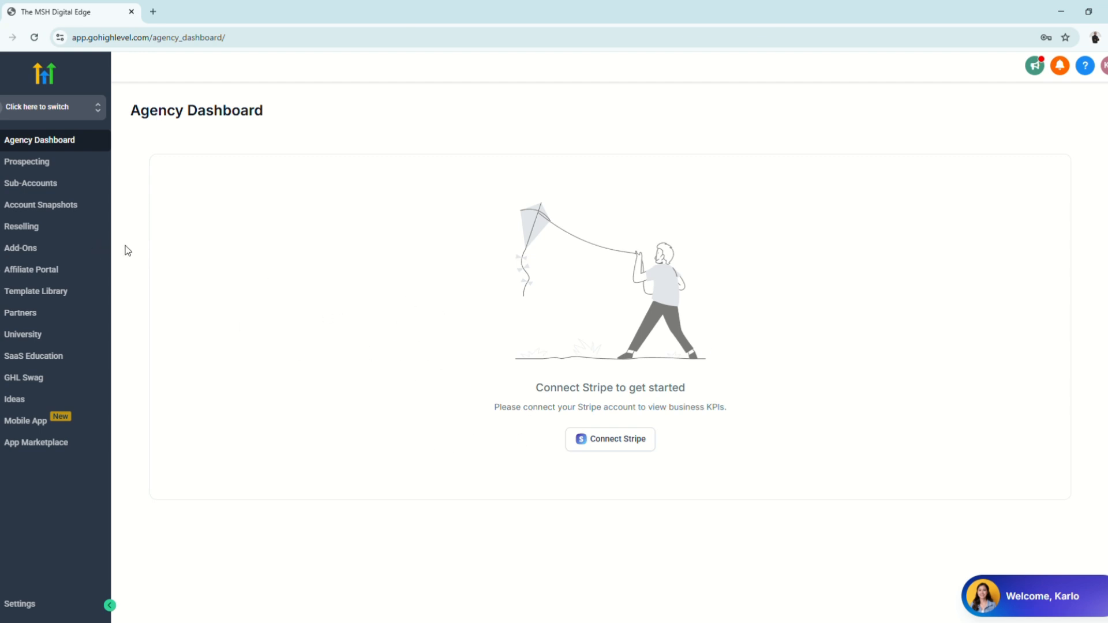
left_click(31, 183)
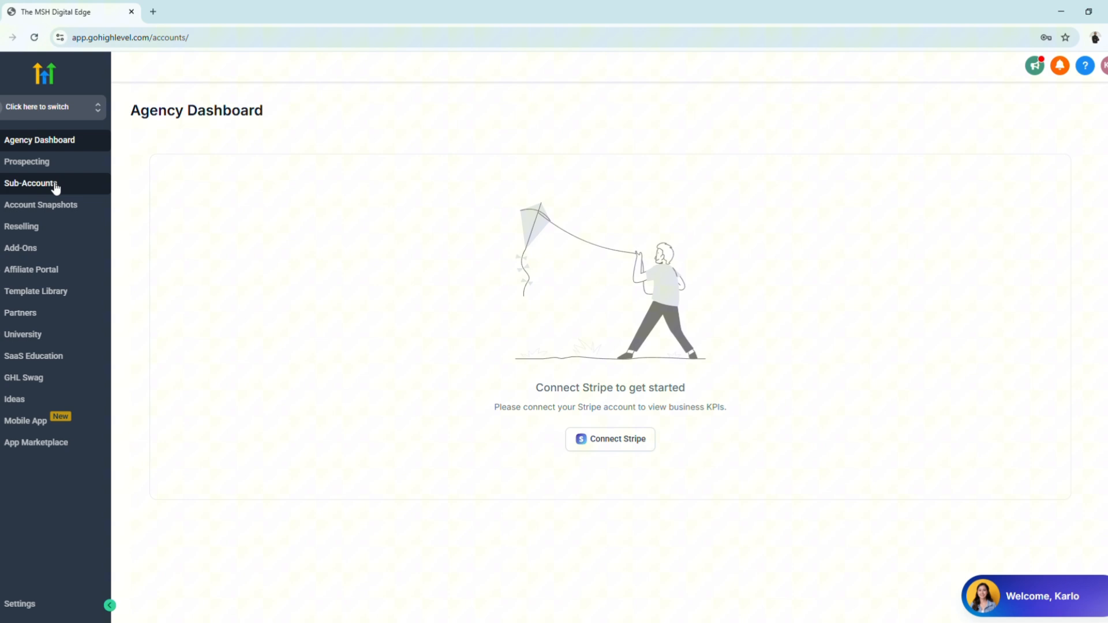
left_click(29, 183)
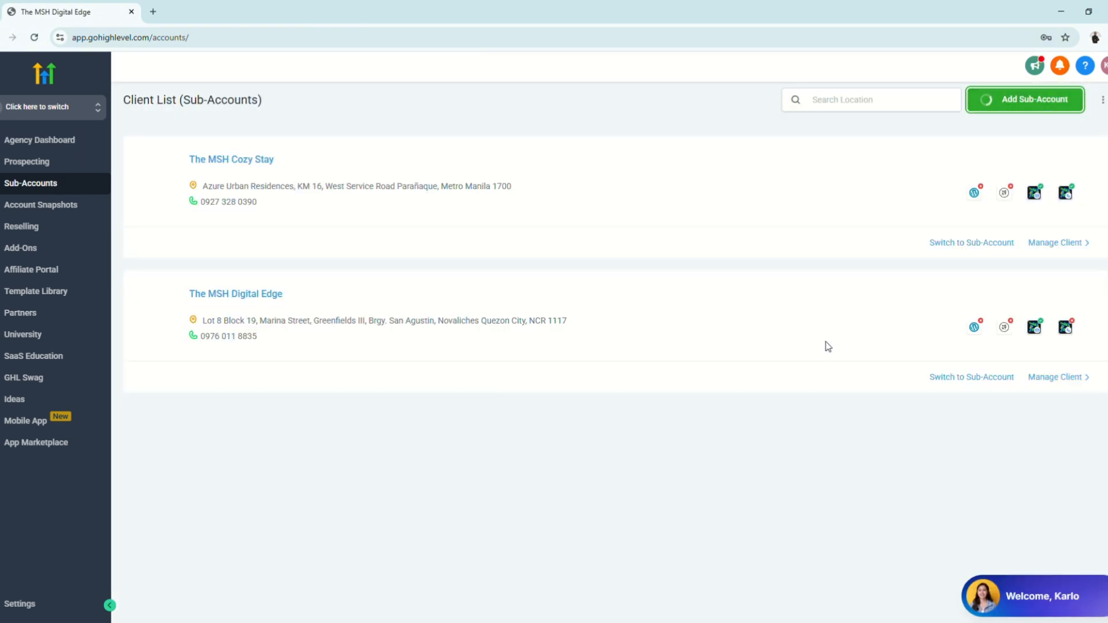
Begin adding a sub-account and scroll through the industry Snapshot Templates catalogue
left_click(1024, 99)
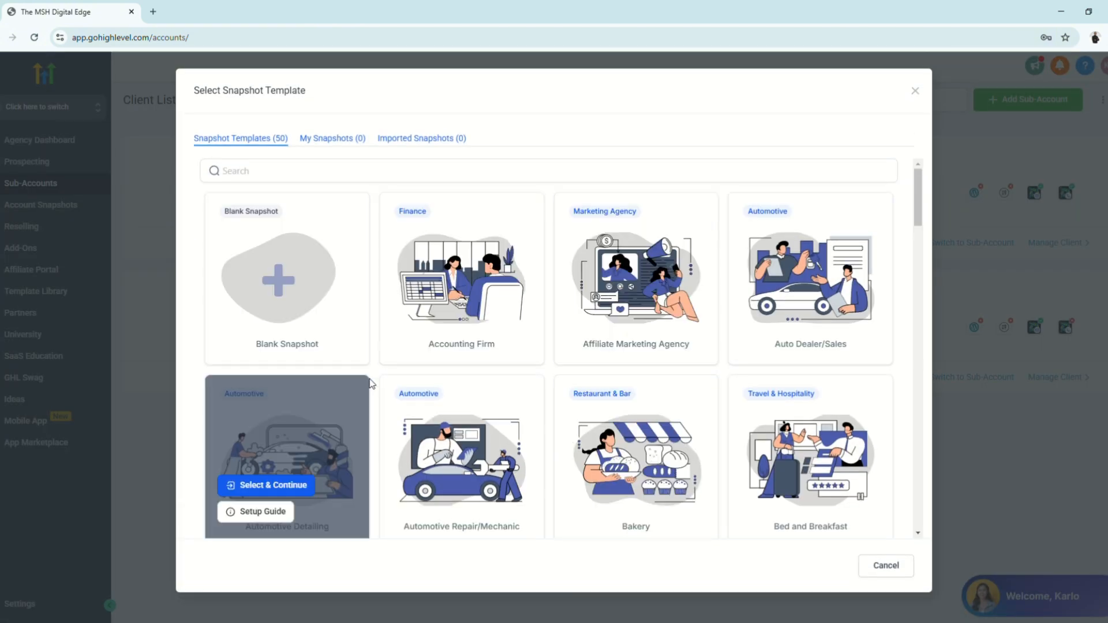
mouse_move(571, 384)
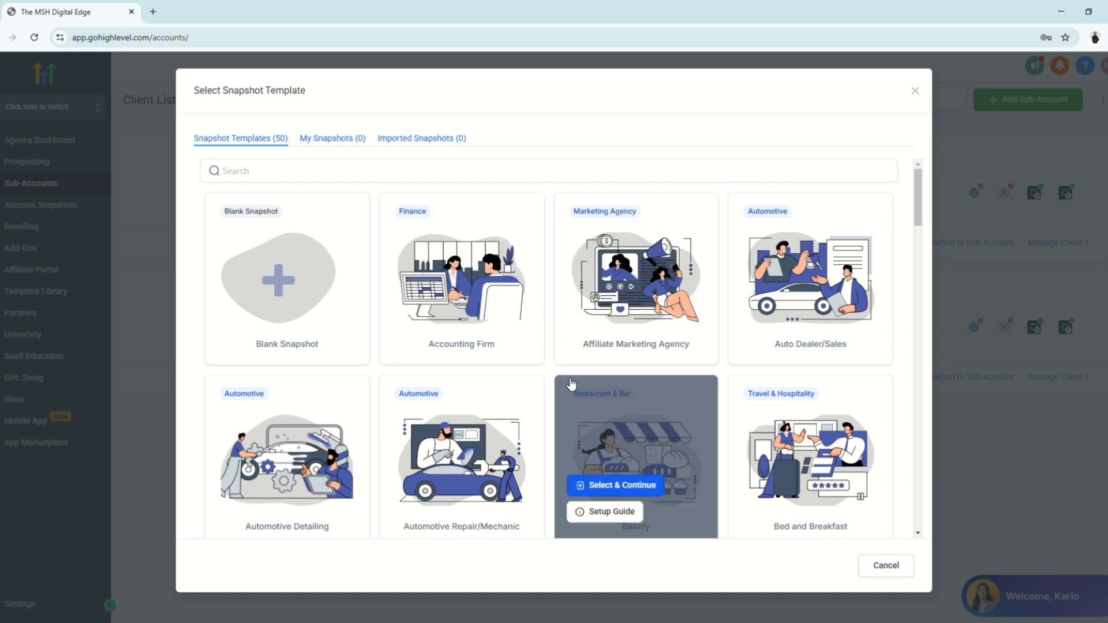
mouse_move(280, 438)
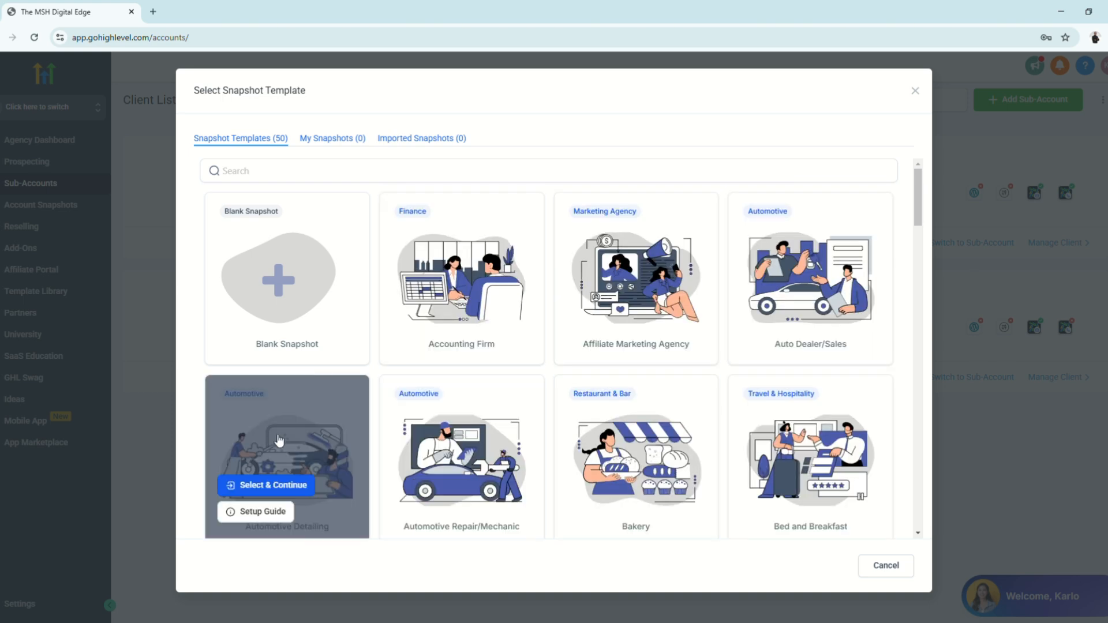
mouse_move(782, 410)
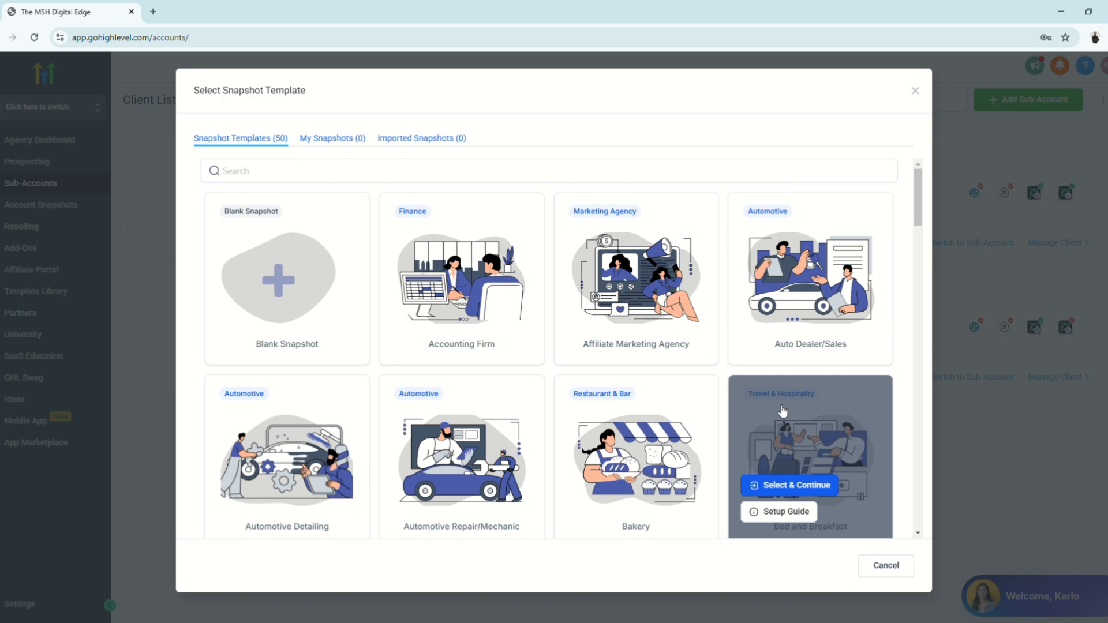
scroll("down", 3)
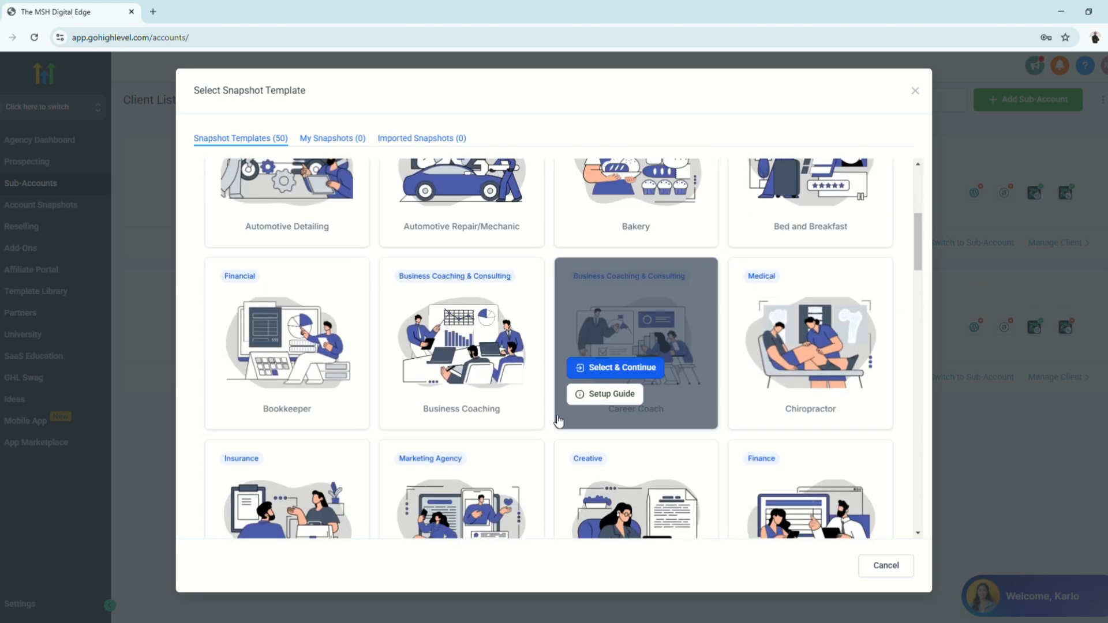
scroll("down", 3)
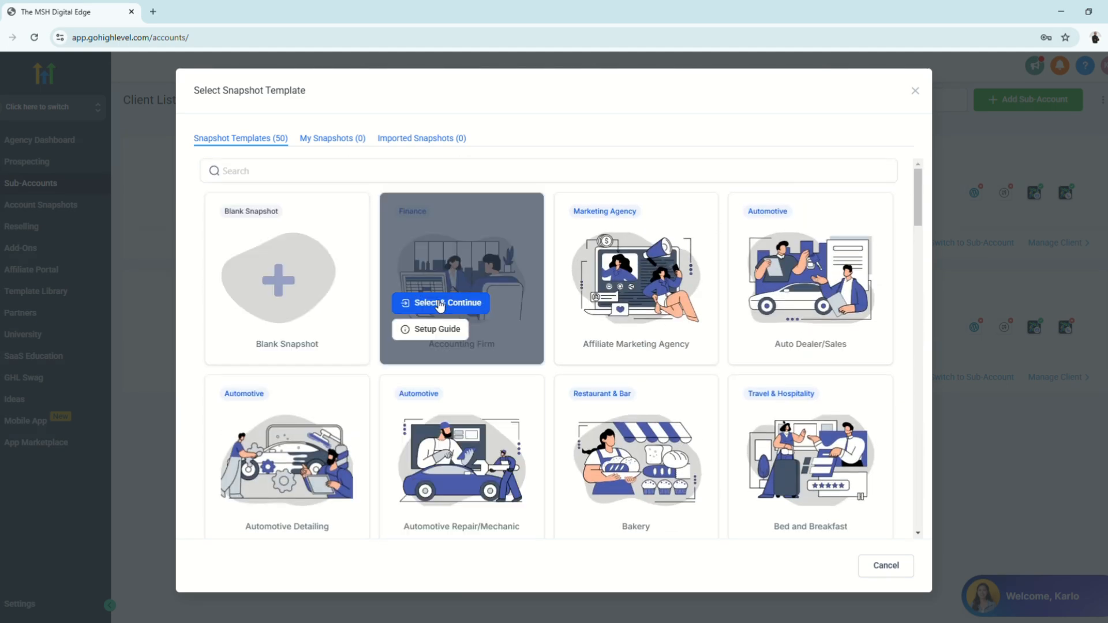
mouse_move(516, 312)
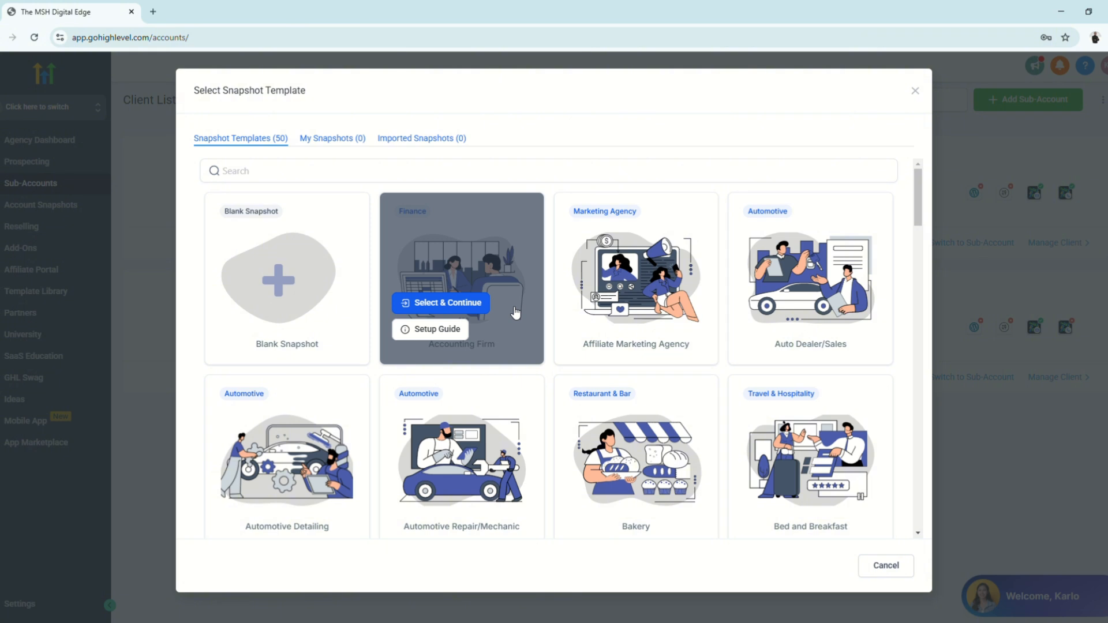
mouse_move(541, 368)
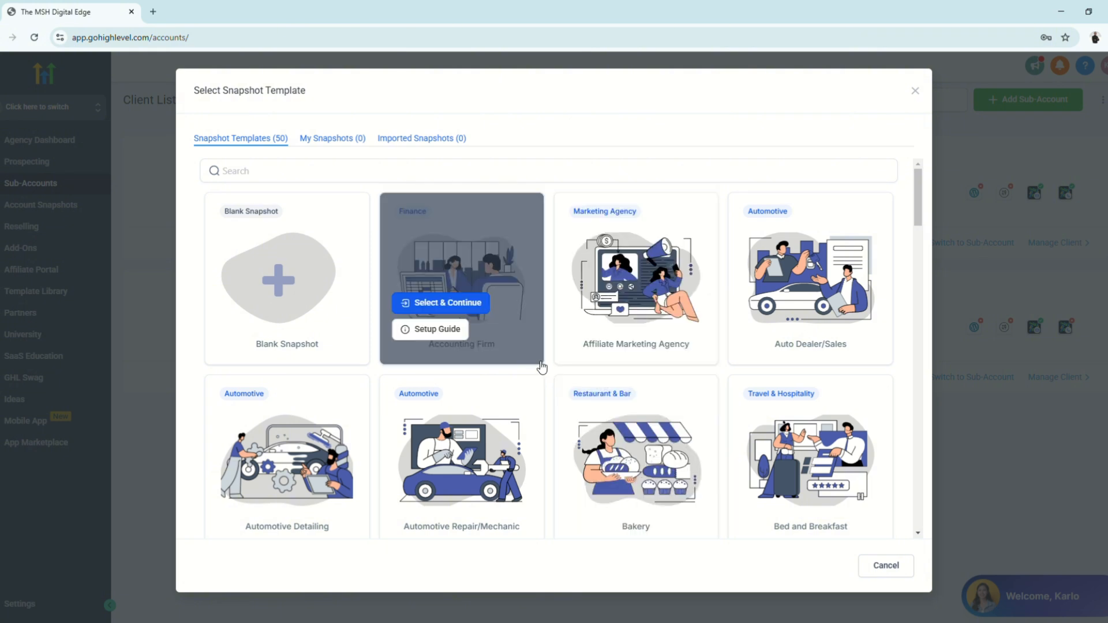
mouse_move(542, 349)
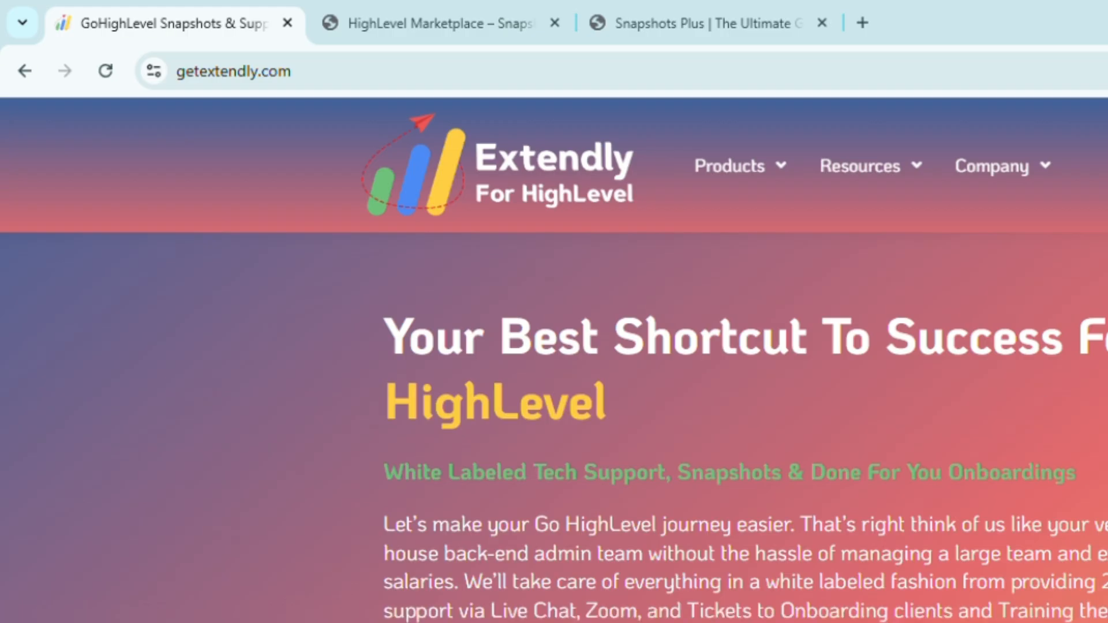
mouse_move(519, 216)
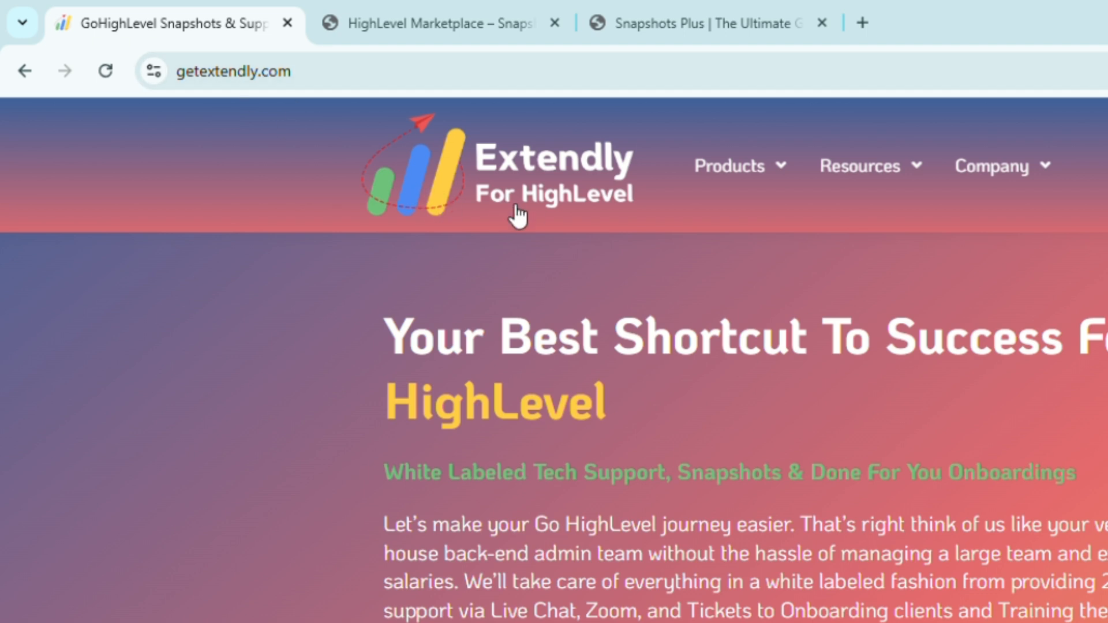
mouse_move(486, 212)
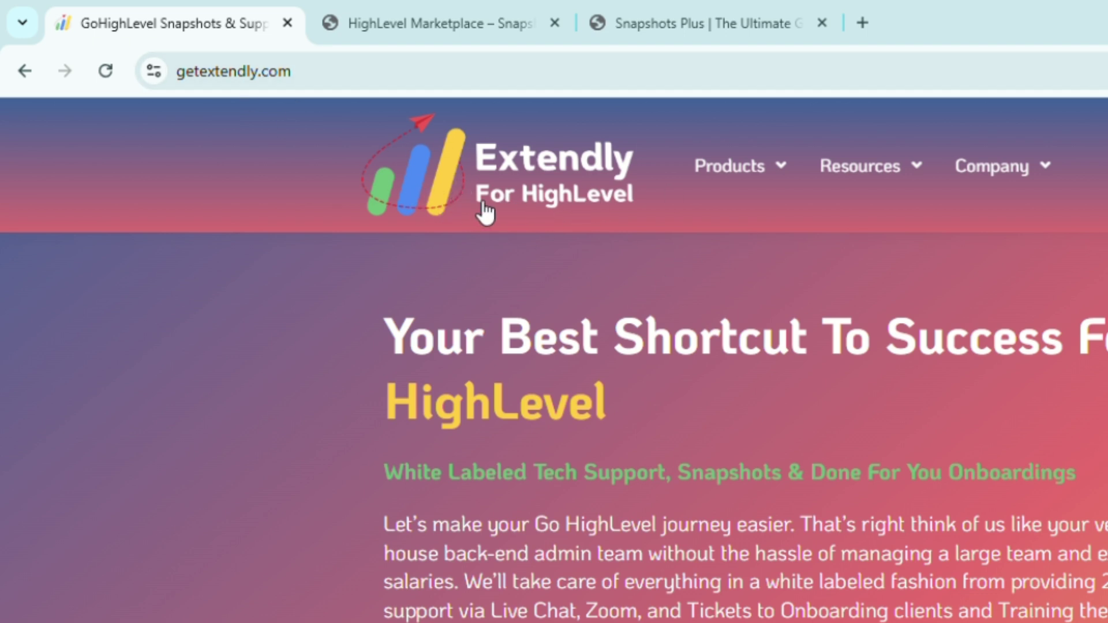
Go to Extendly's Snapshot Store through the Products menu
left_click(729, 165)
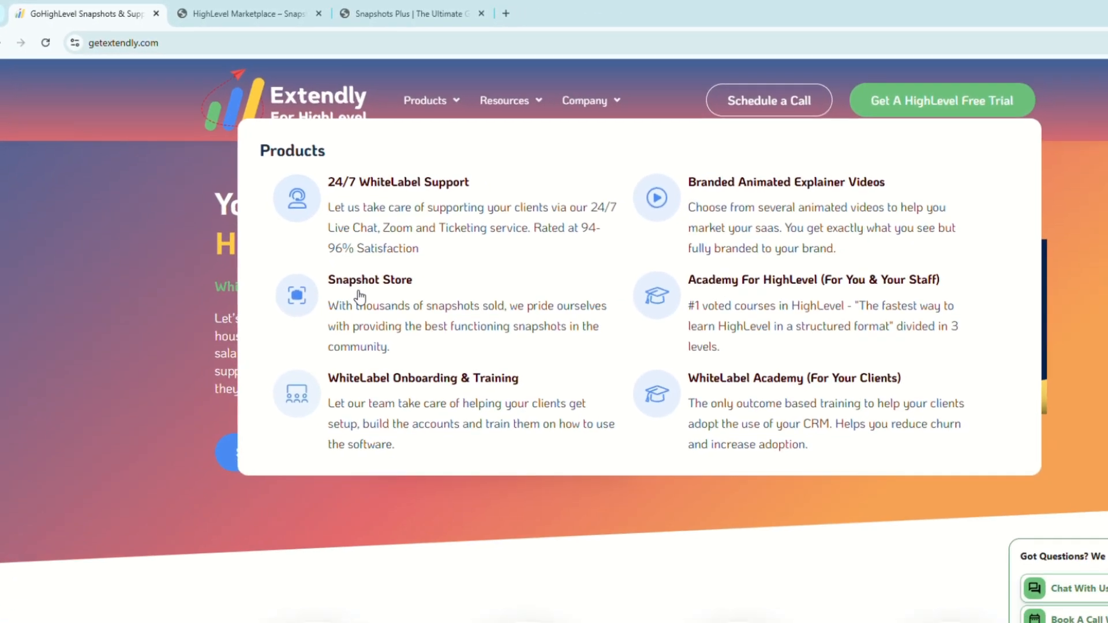
left_click(369, 279)
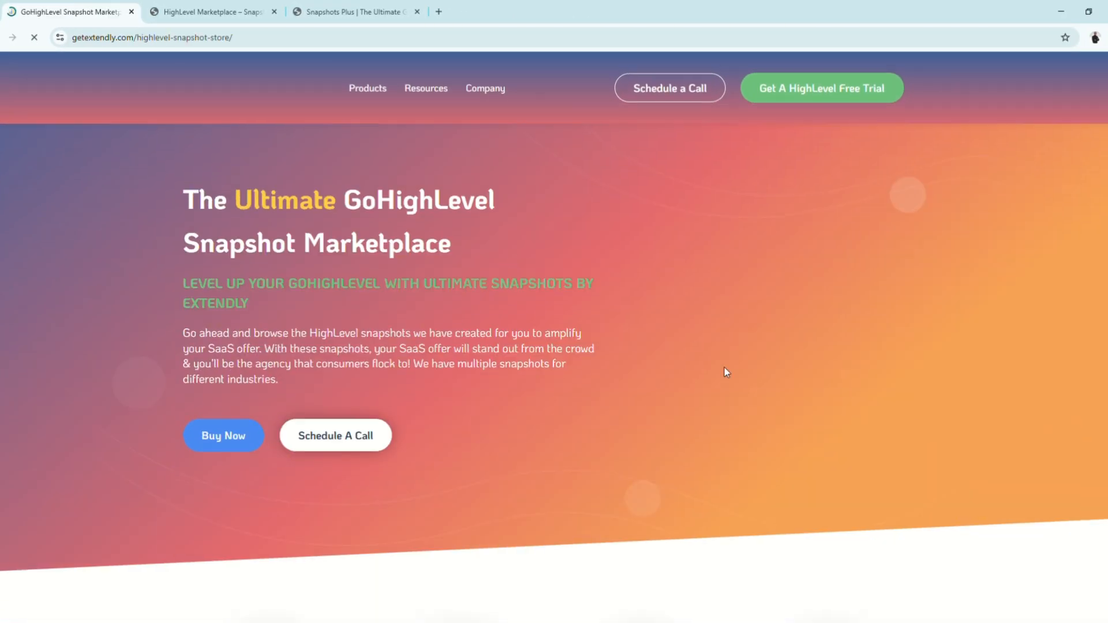
scroll("down", 3)
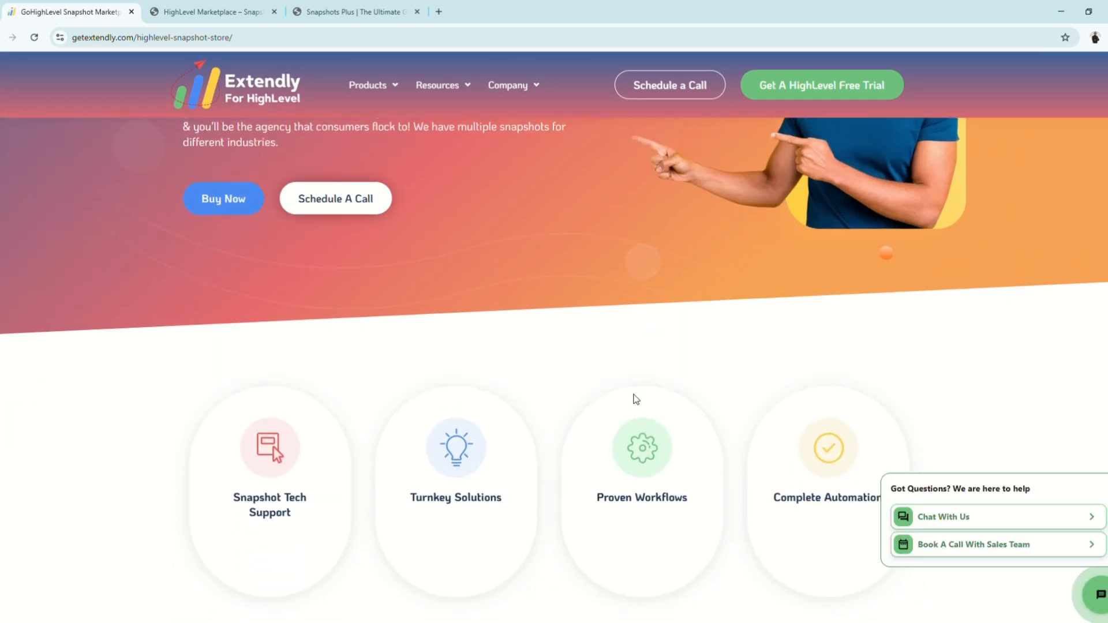
scroll("down", 3)
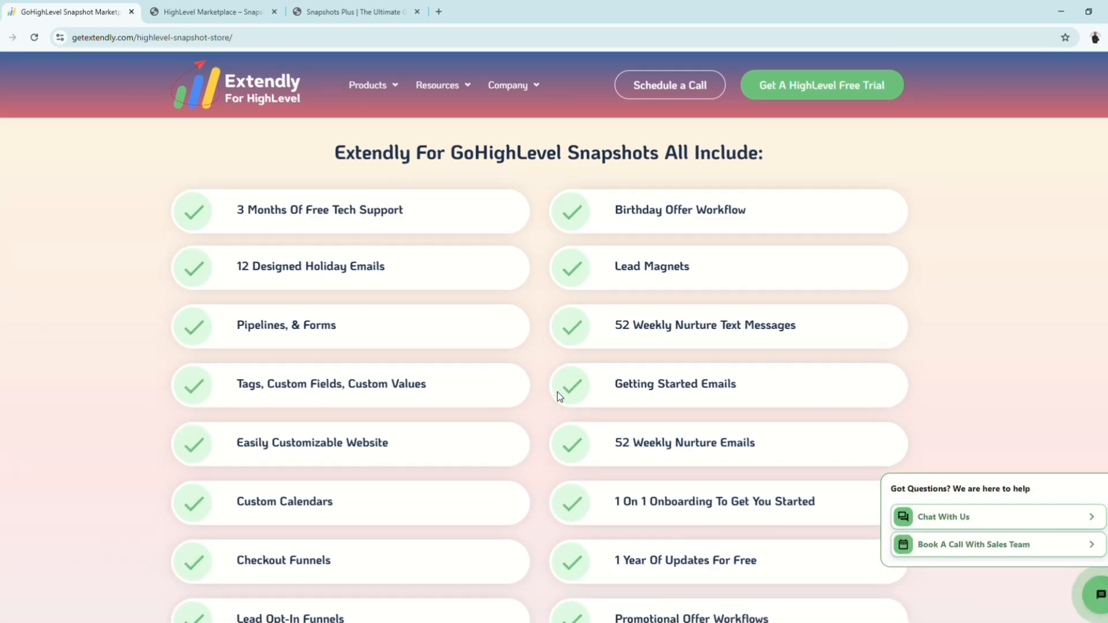
mouse_move(343, 170)
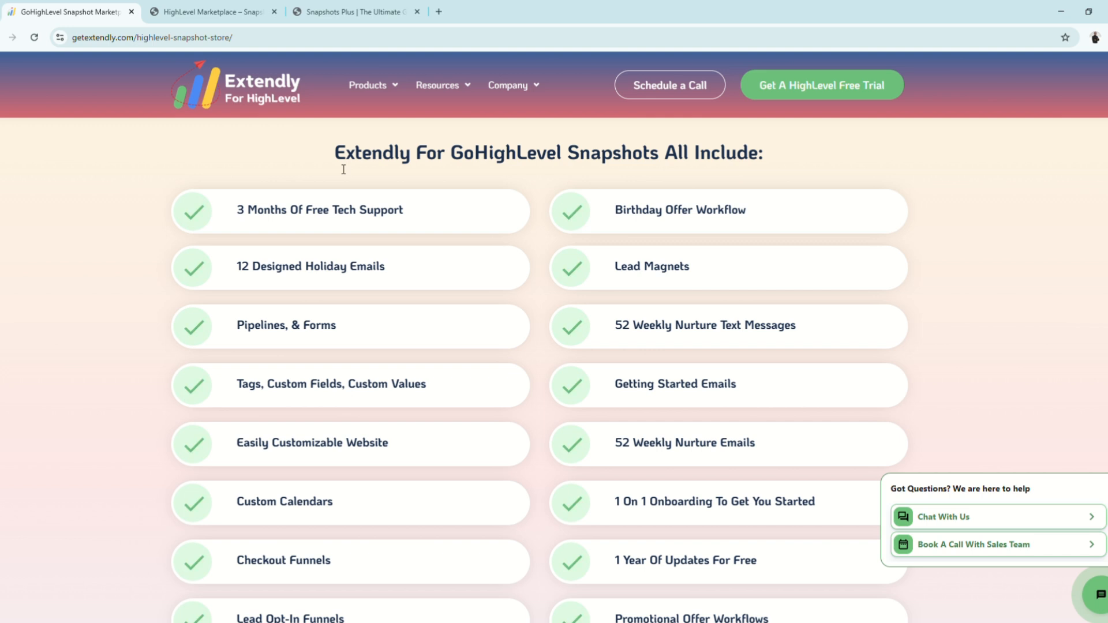
mouse_move(496, 231)
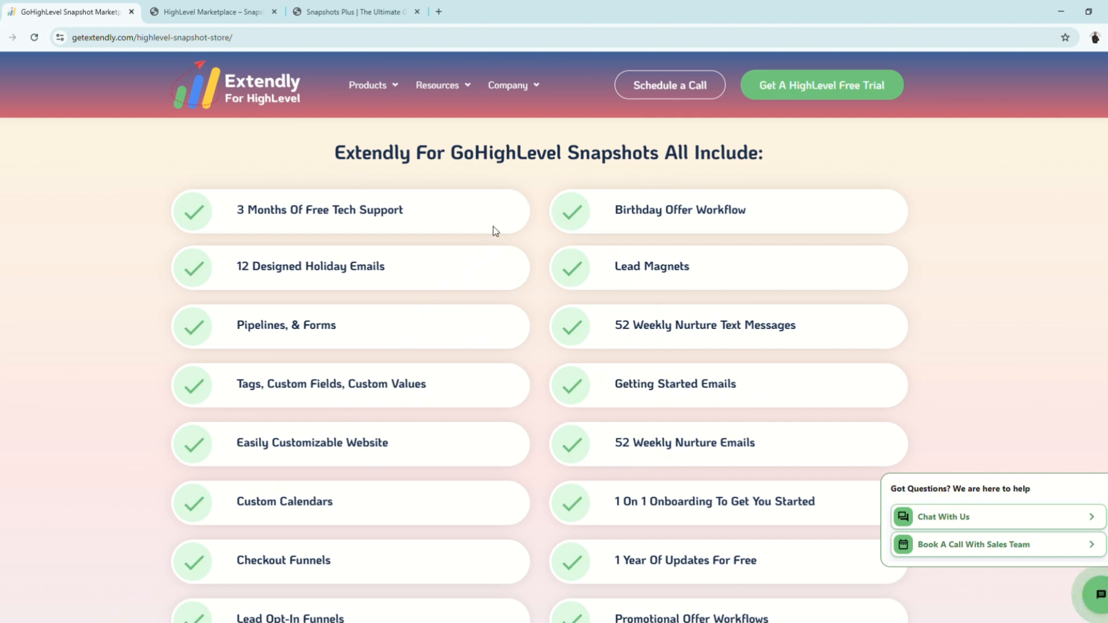
scroll("down", 3)
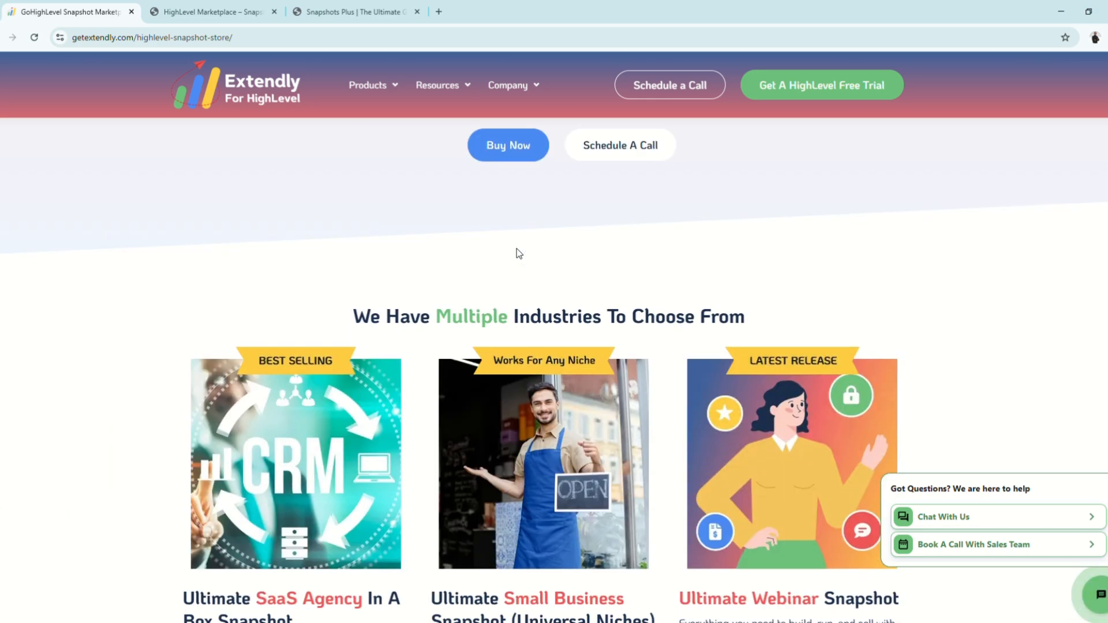
scroll("down", 3)
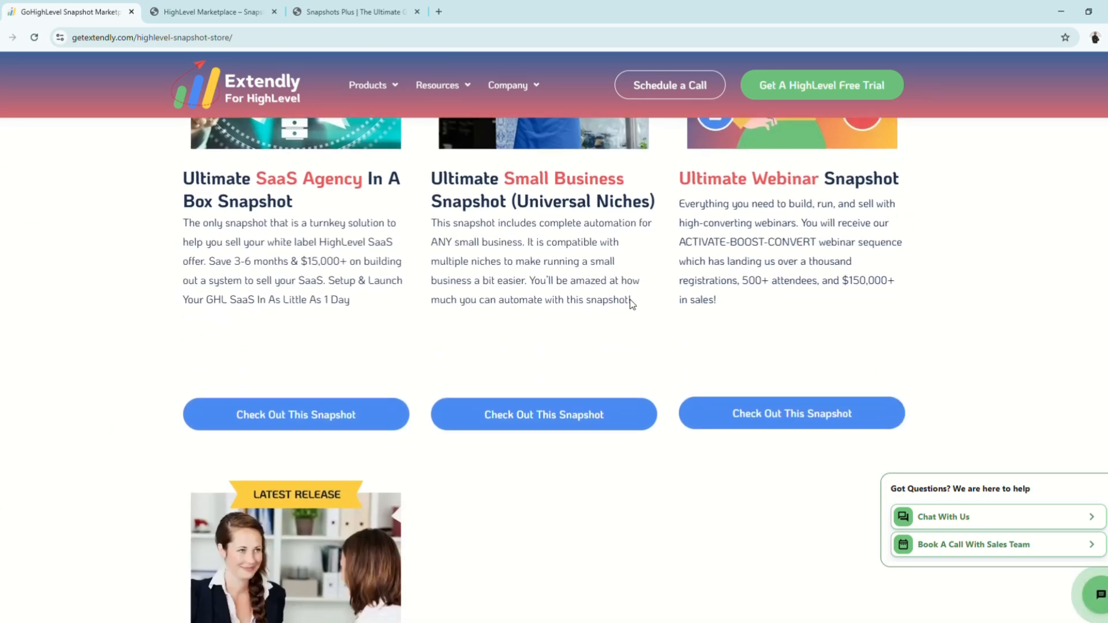
scroll("up", 3)
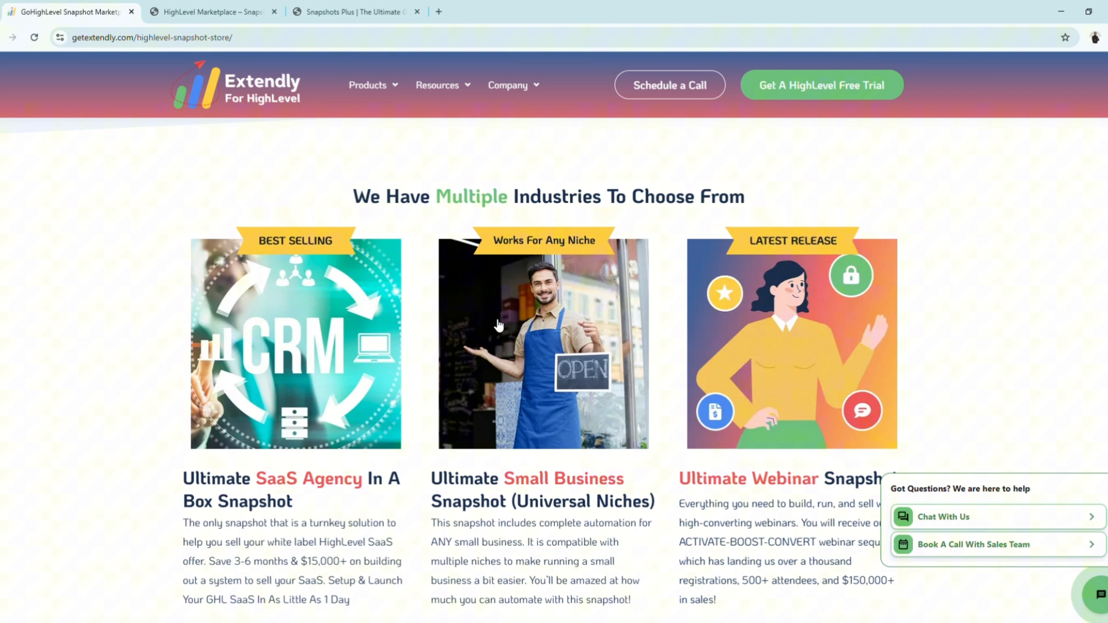
scroll("down", 3)
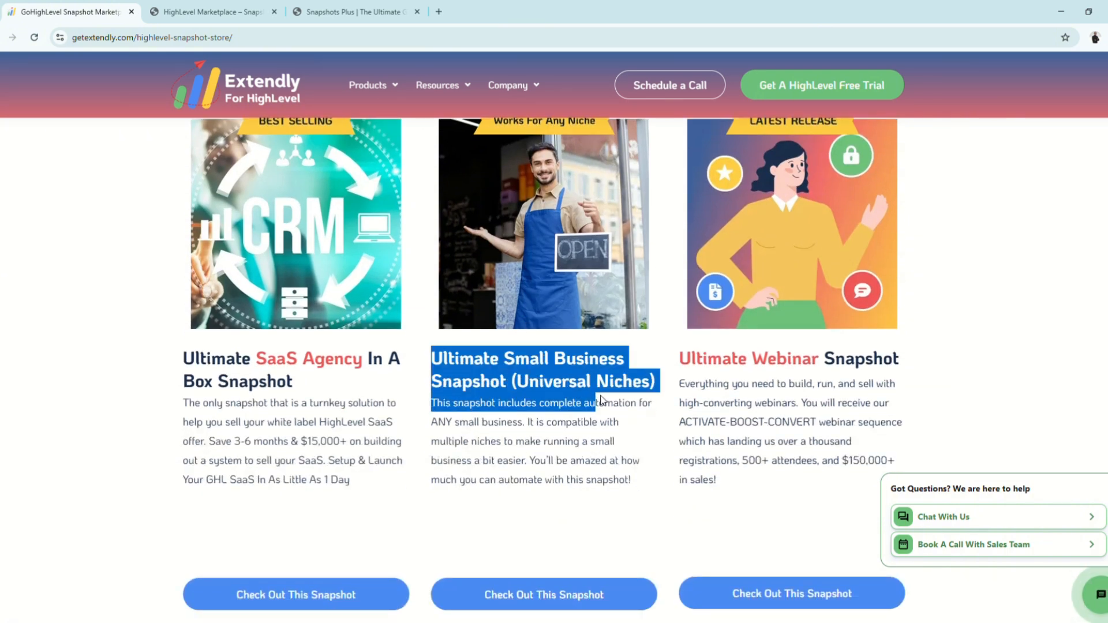
scroll("down", 3)
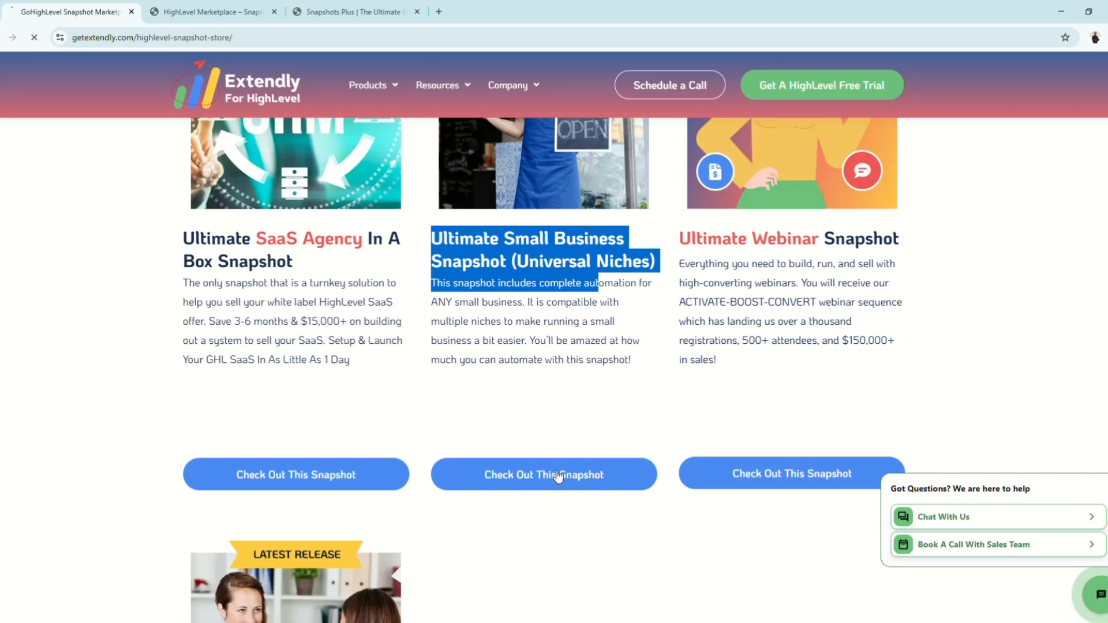
Open the Ultimate Small Business Snapshot page and scroll down to its included-items checklist
left_click(543, 474)
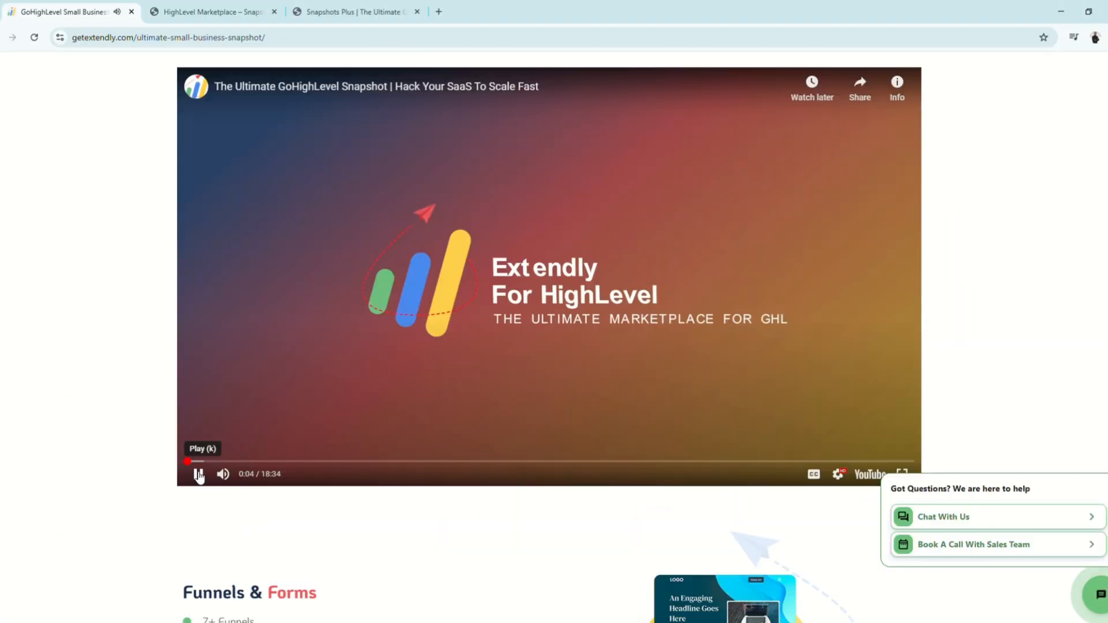
scroll("down", 3)
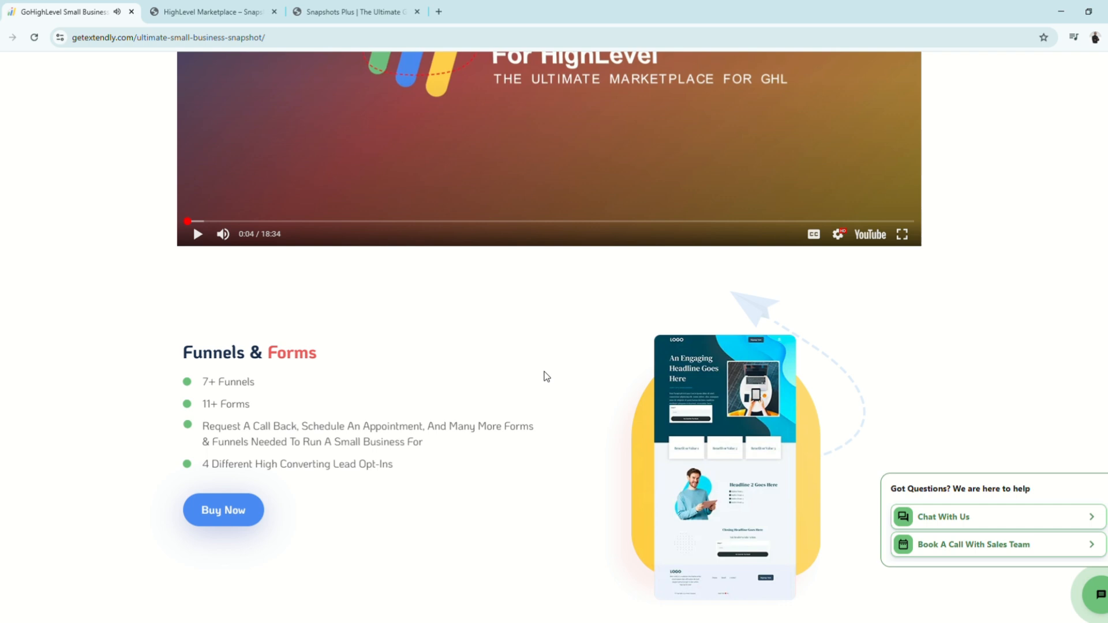
scroll("down", 3)
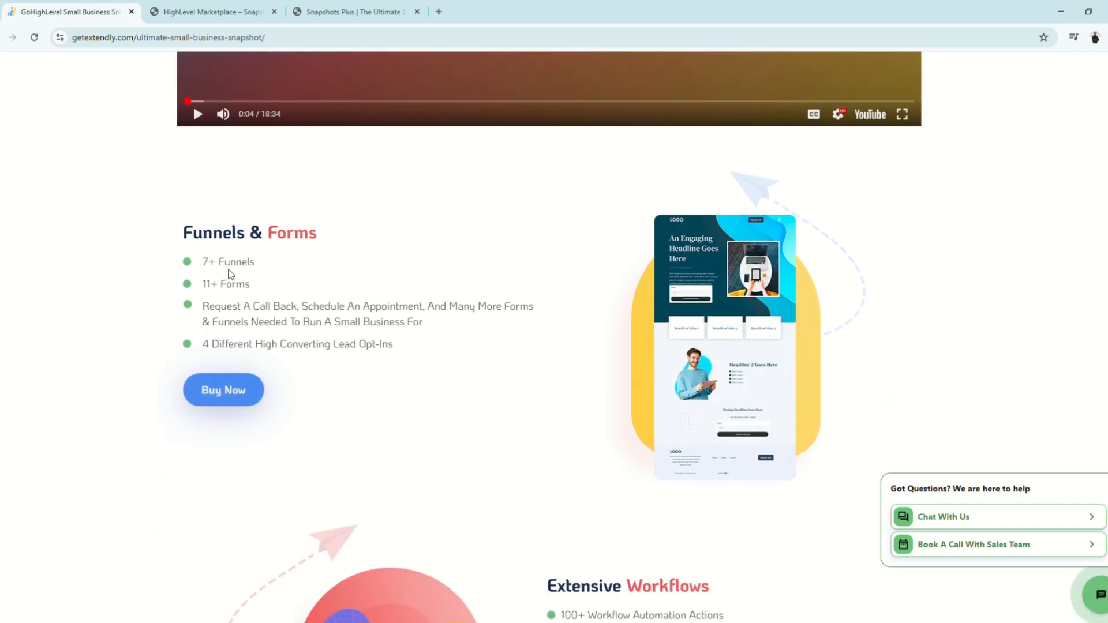
scroll("down", 3)
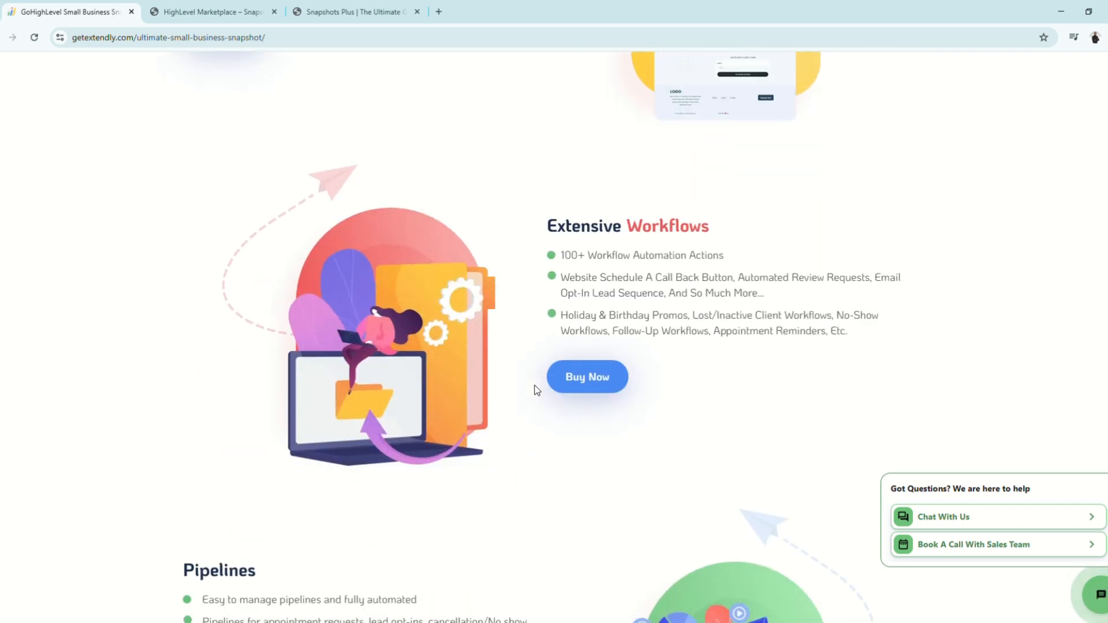
scroll("down", 3)
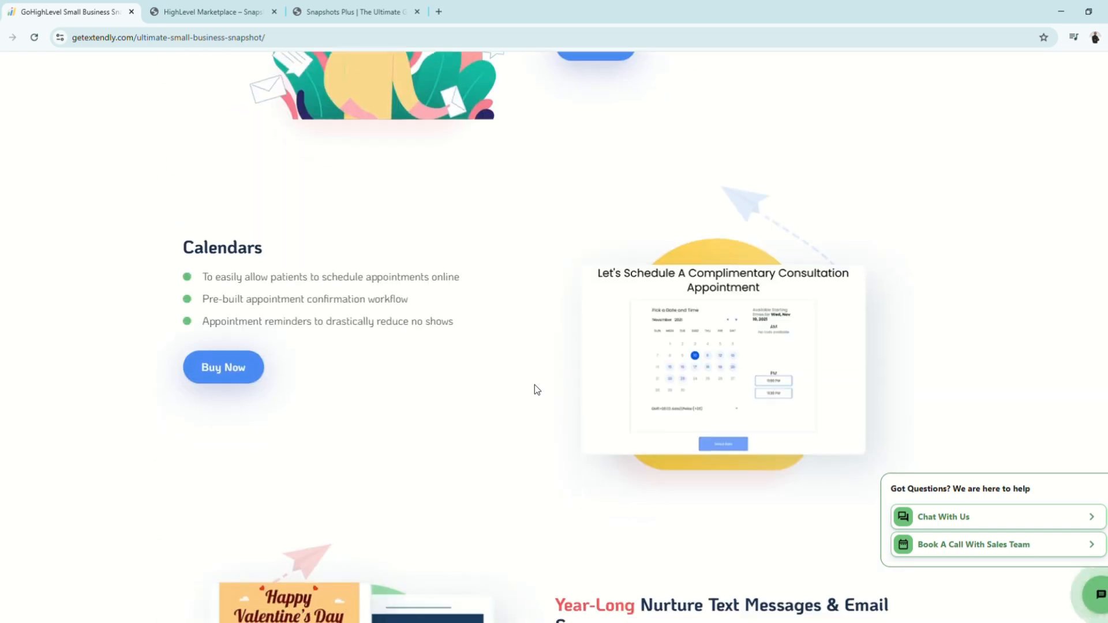
scroll("down", 3)
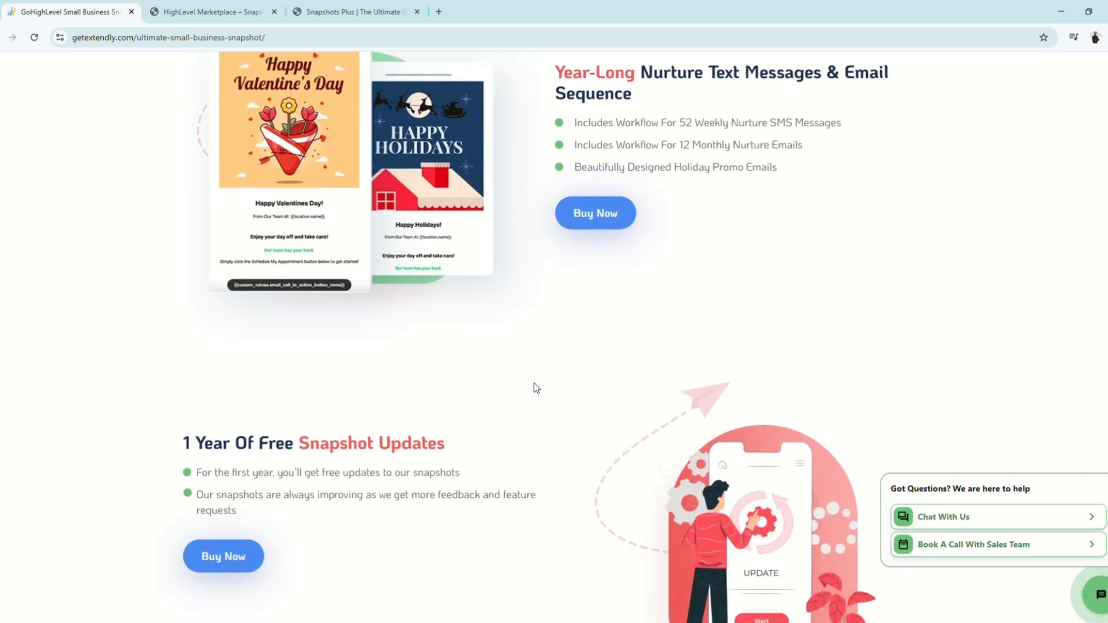
scroll("down", 3)
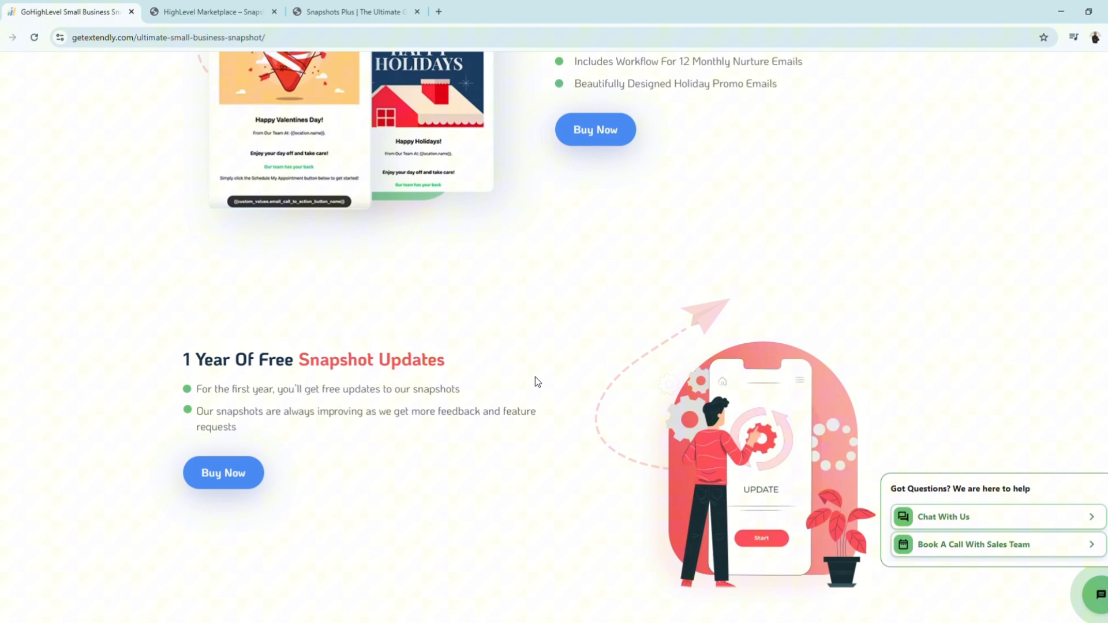
scroll("down", 3)
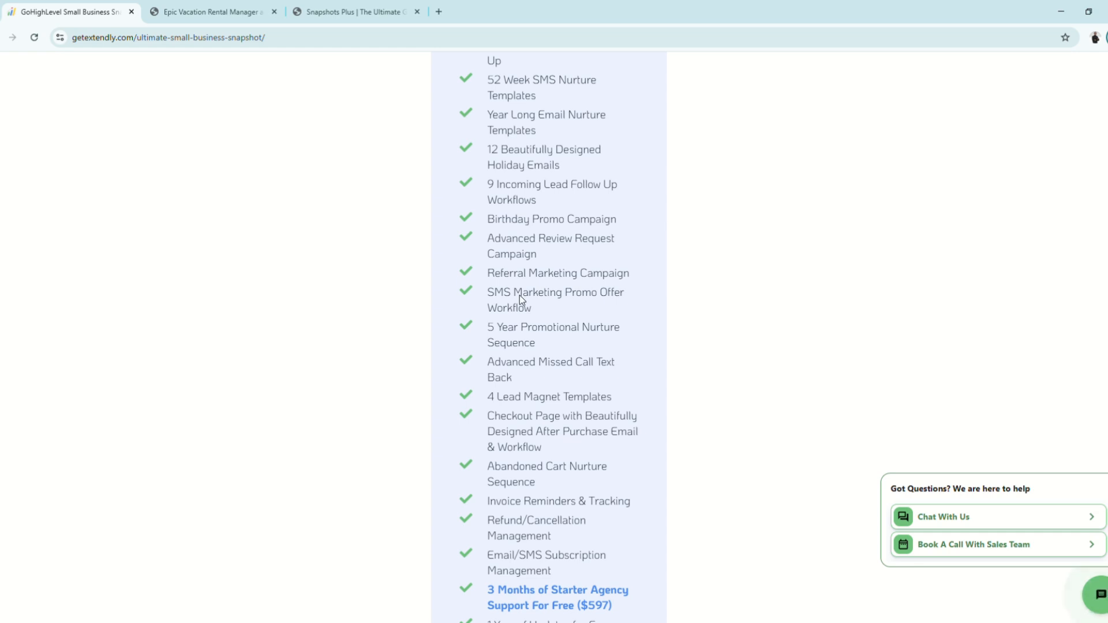
Scroll around the $995 Ultimate Automations pricing list
scroll("up", 3)
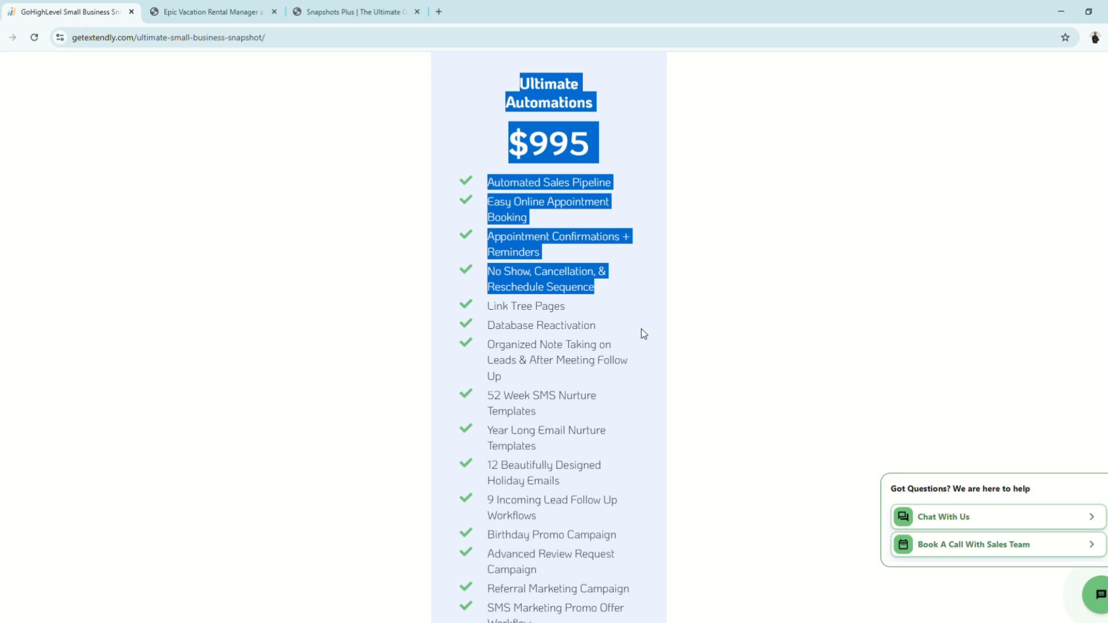
scroll("up", 3)
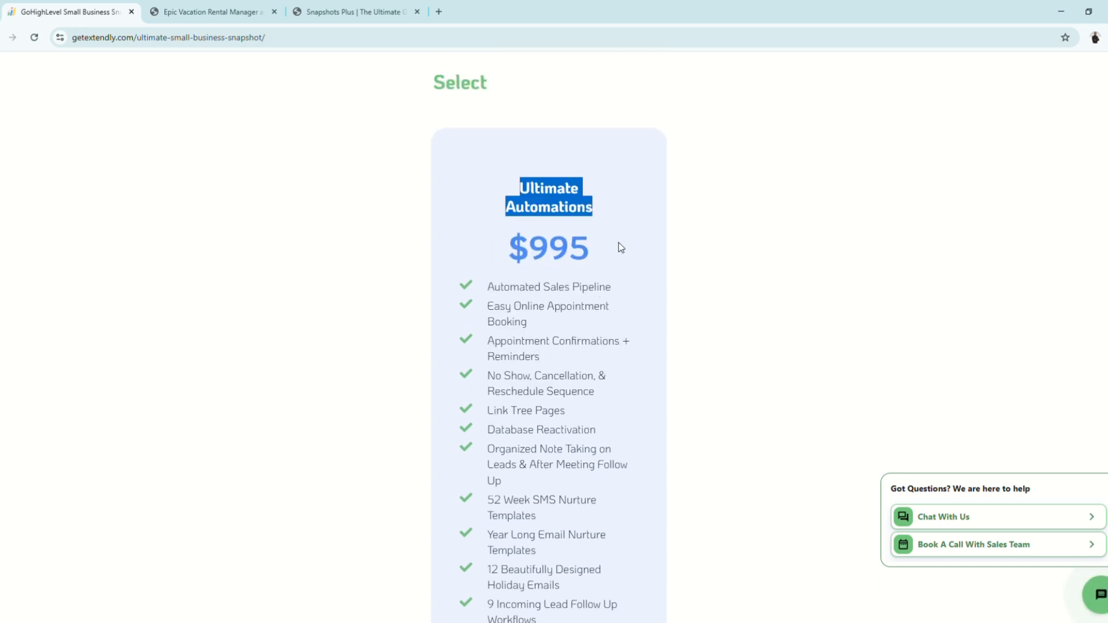
scroll("down", 3)
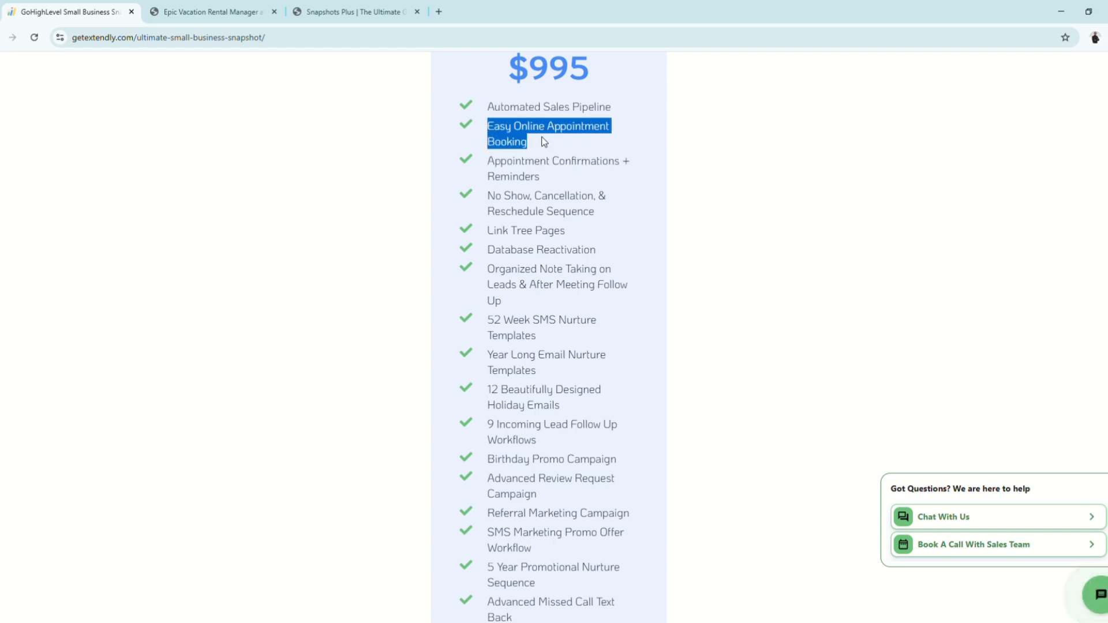
Scroll the HL Pro Tools Snaps marketplace down to the Epic snapshot cards
scroll("down", 3)
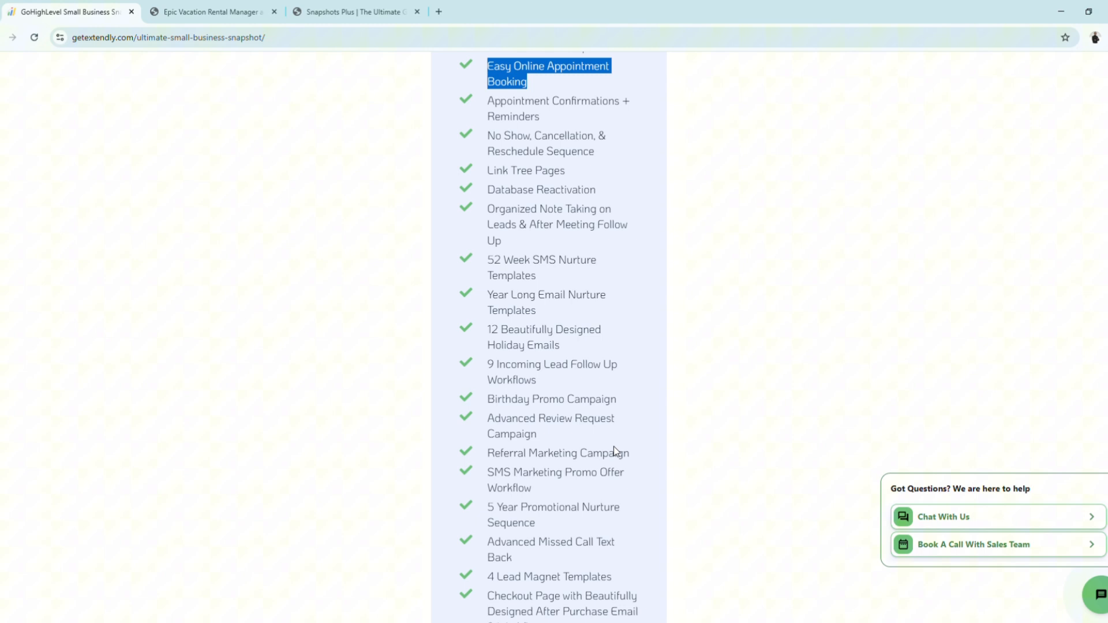
scroll("down", 3)
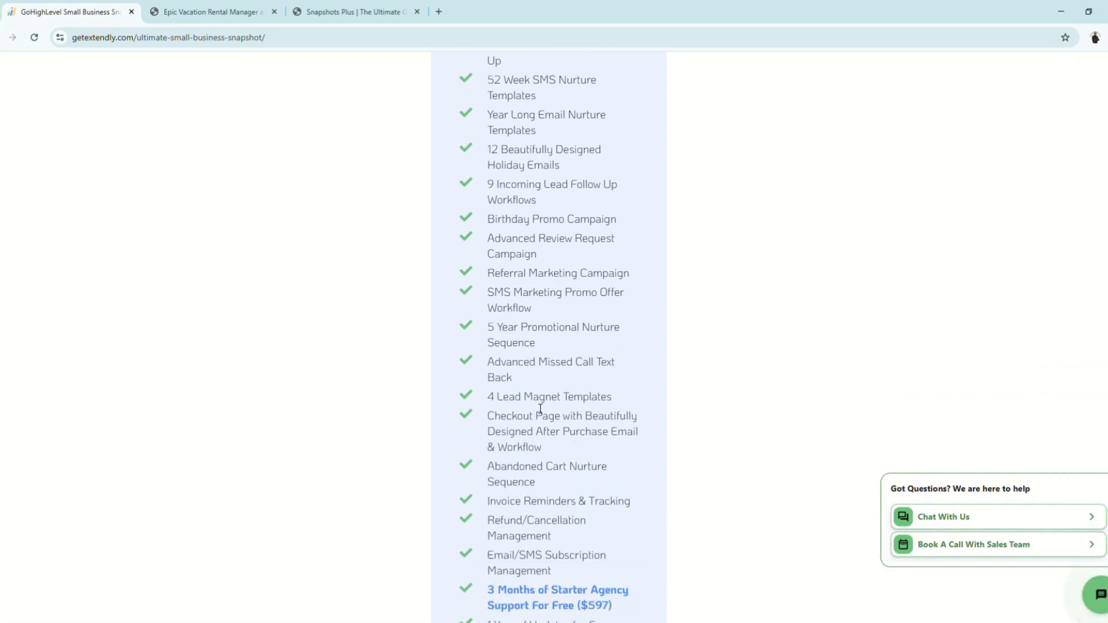
mouse_move(562, 371)
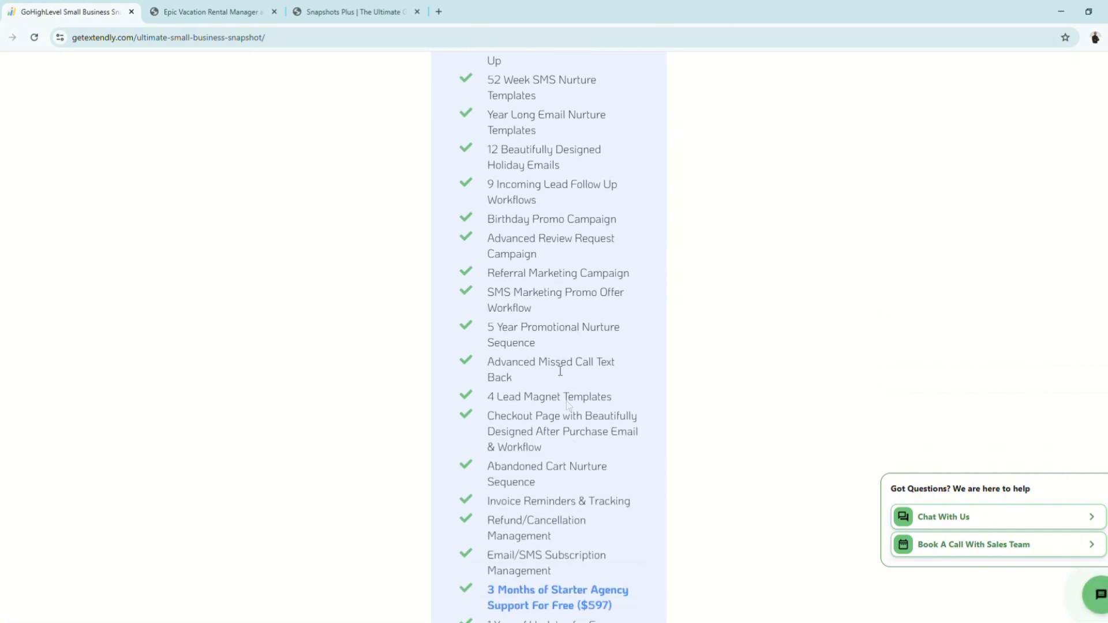
mouse_move(509, 150)
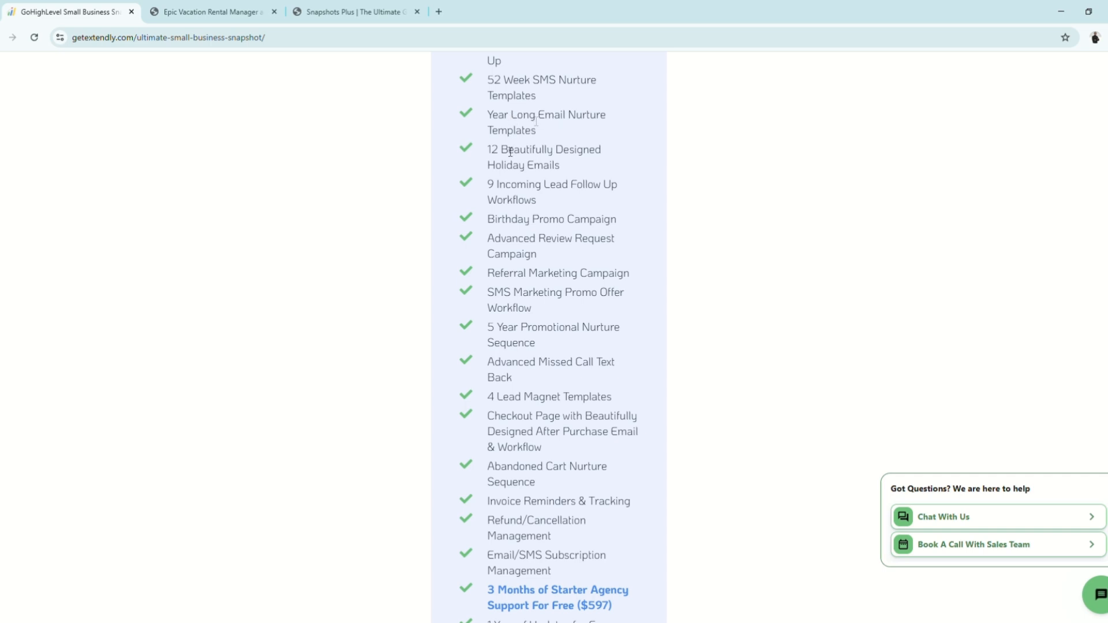
mouse_move(636, 603)
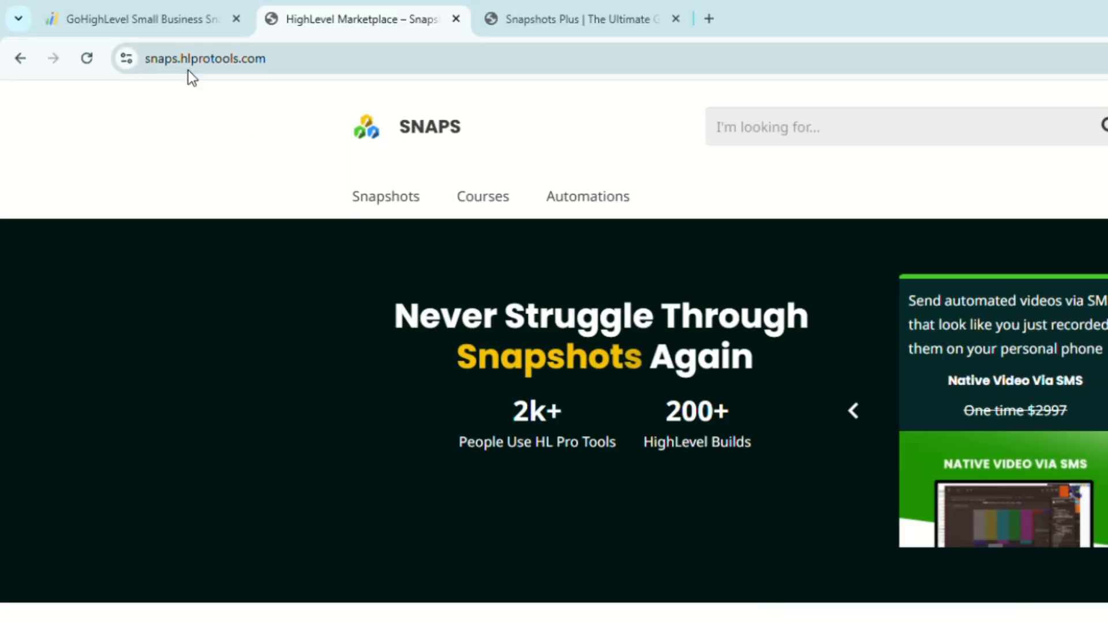
mouse_move(863, 341)
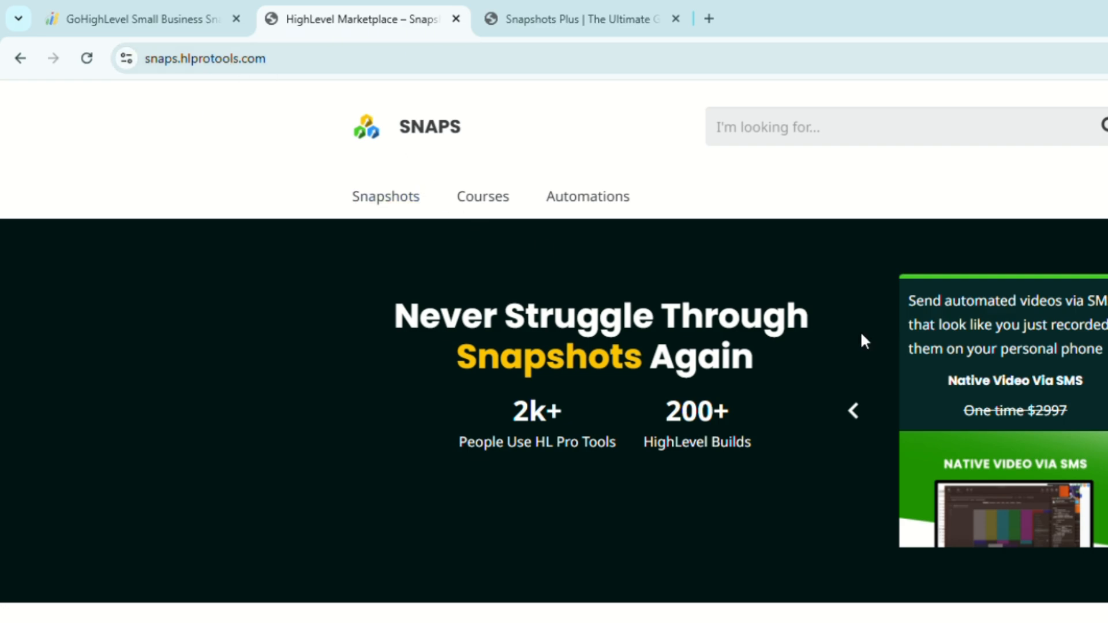
scroll("down", 3)
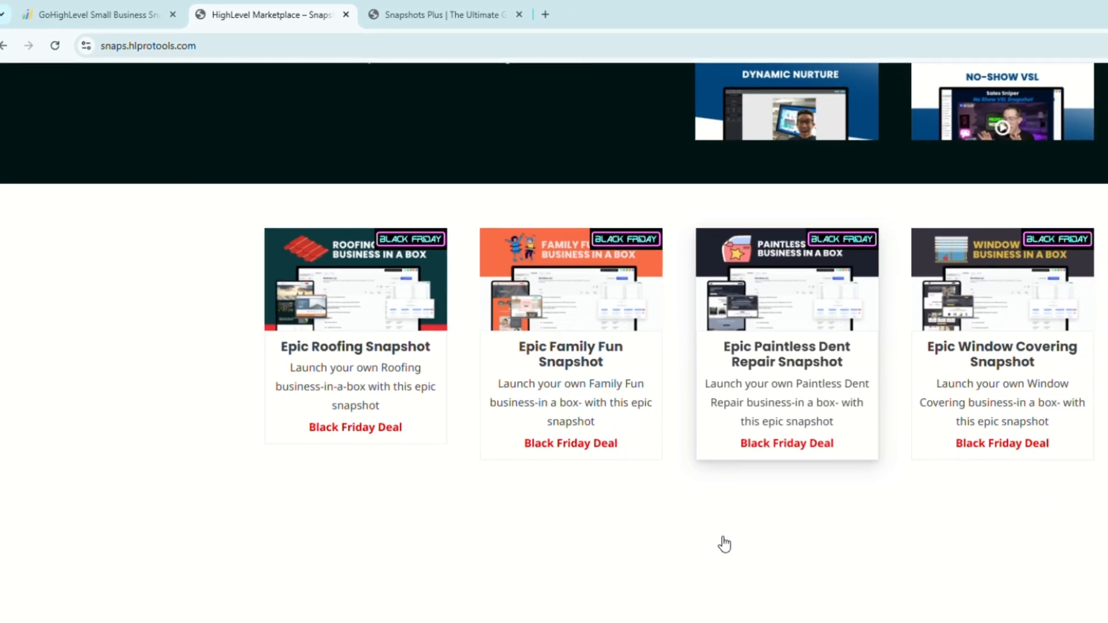
scroll("down", 3)
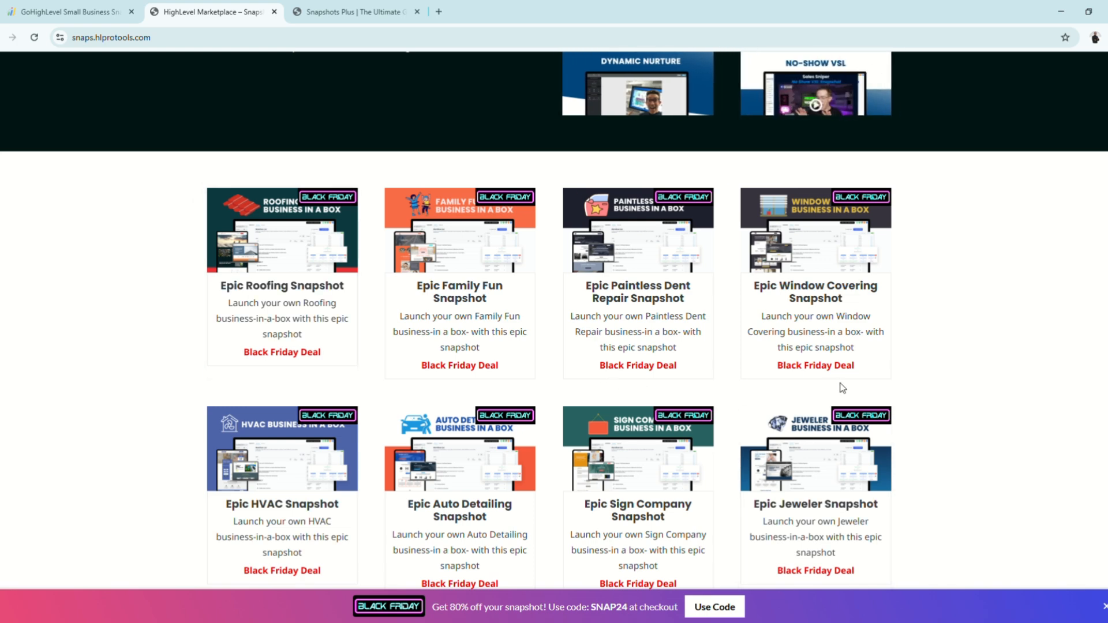
scroll("down", 3)
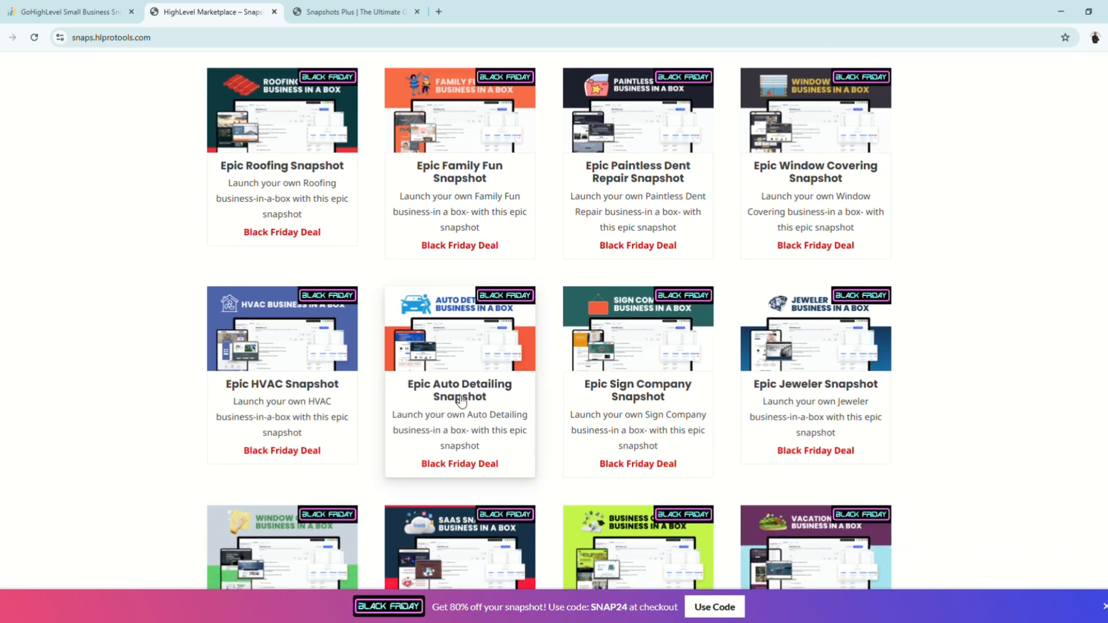
scroll("down", 3)
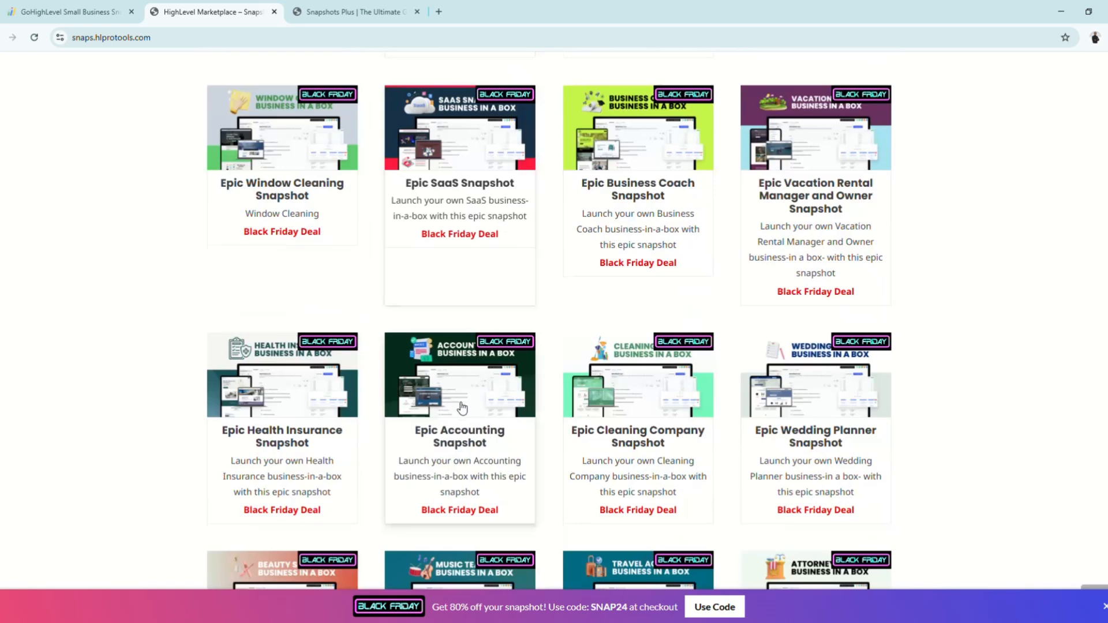
scroll("down", 3)
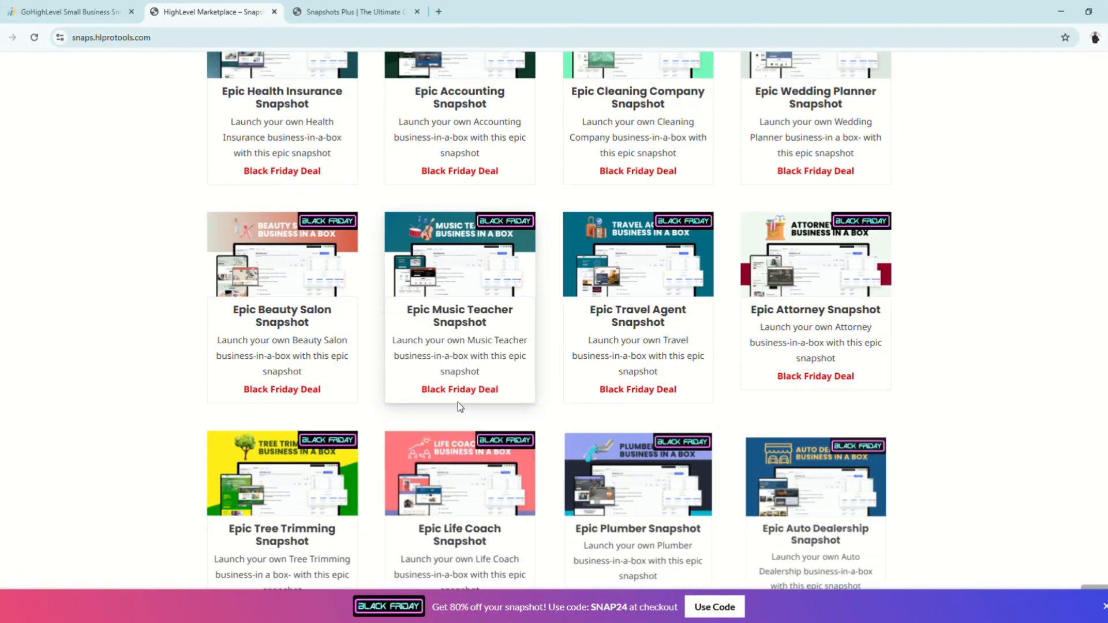
scroll("down", 3)
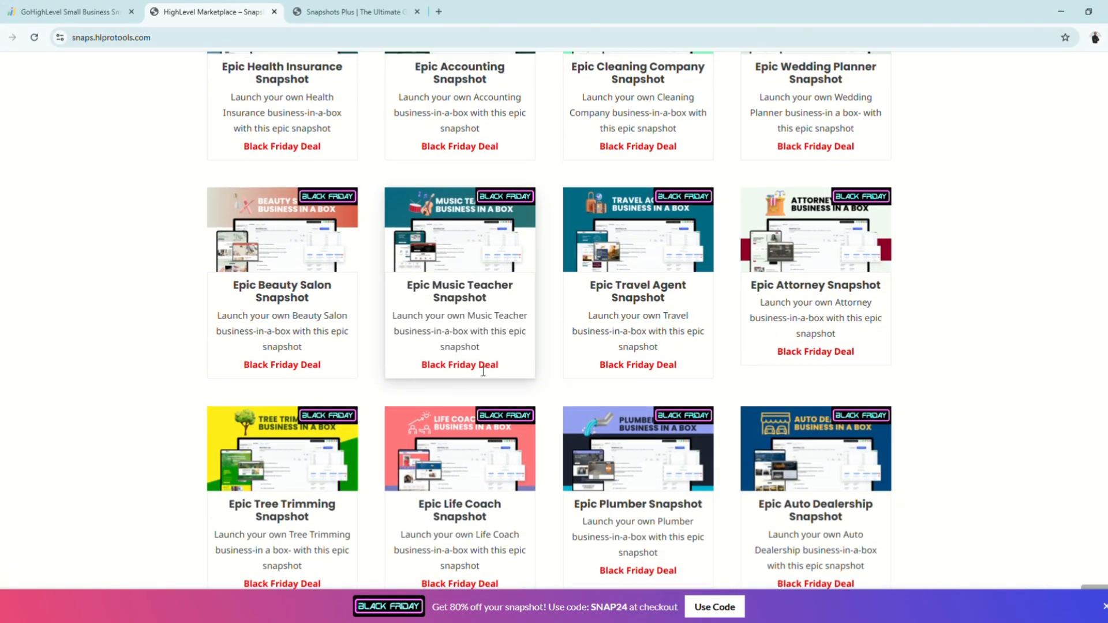
scroll("down", 3)
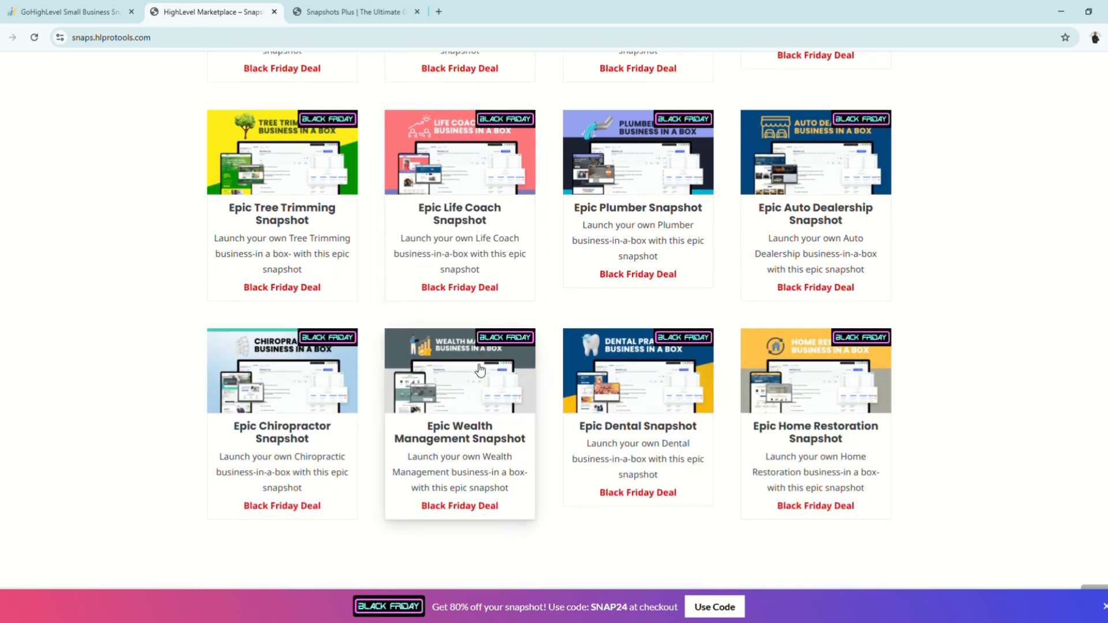
scroll("down", 3)
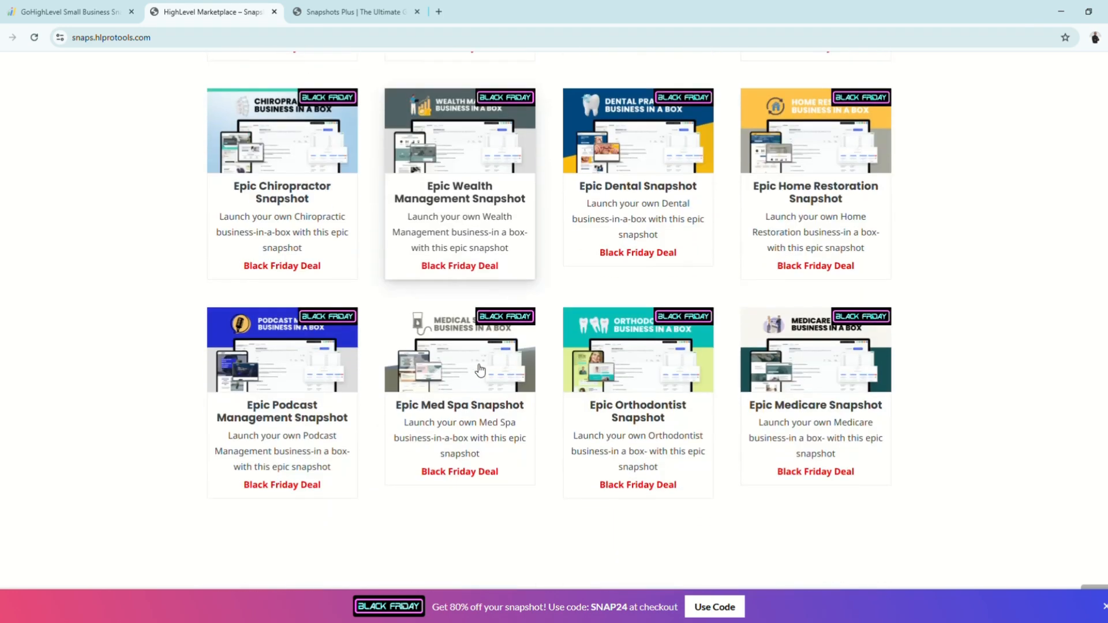
scroll("down", 3)
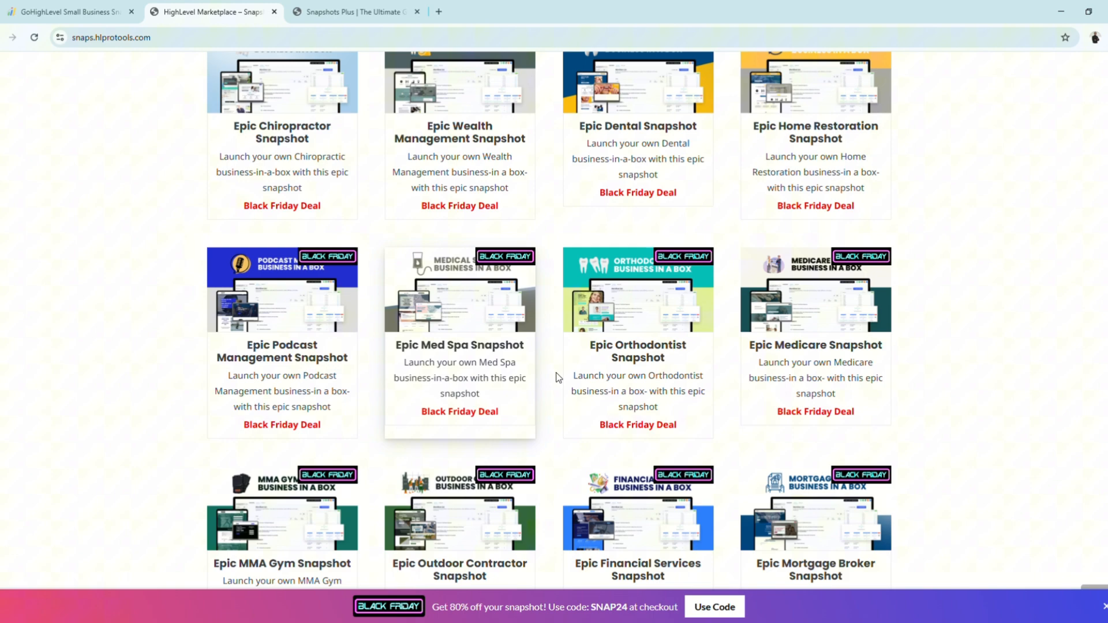
scroll("down", 3)
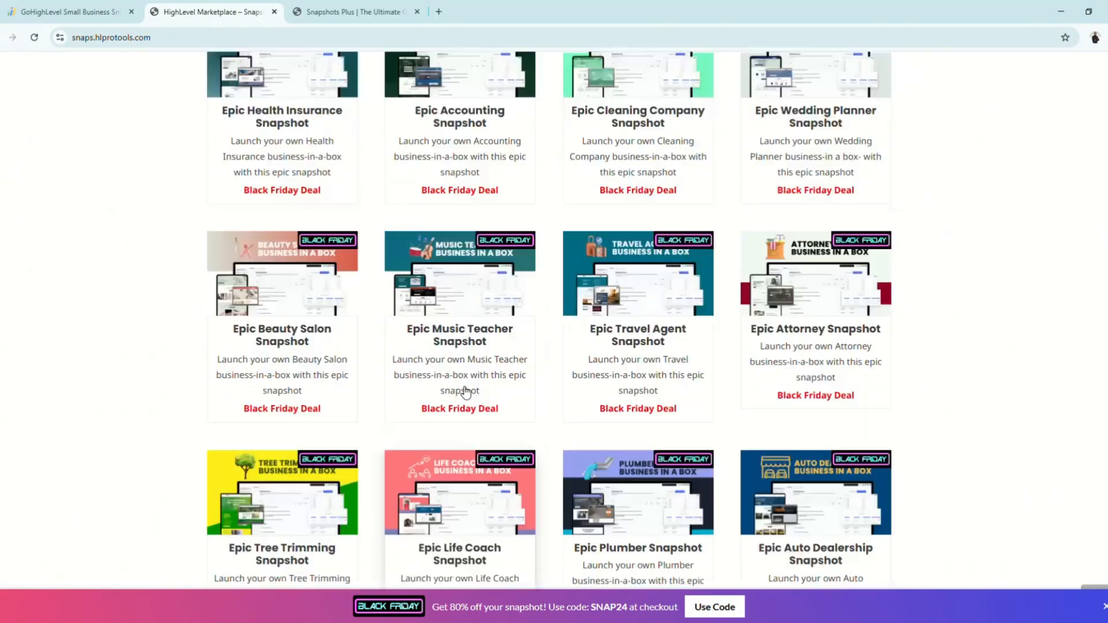
scroll("down", 3)
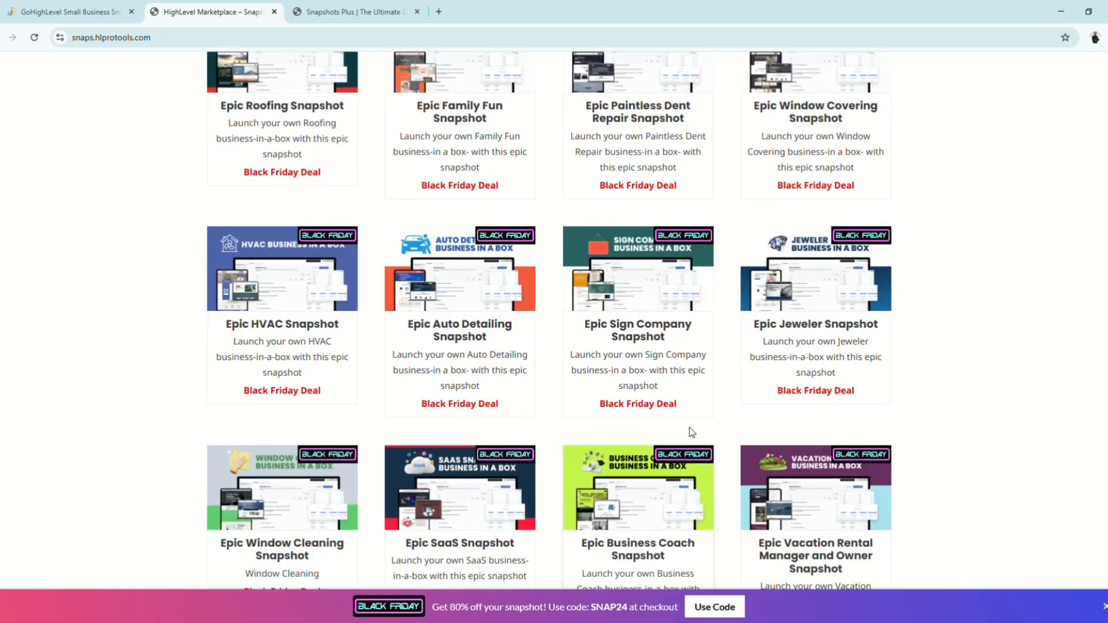
scroll("down", 3)
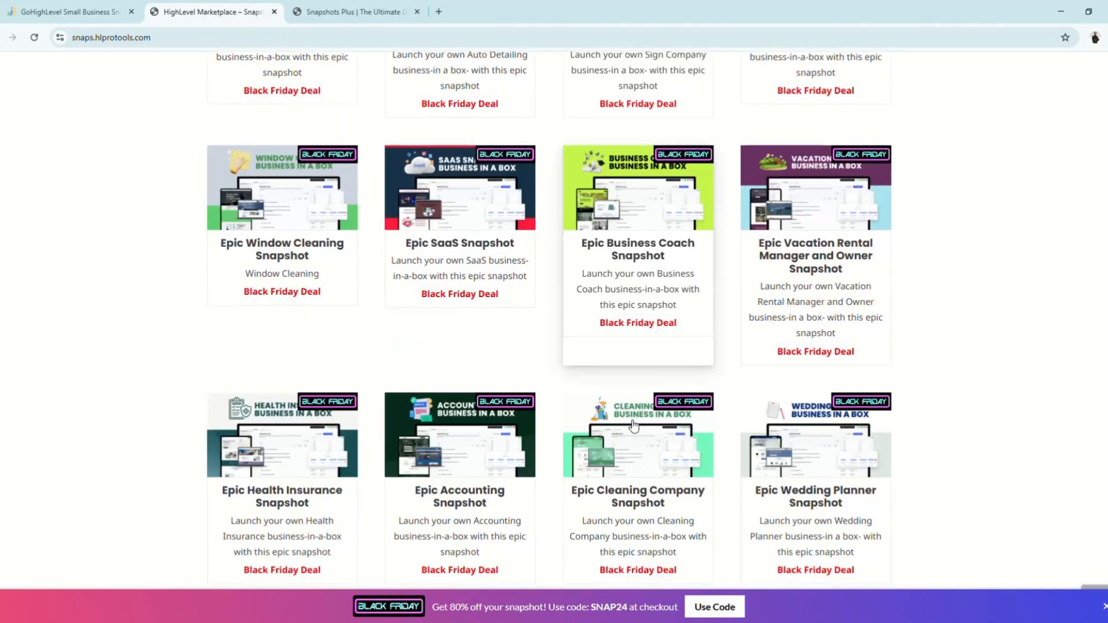
scroll("up", 3)
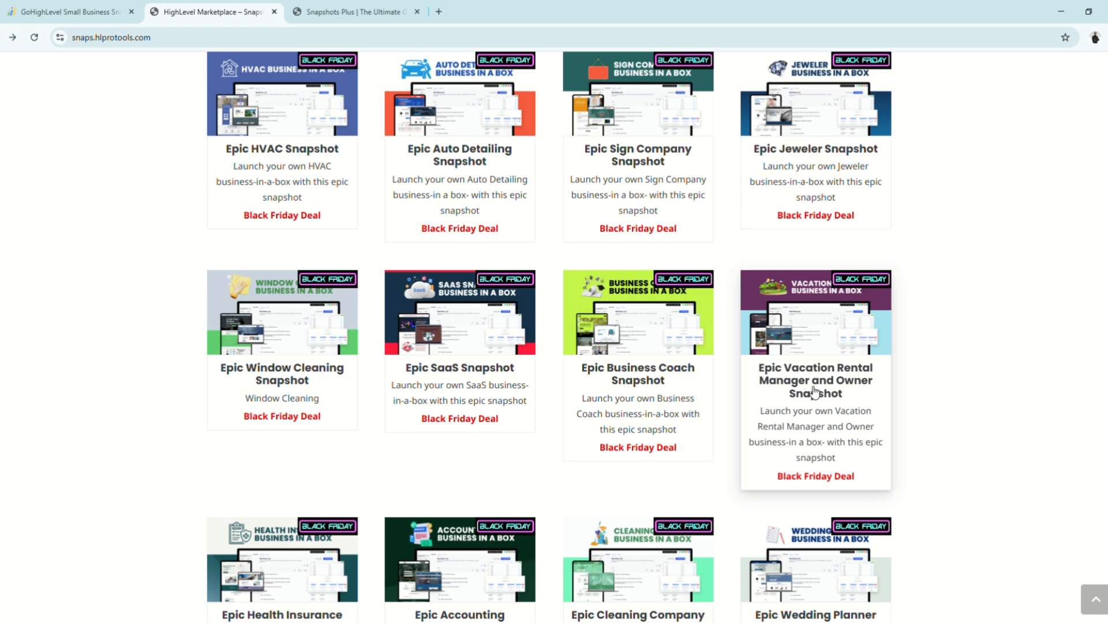
left_click(814, 380)
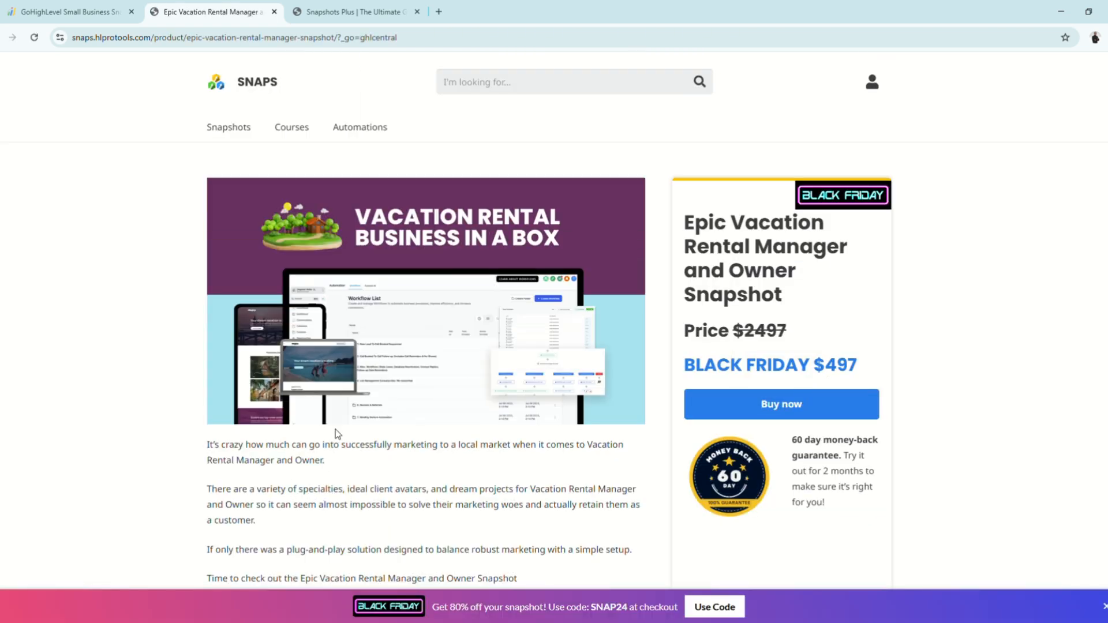
mouse_move(396, 495)
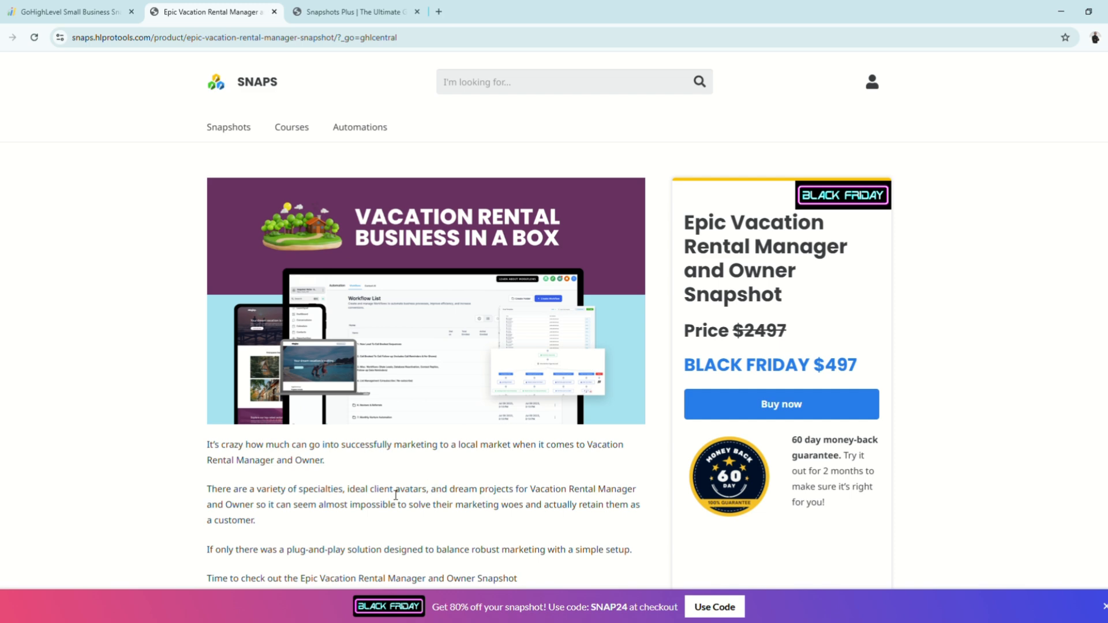
Scroll down through the Epic Vacation Rental Manager and Owner Snapshot product page
scroll("down", 3)
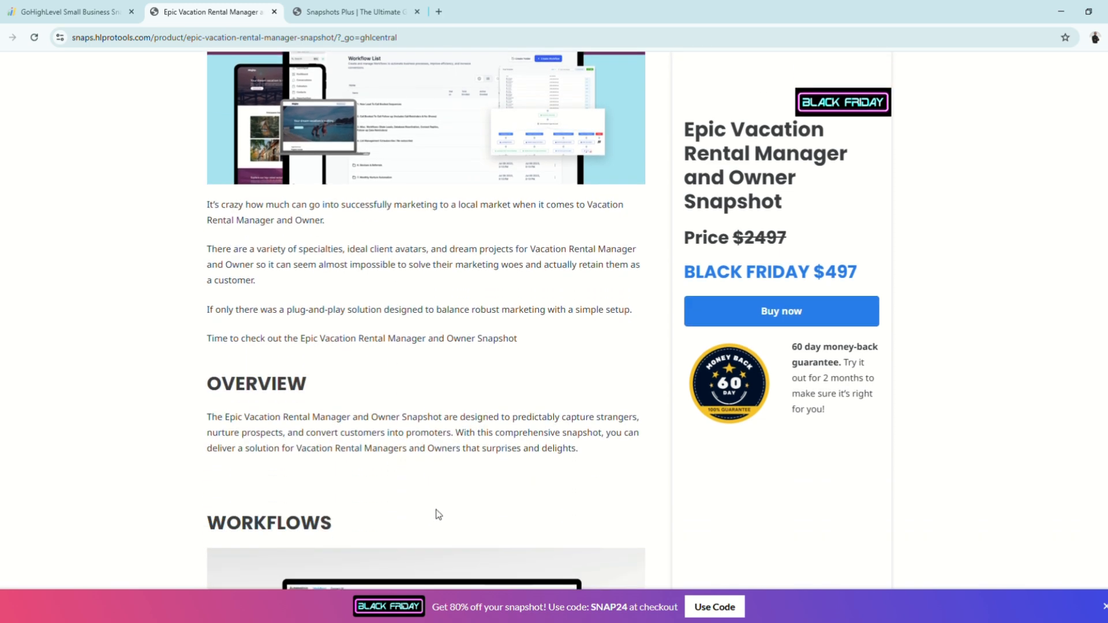
scroll("down", 3)
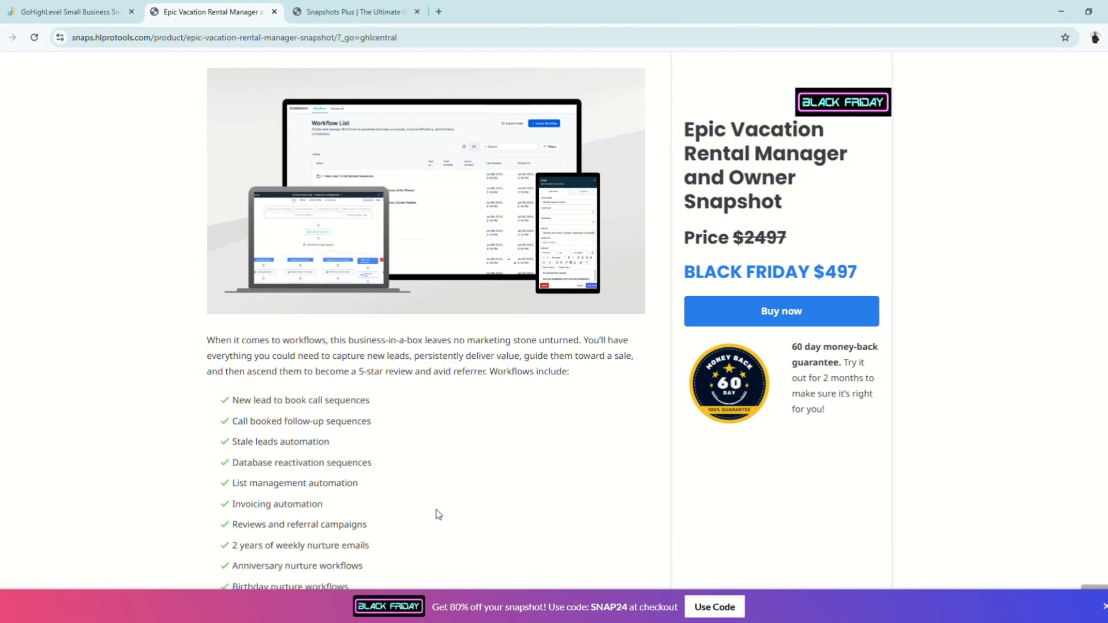
scroll("down", 3)
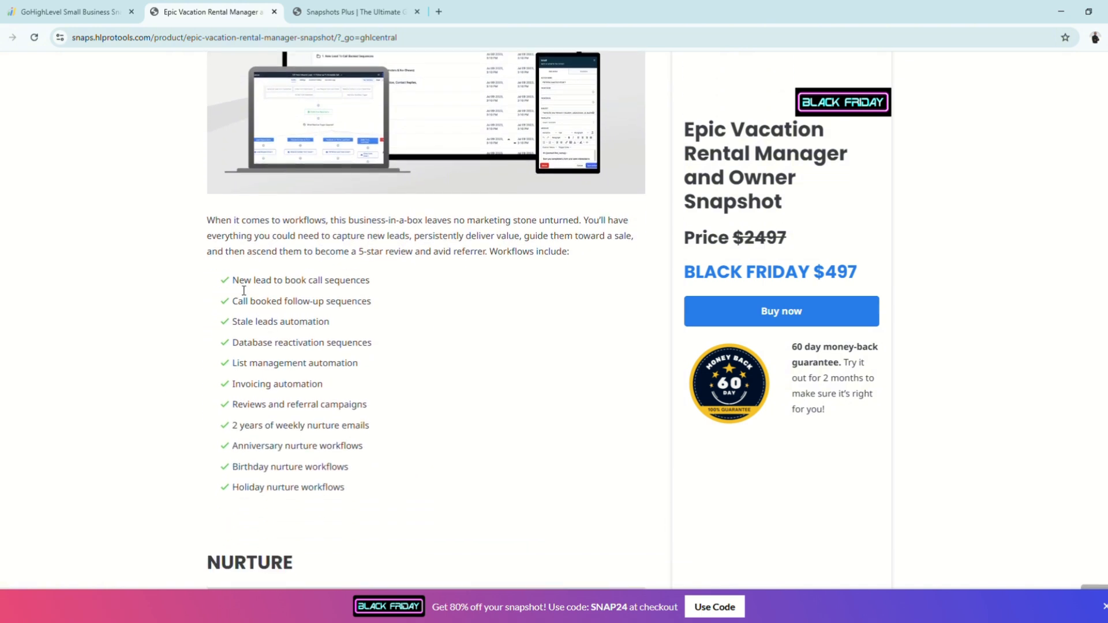
scroll("down", 3)
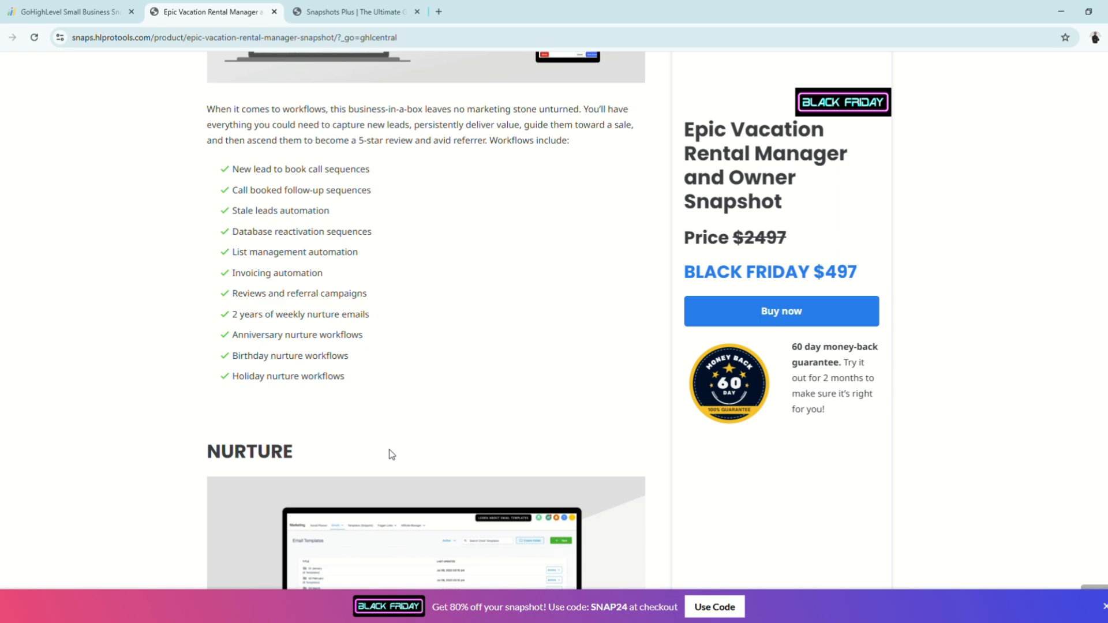
scroll("down", 3)
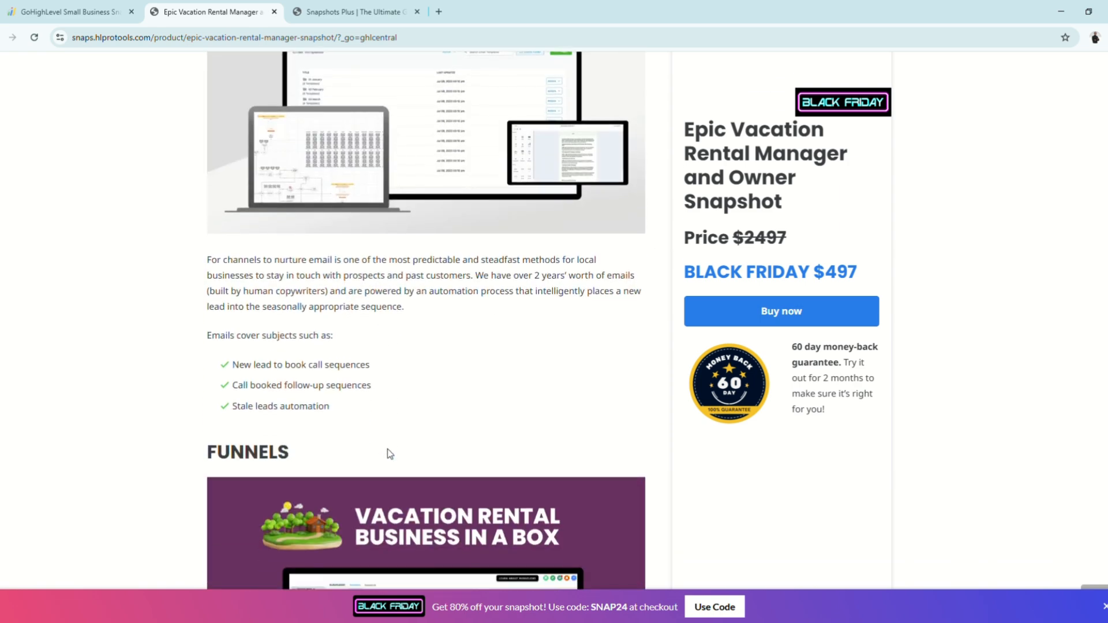
scroll("down", 3)
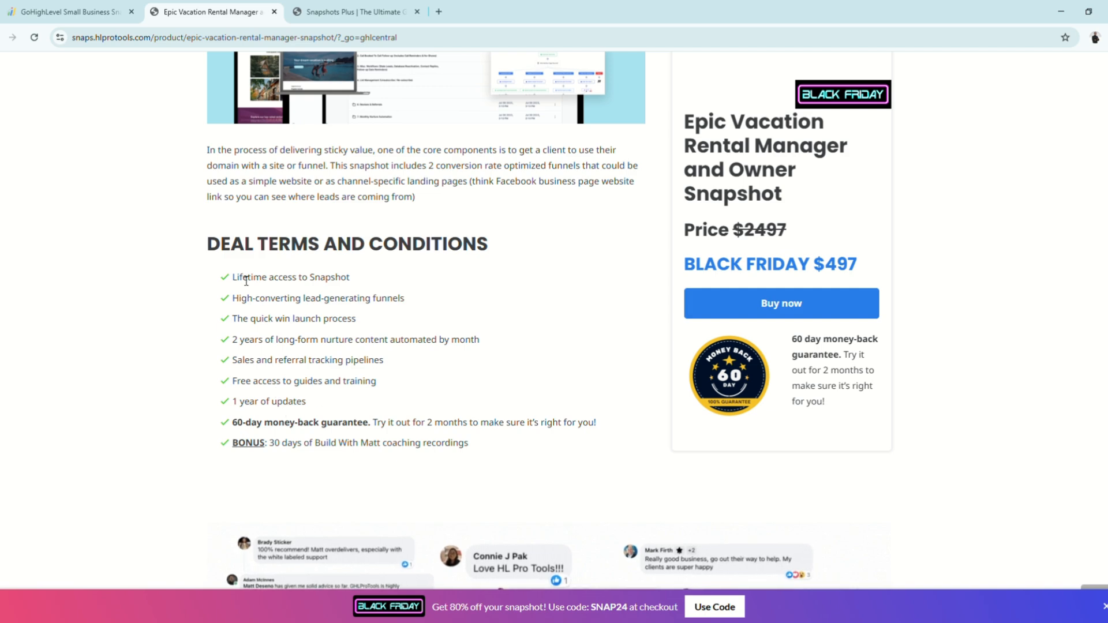
Highlight the lifetime access term and the $497 Black Friday price, then scroll further
double_click(288, 277)
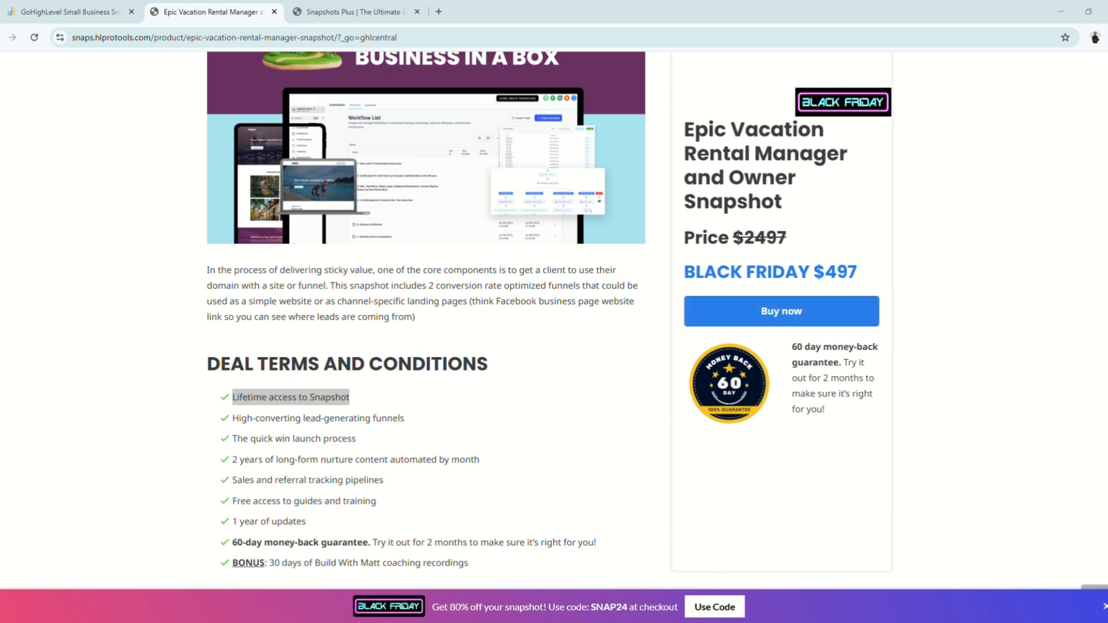
scroll("up", 3)
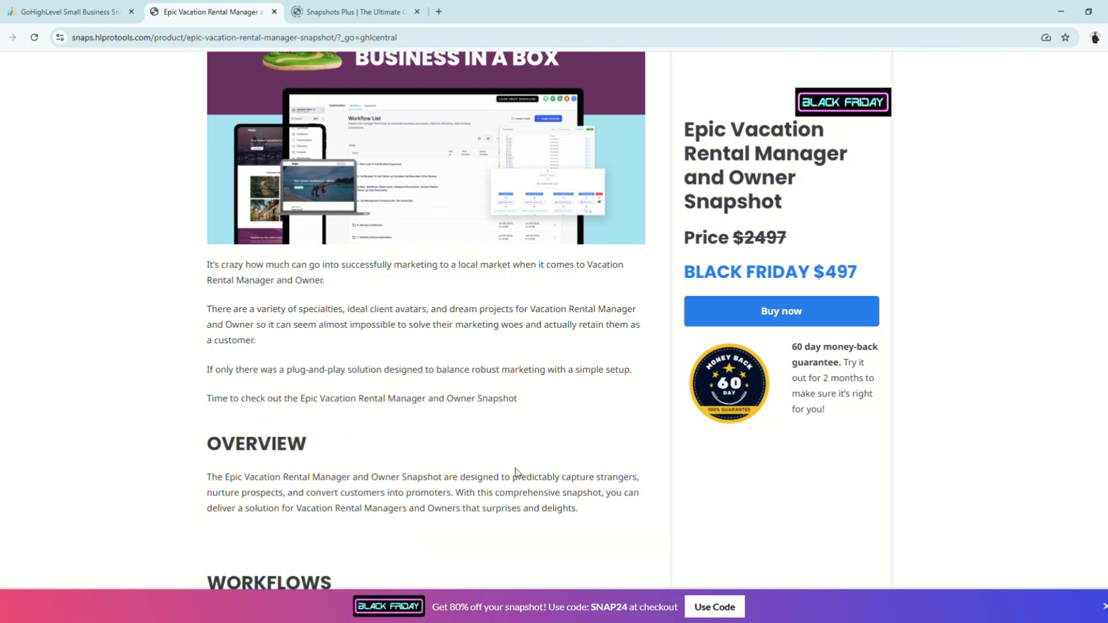
double_click(841, 272)
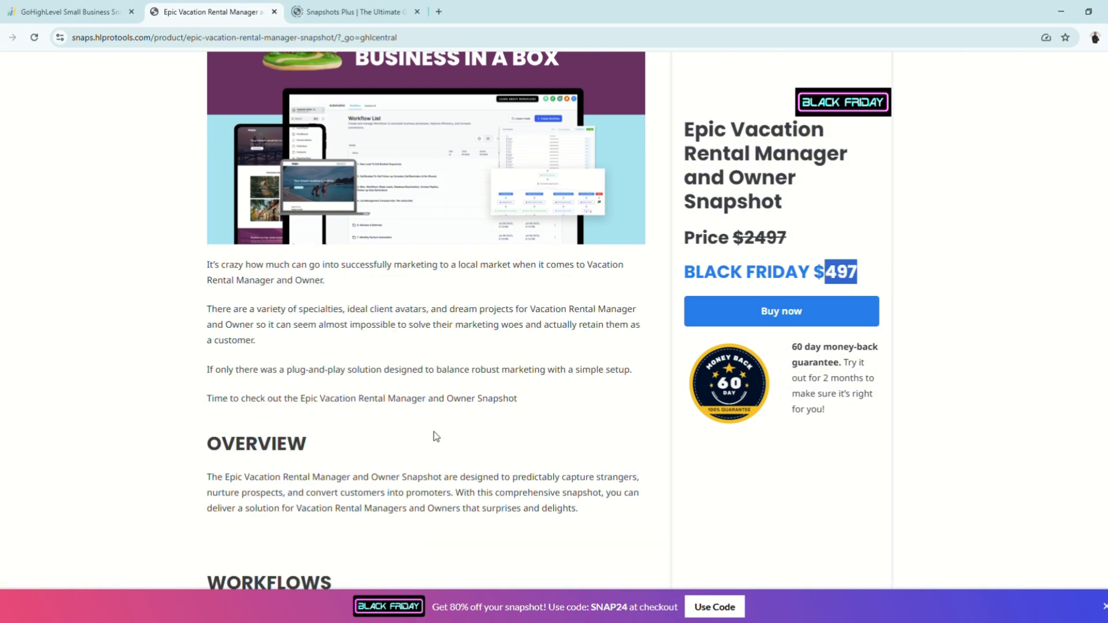
mouse_move(219, 151)
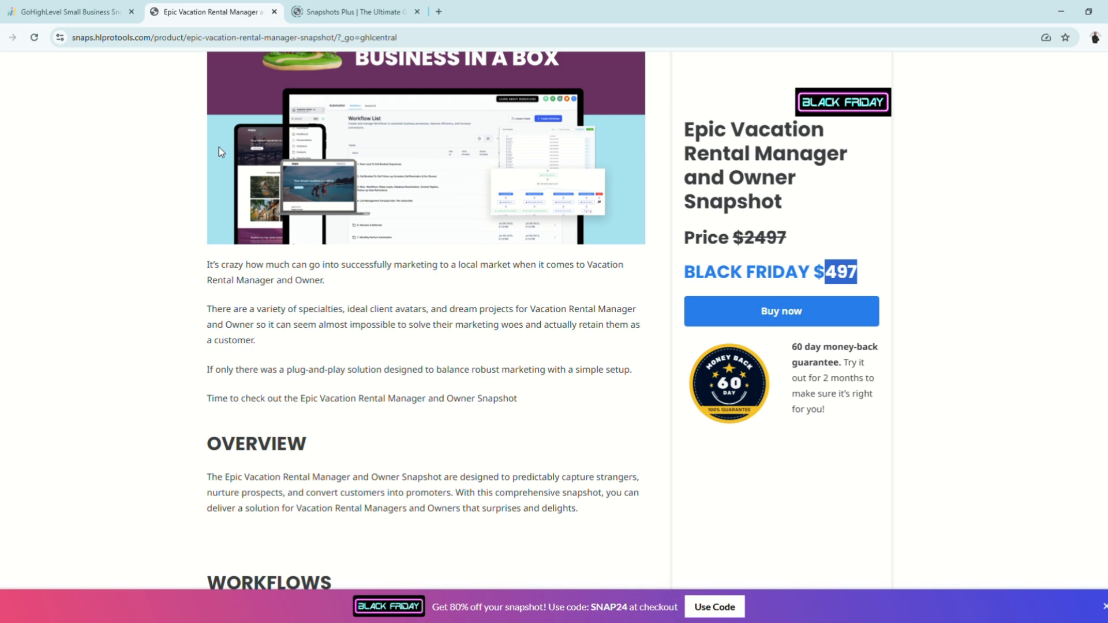
mouse_move(776, 574)
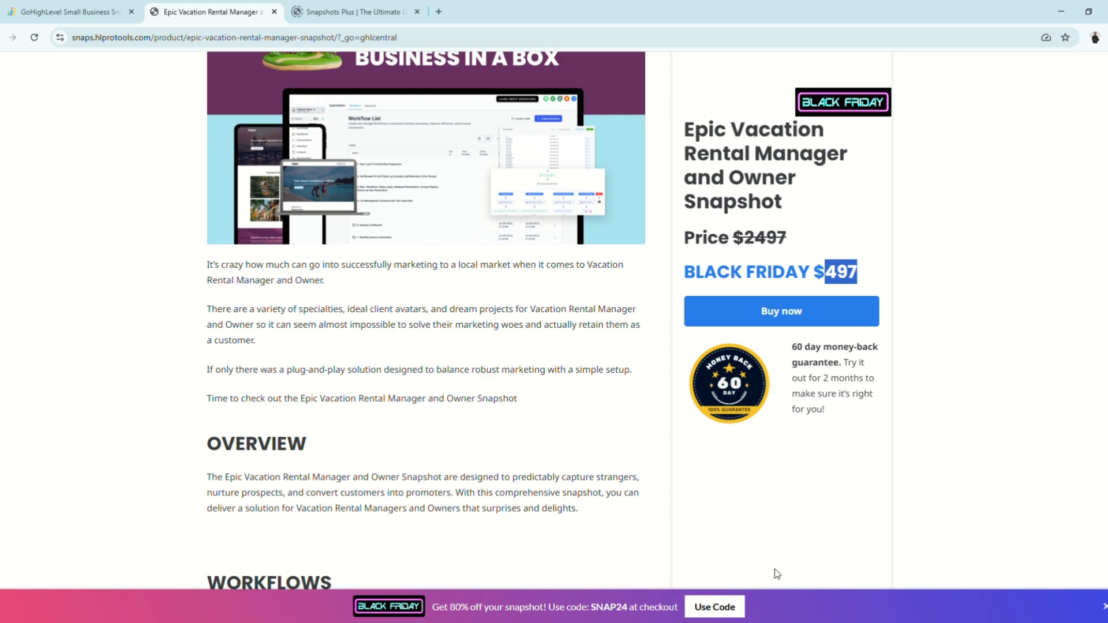
scroll("down", 3)
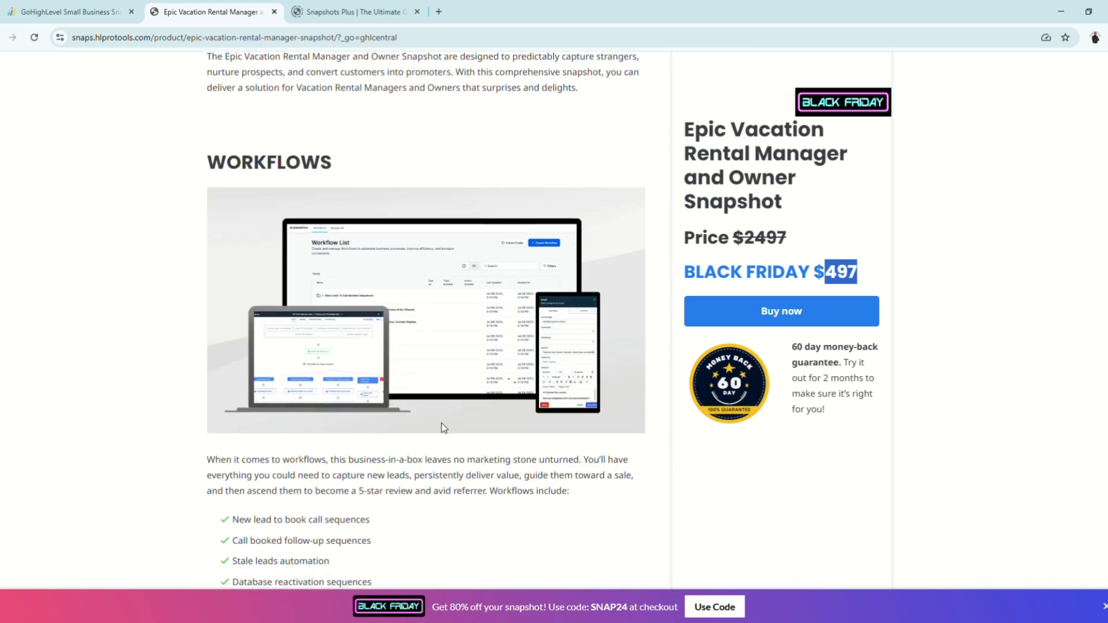
scroll("down", 3)
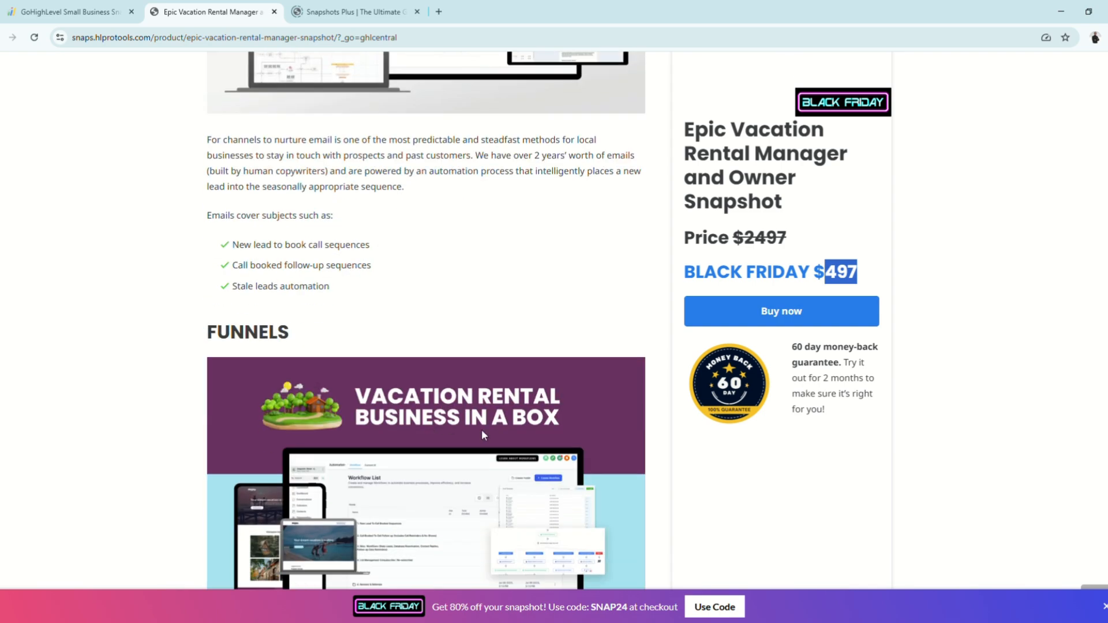
scroll("down", 3)
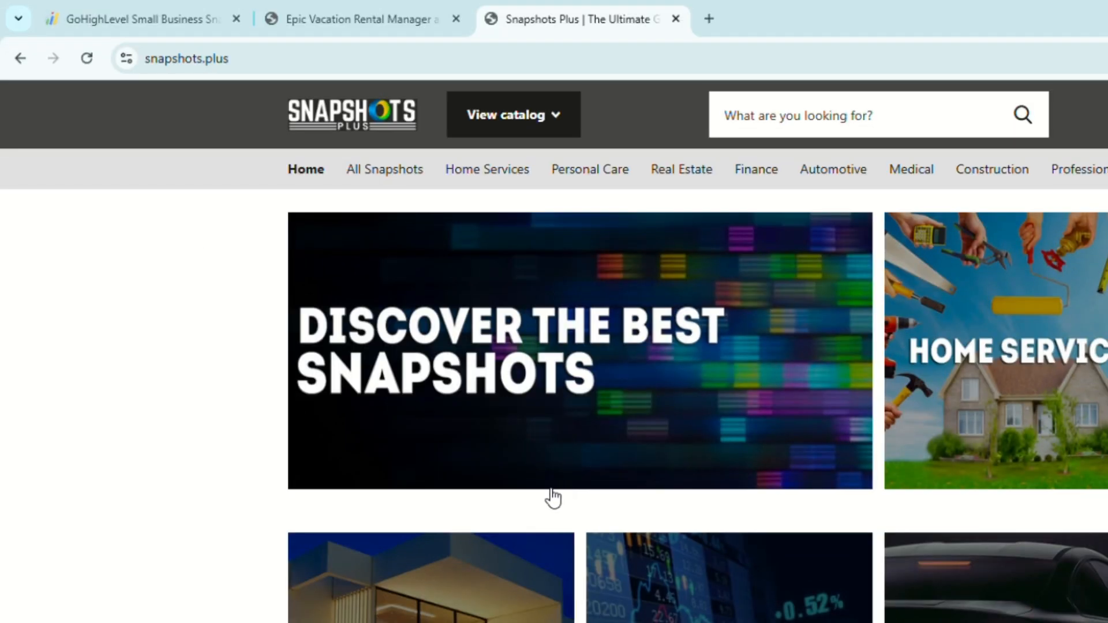
mouse_move(210, 68)
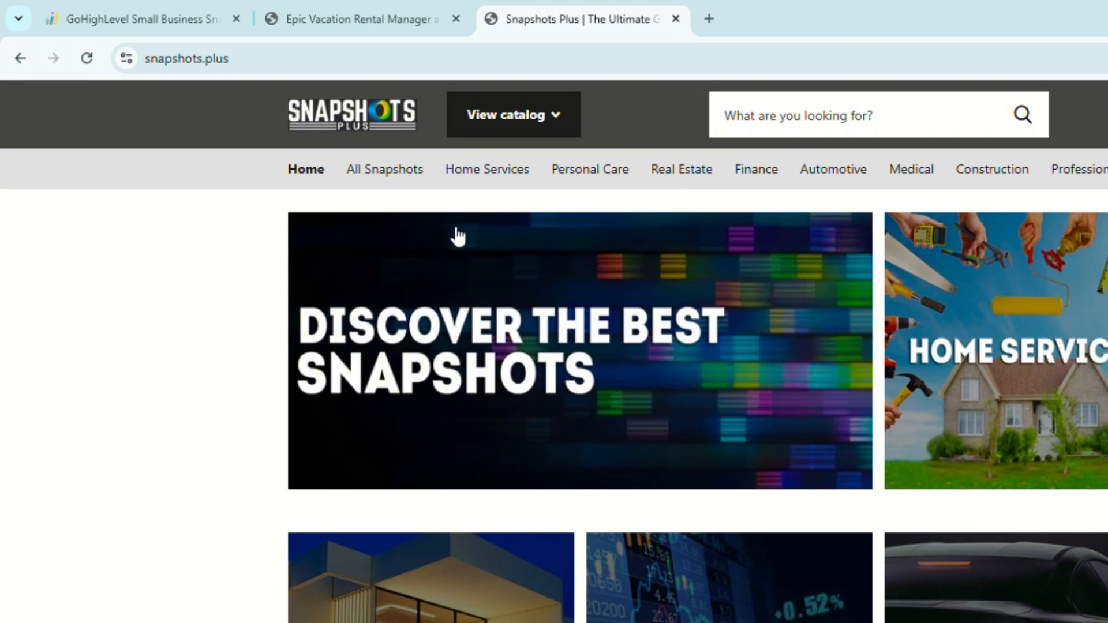
mouse_move(613, 469)
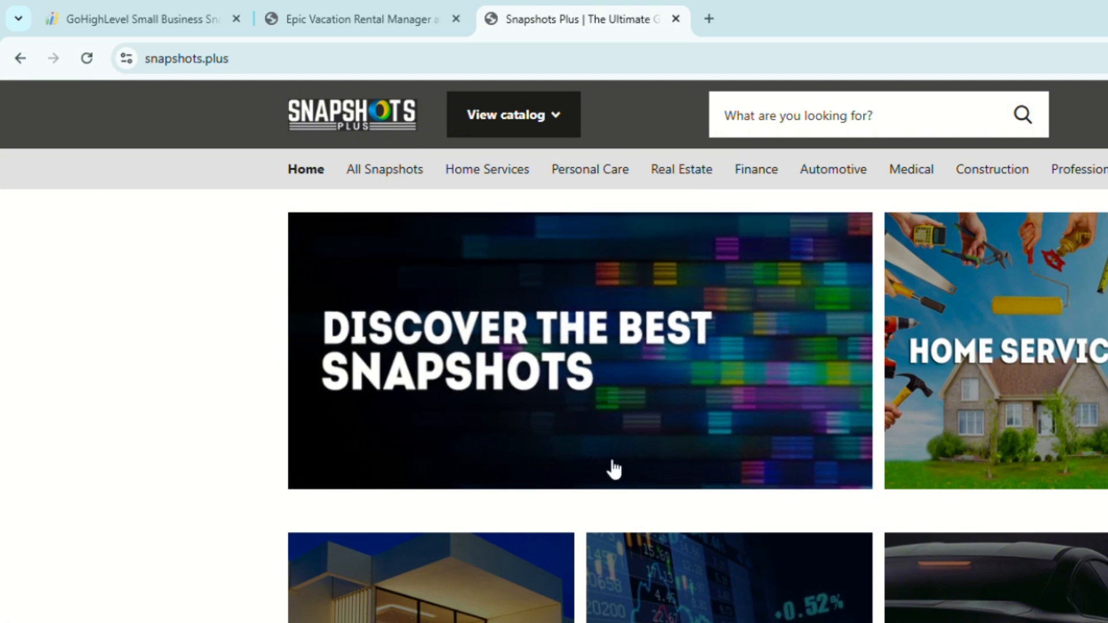
Scroll the Snapshots Plus homepage and open the Courses collection of three snapshots
scroll("down", 3)
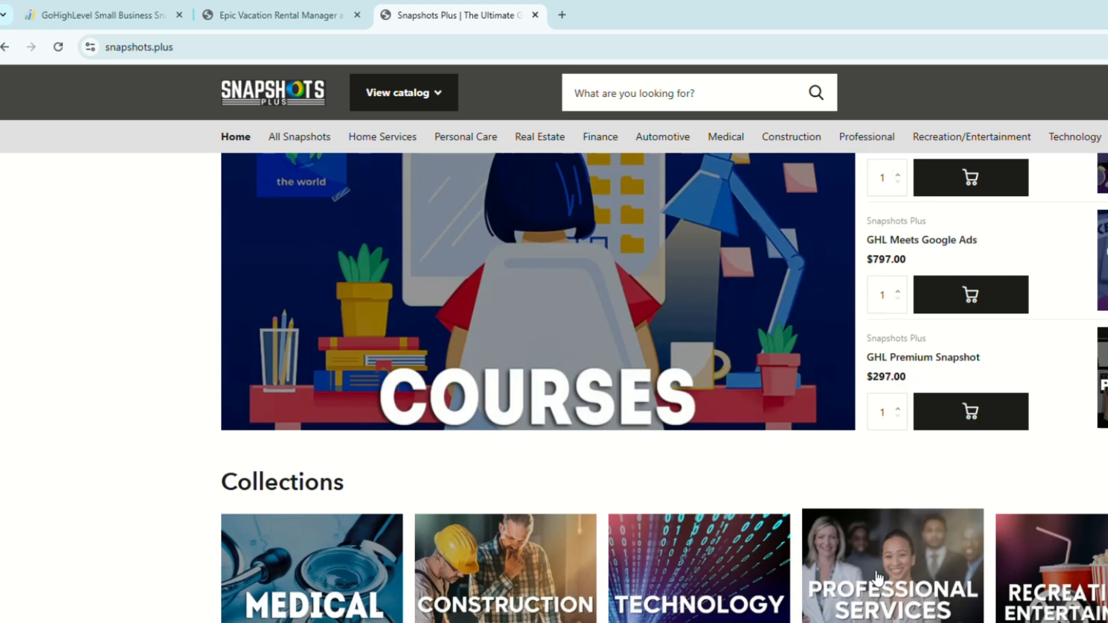
scroll("up", 3)
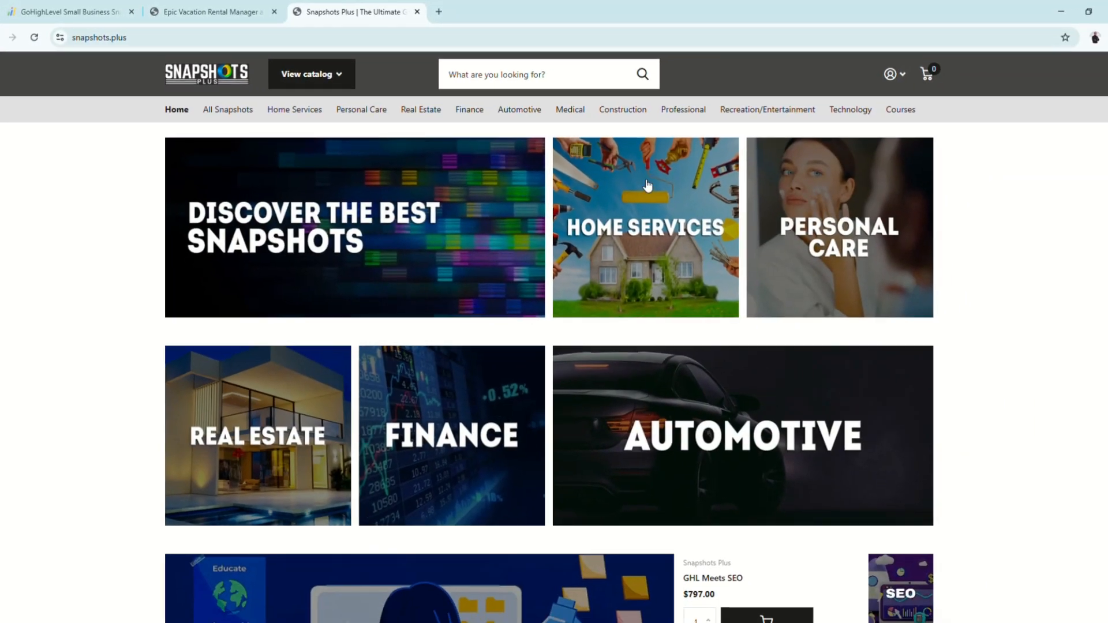
mouse_move(514, 418)
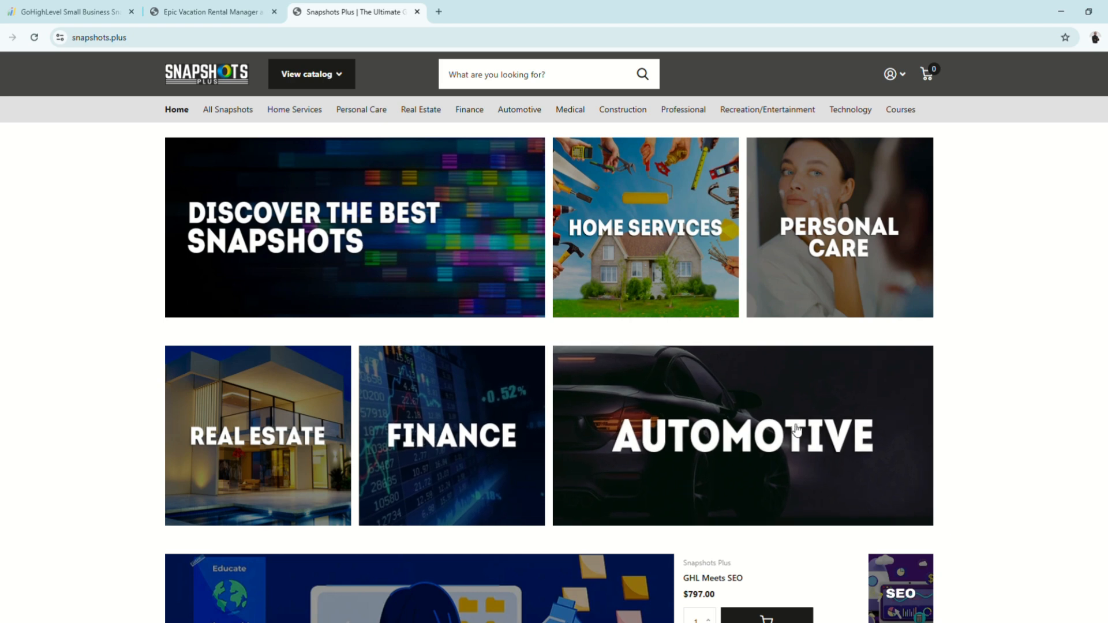
left_click(900, 110)
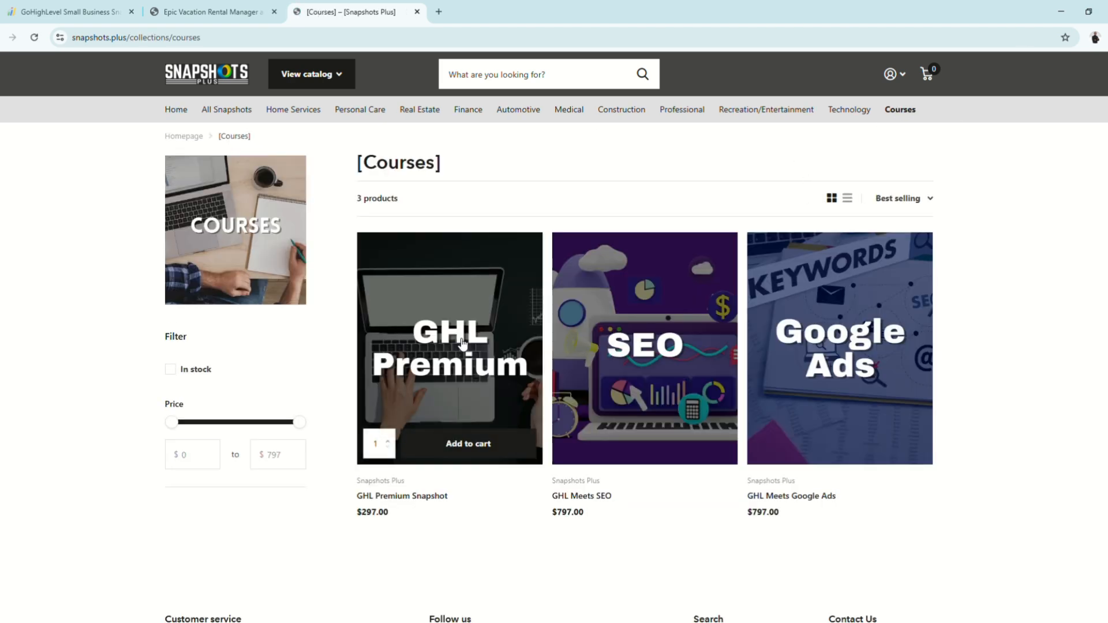
Open the GHL Premium Snapshot page and highlight its 41 workflow automations and includes list
left_click(449, 347)
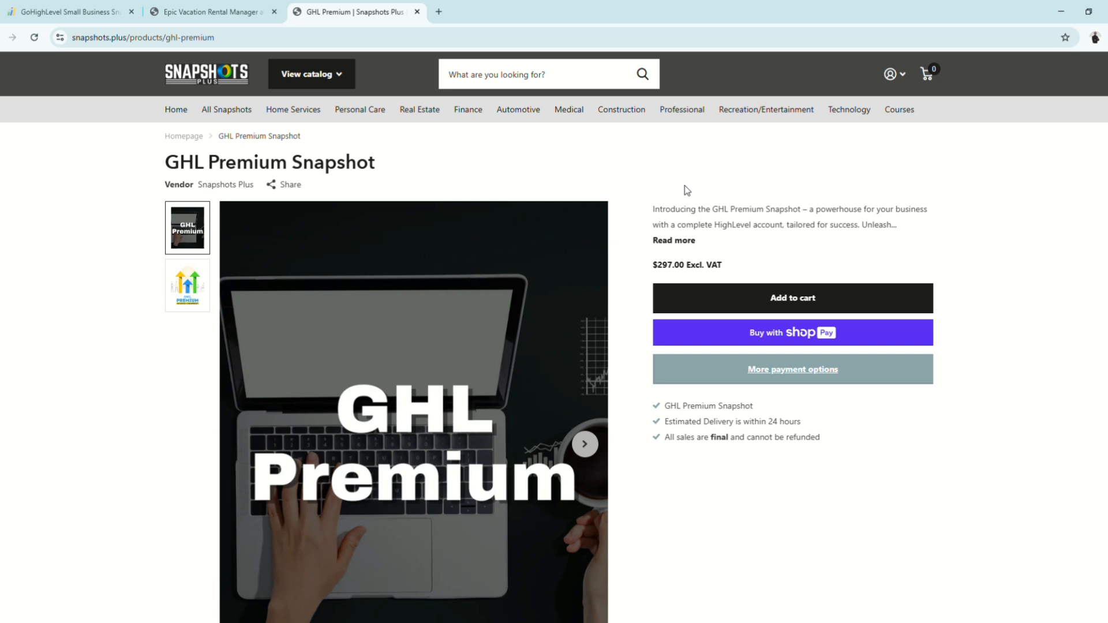
mouse_move(924, 233)
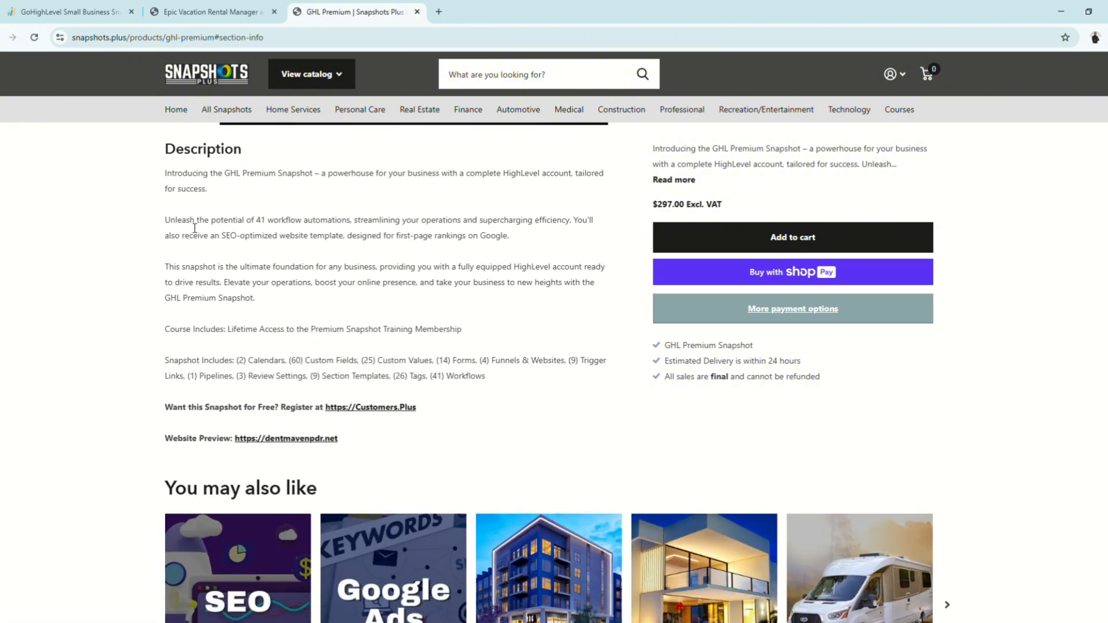
left_click_drag(182, 236, 424, 235)
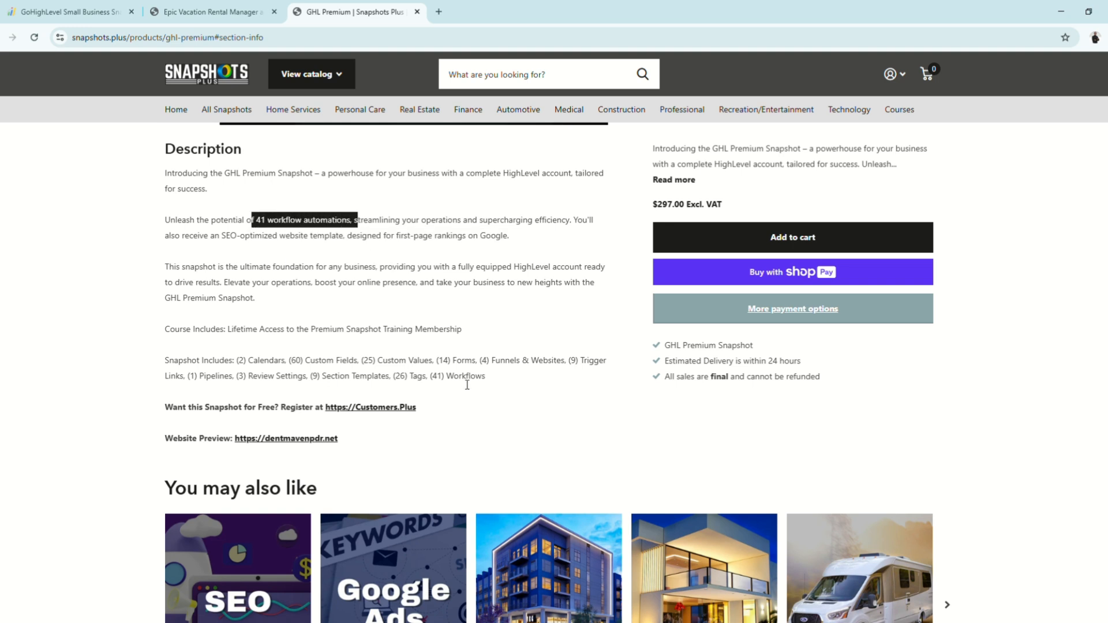
double_click(199, 360)
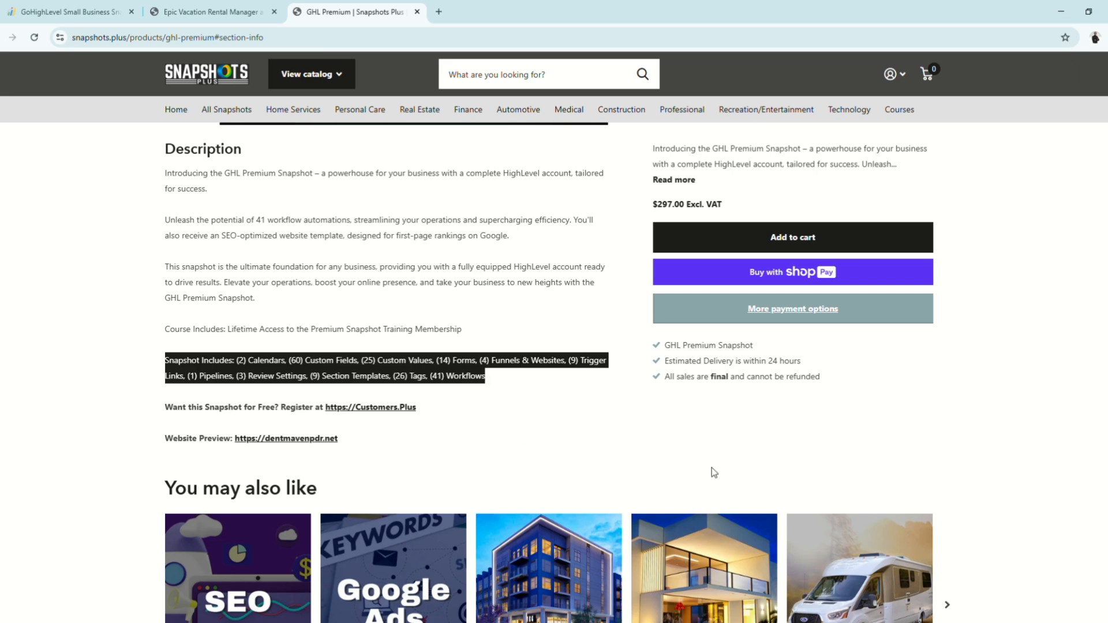
Scroll the GHL Premium Snapshot page, then go to the Assisted Living Snapshot product
scroll("up", 3)
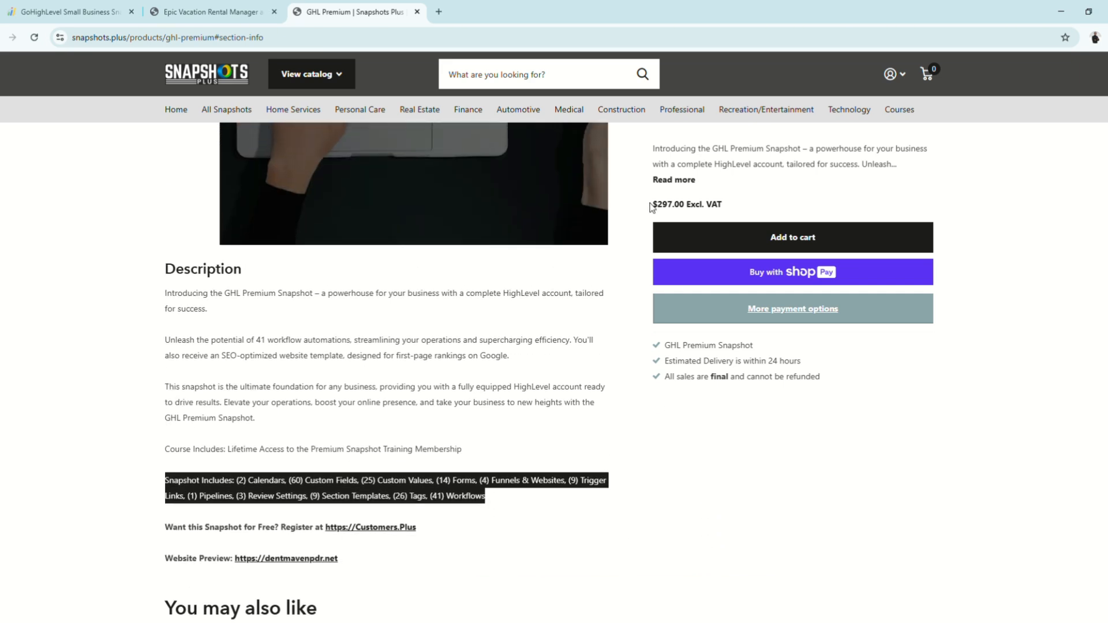
scroll("down", 3)
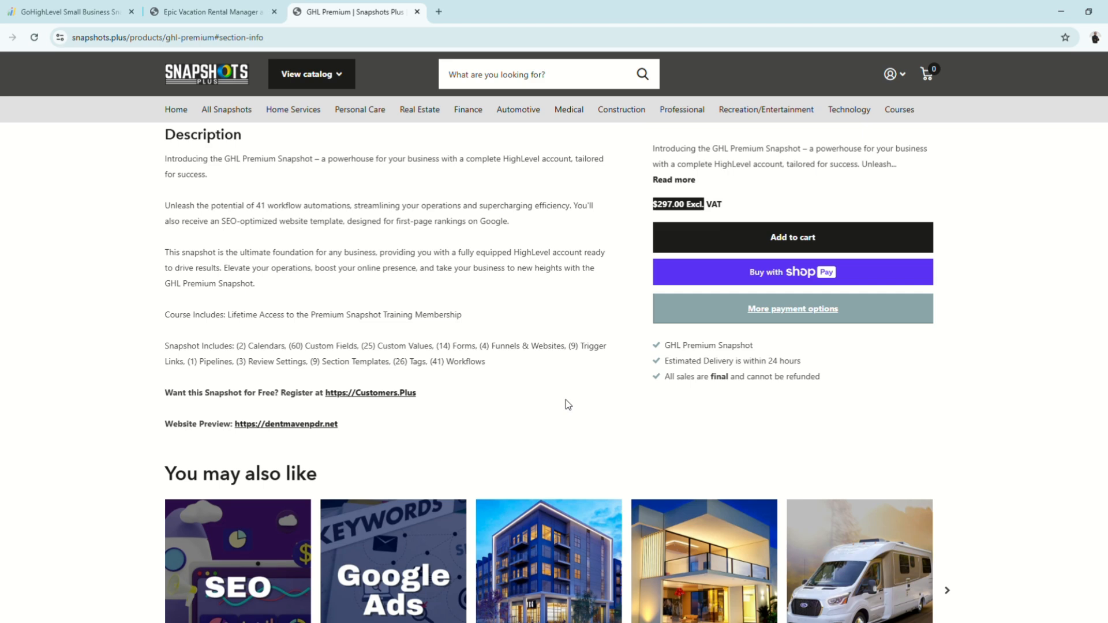
scroll("up", 3)
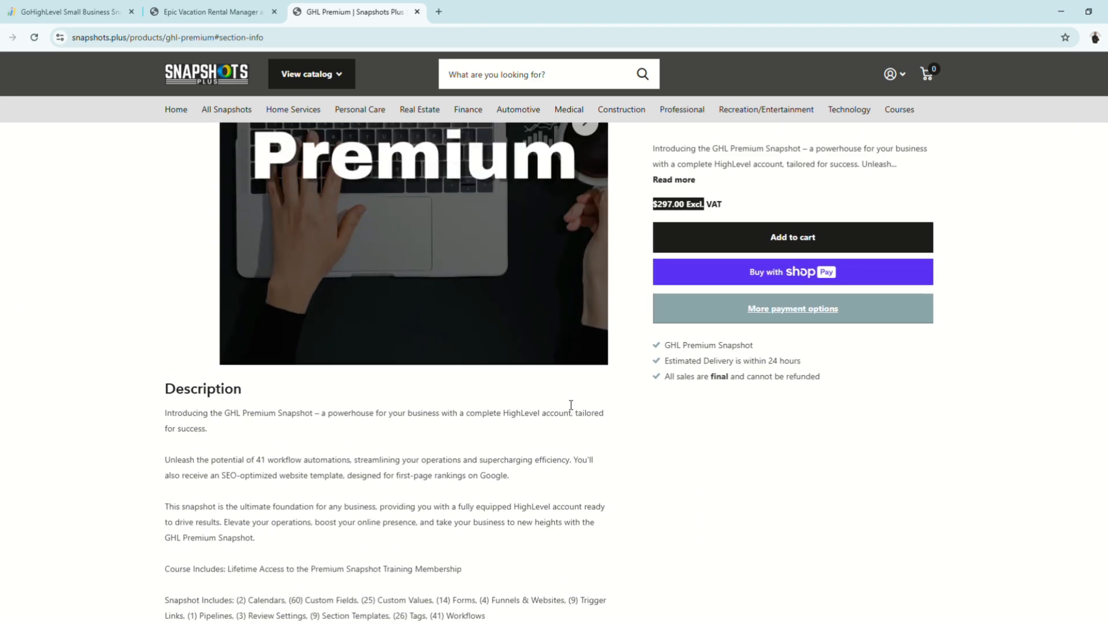
scroll("down", 3)
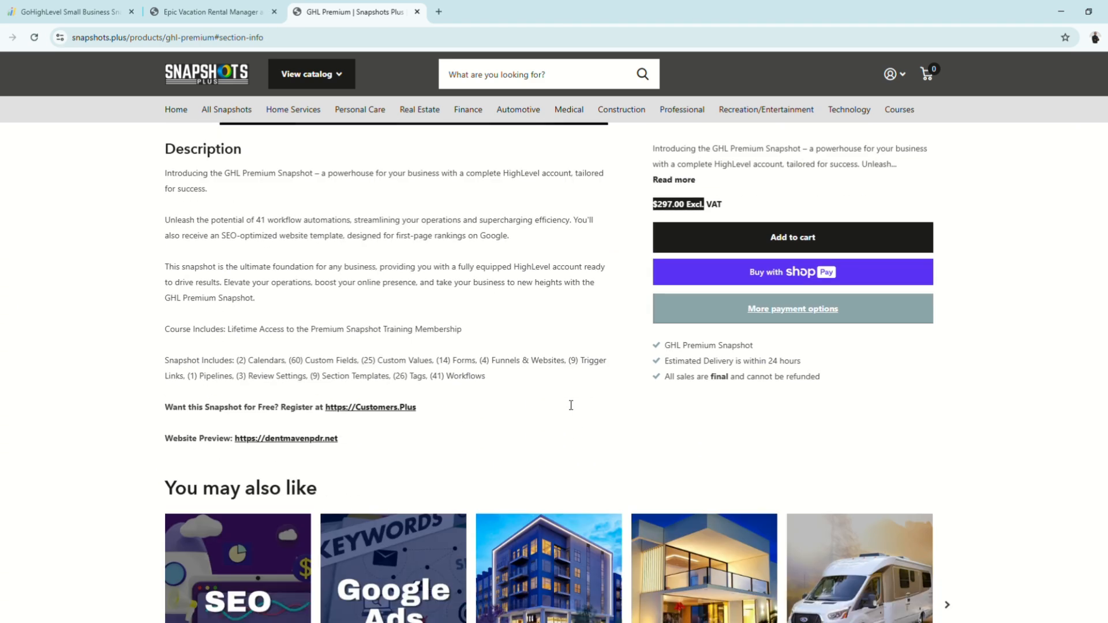
scroll("down", 3)
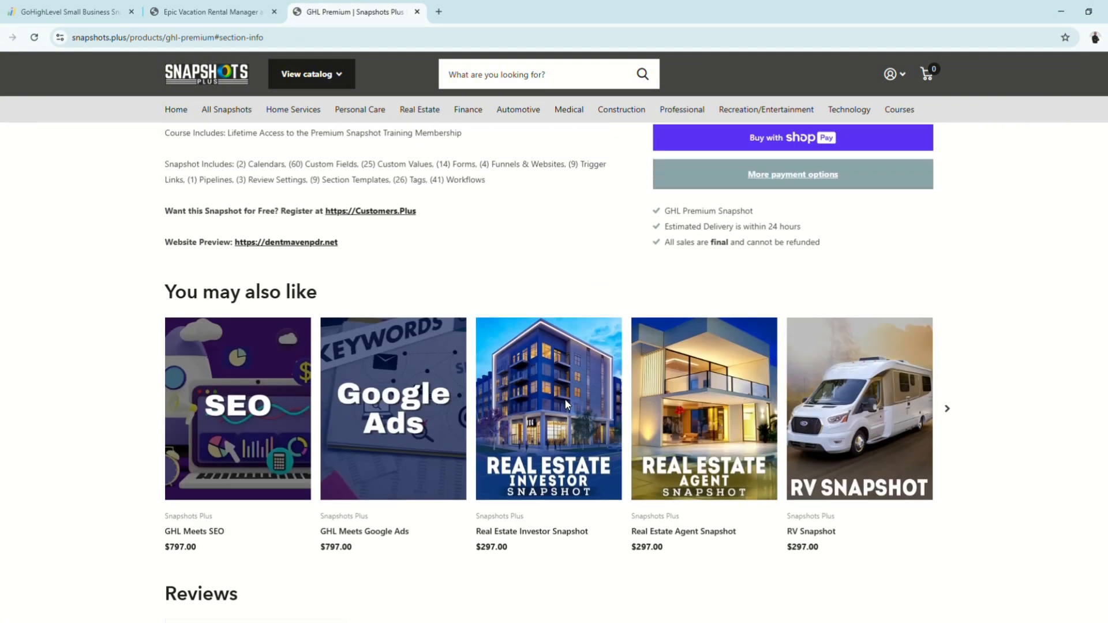
scroll("up", 3)
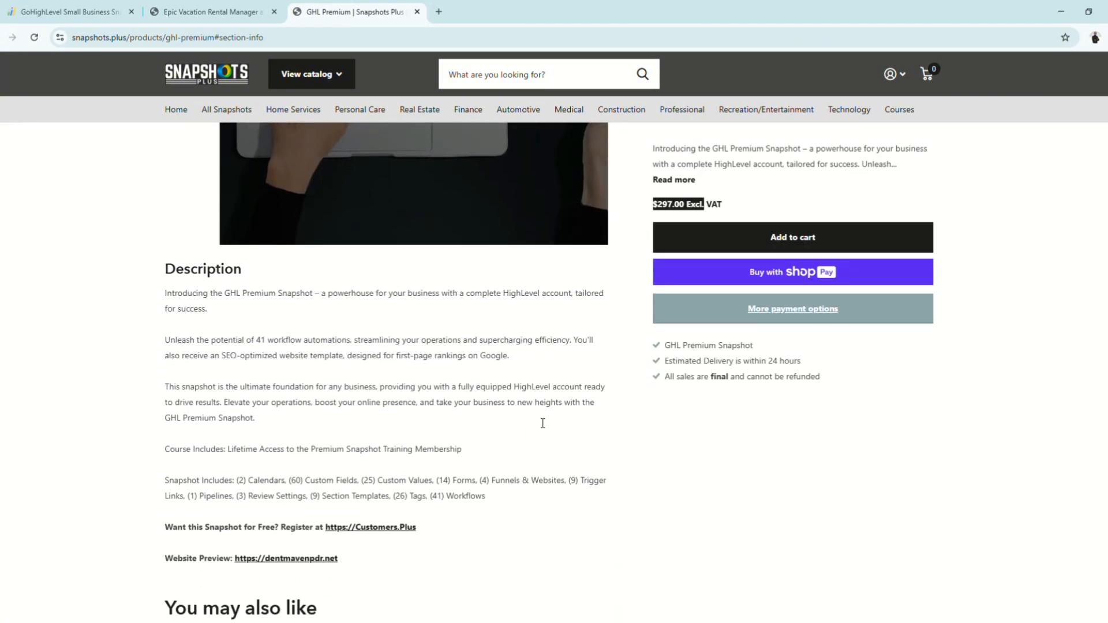
mouse_move(520, 507)
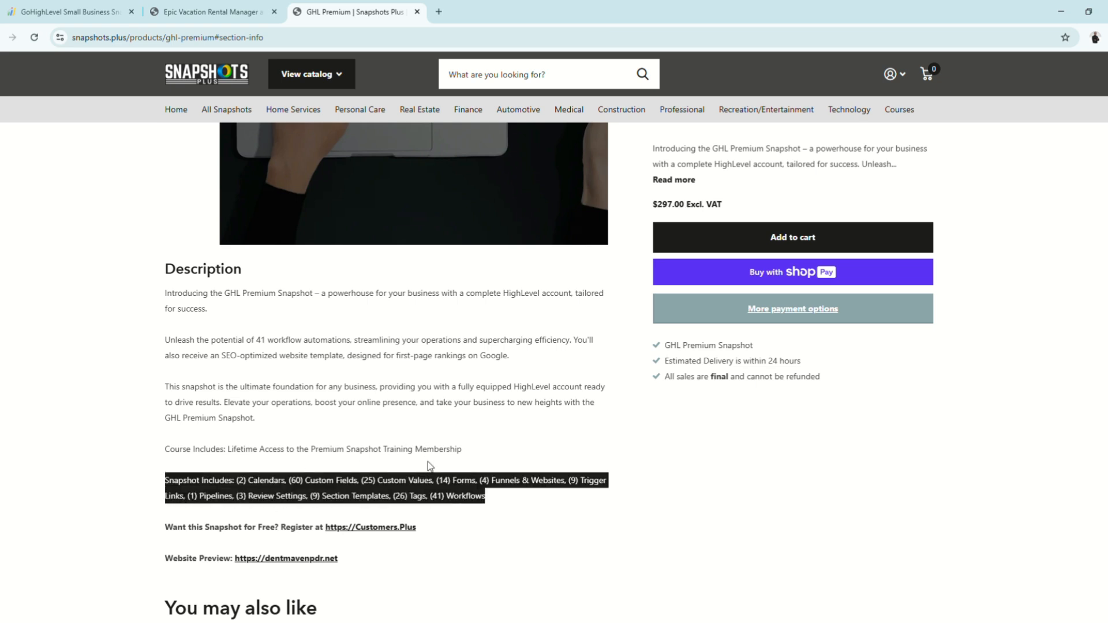
left_click(492, 246)
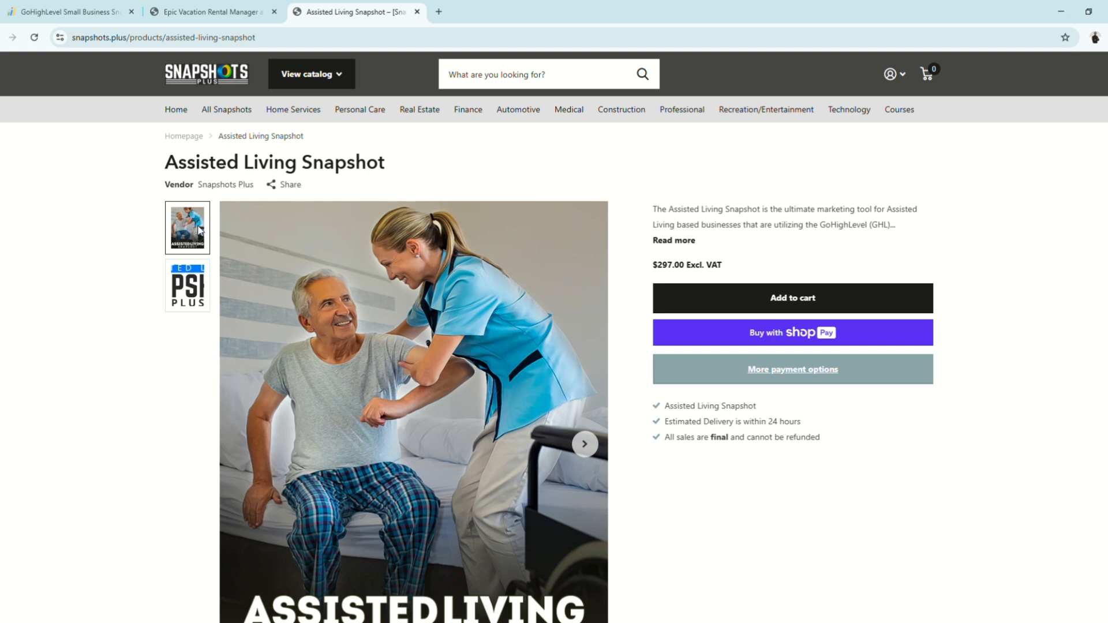
Highlight the $297.00 price and scroll down to the included assets description
triple_click(273, 161)
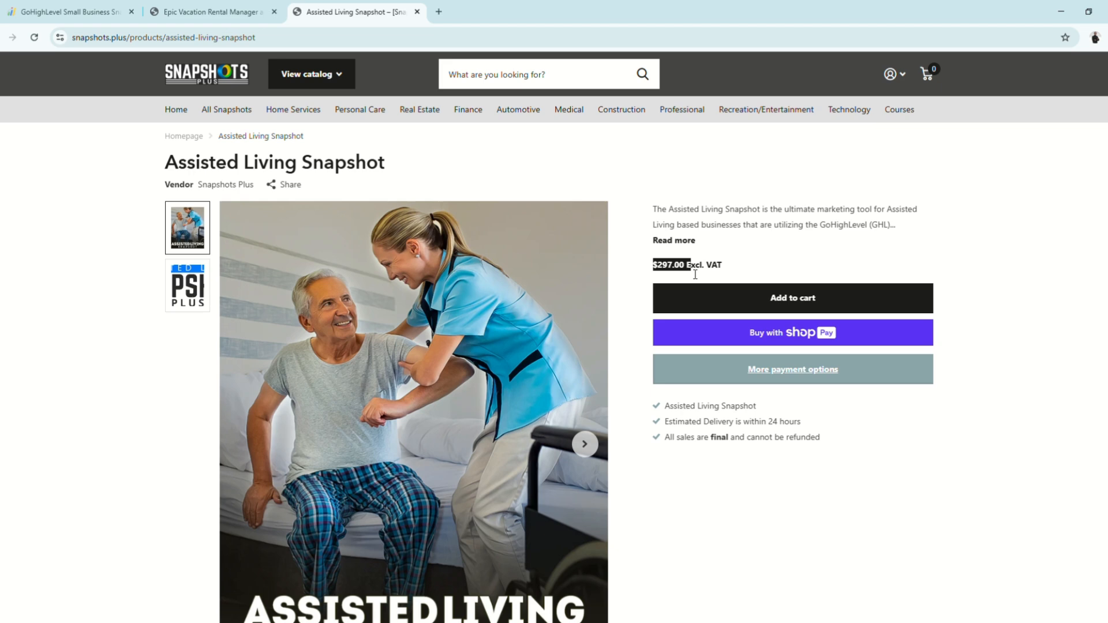
scroll("down", 3)
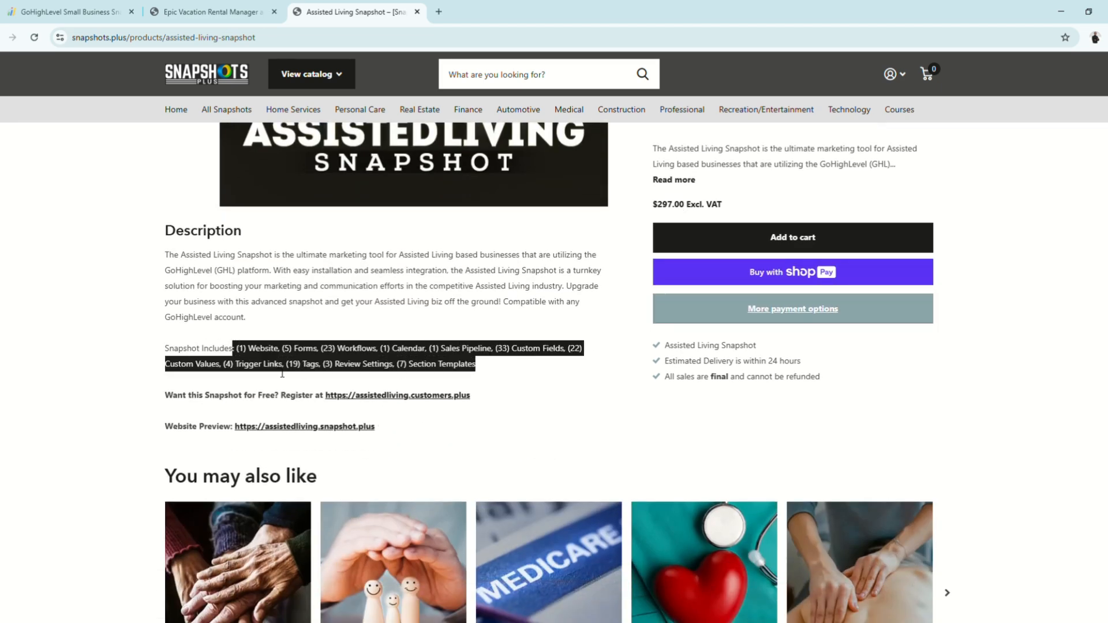
left_click(357, 364)
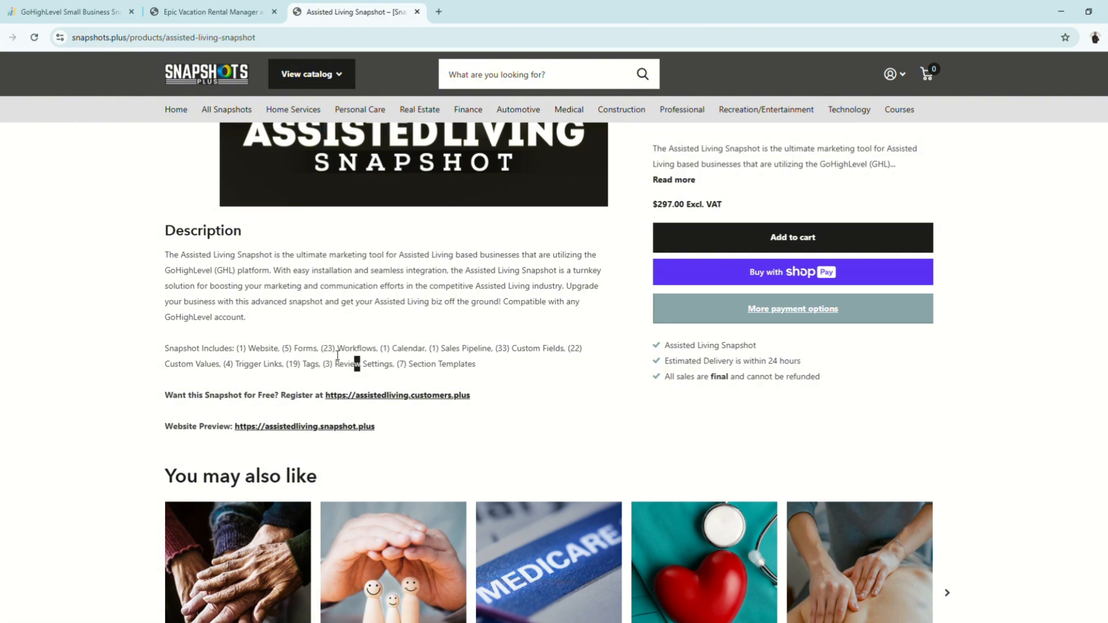
mouse_move(436, 347)
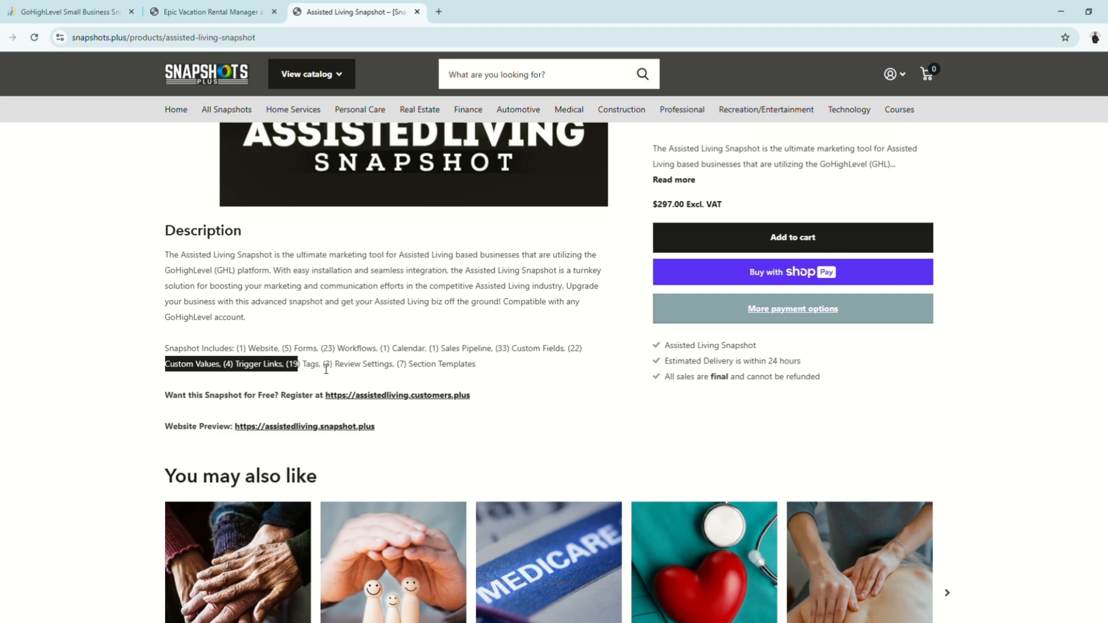
mouse_move(533, 425)
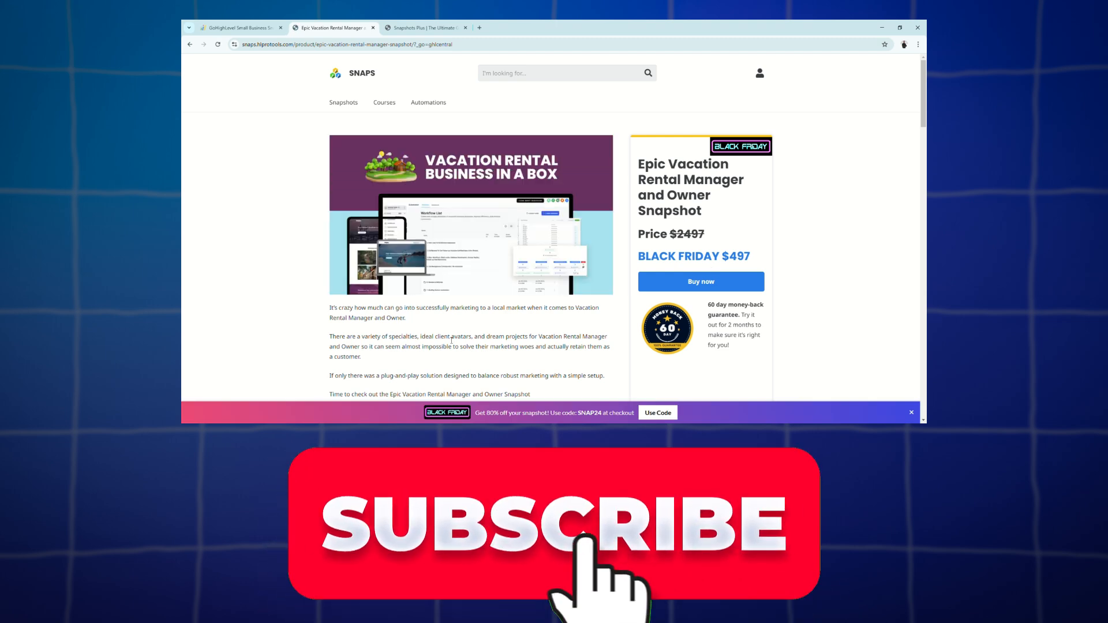
Scroll the course landing page preview past its video down to the student rating
scroll("down", 3)
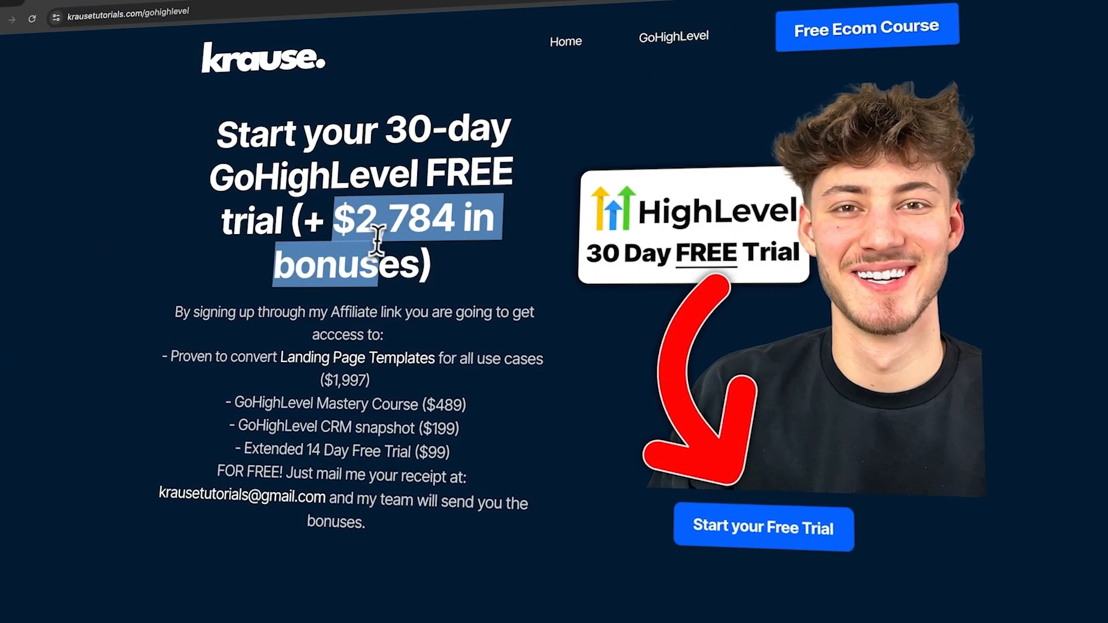
left_click(761, 527)
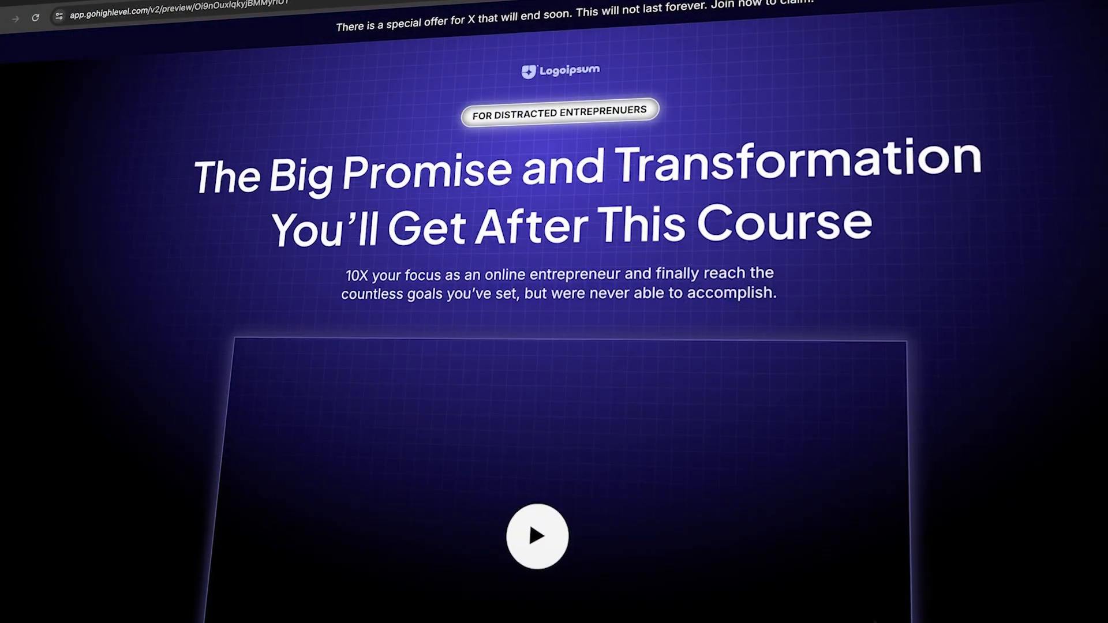
scroll("down", 3)
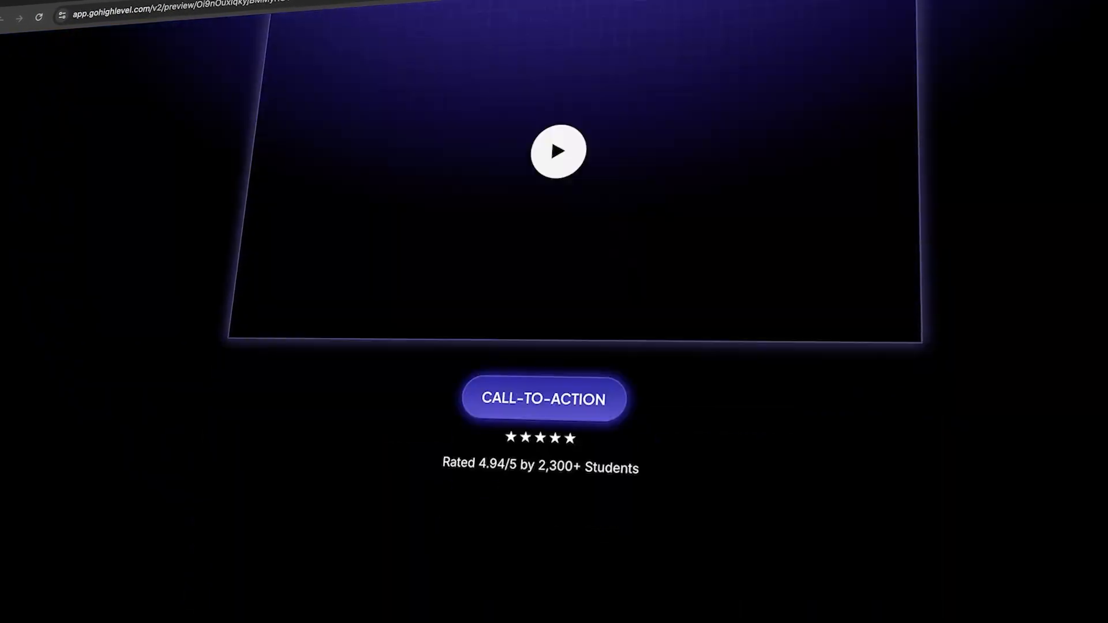